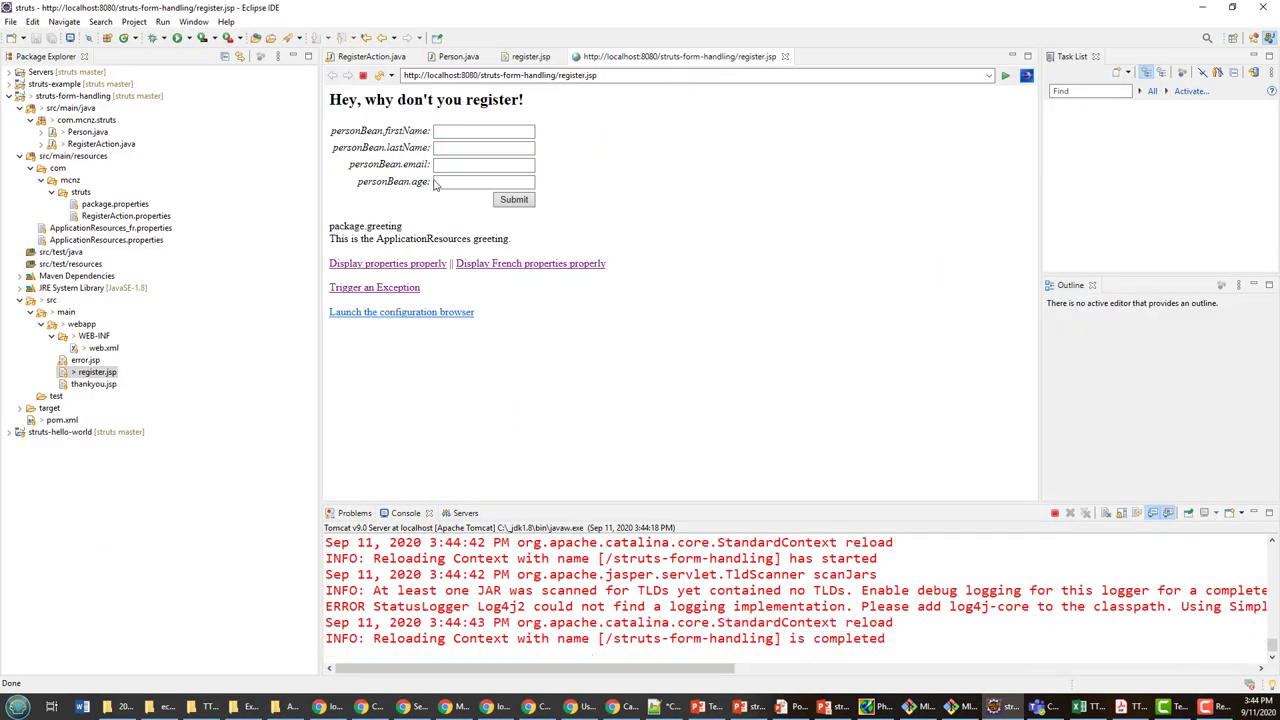
Comment out the validate() method in RegisterAction.java with Toggle Comment
{"action": "left_click", "coordinate": [371, 56]}
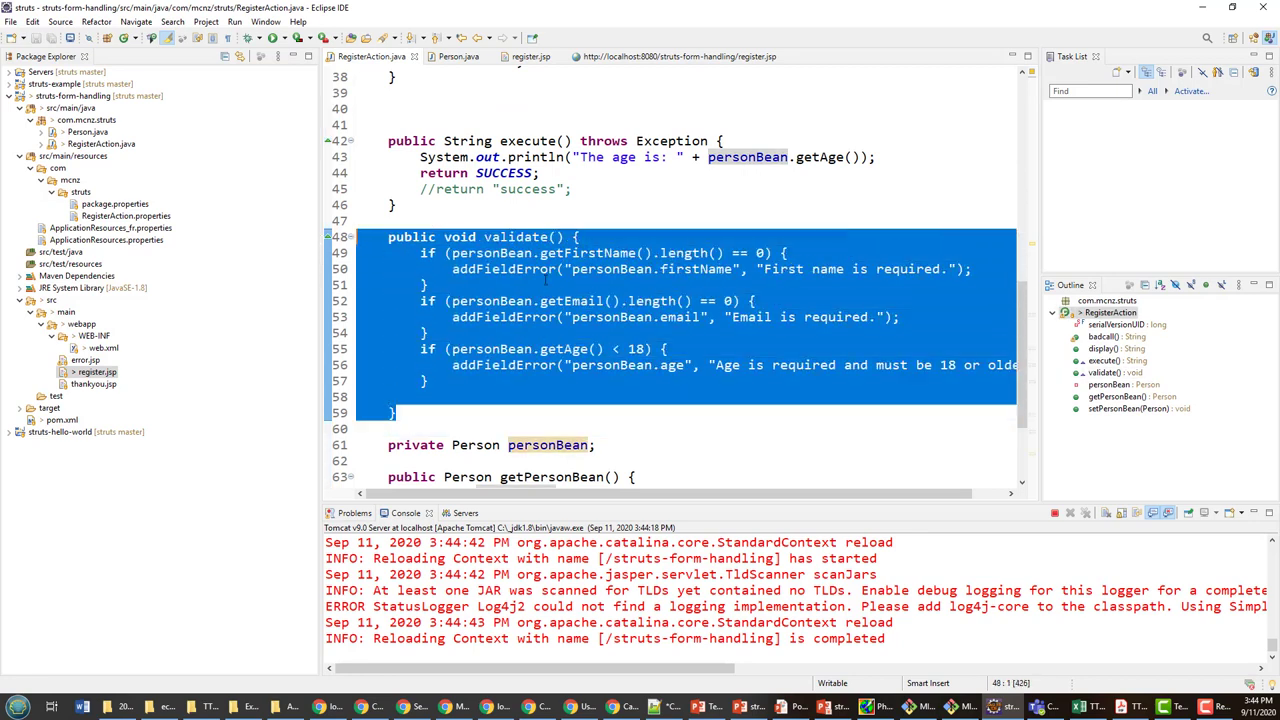
{"action": "right_click", "coordinate": [545, 340]}
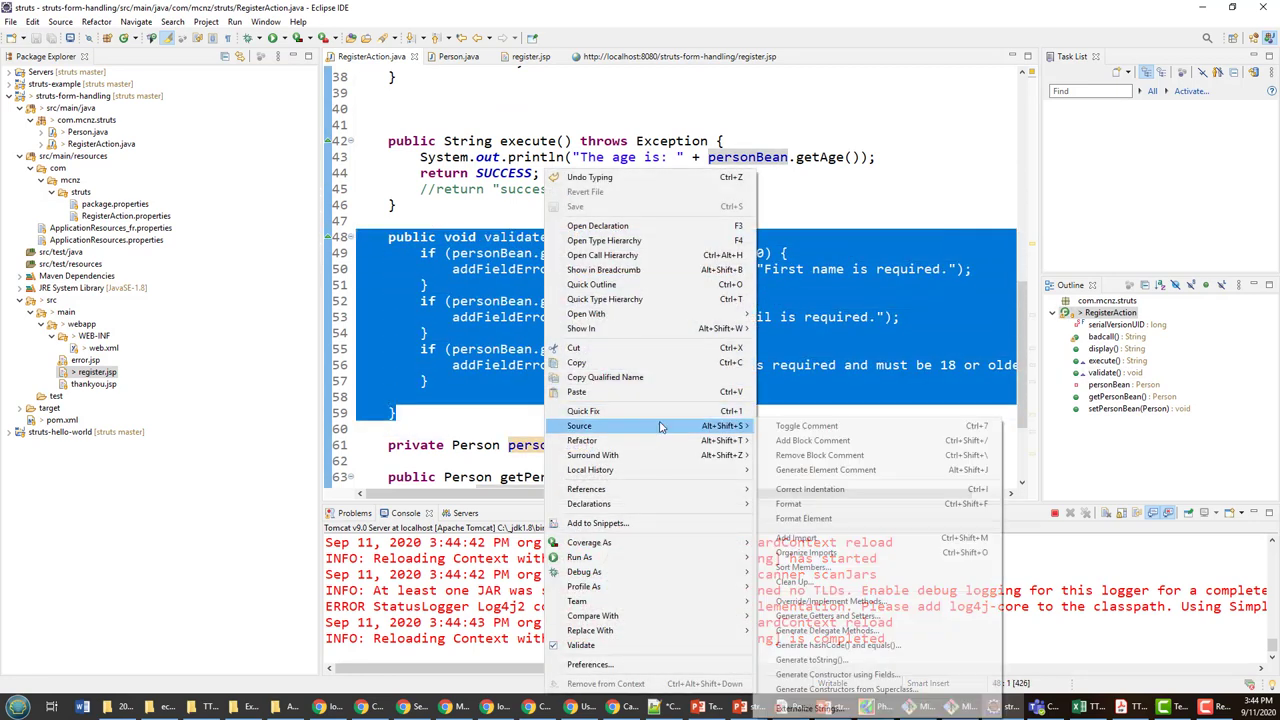
{"action": "left_click", "coordinate": [806, 425]}
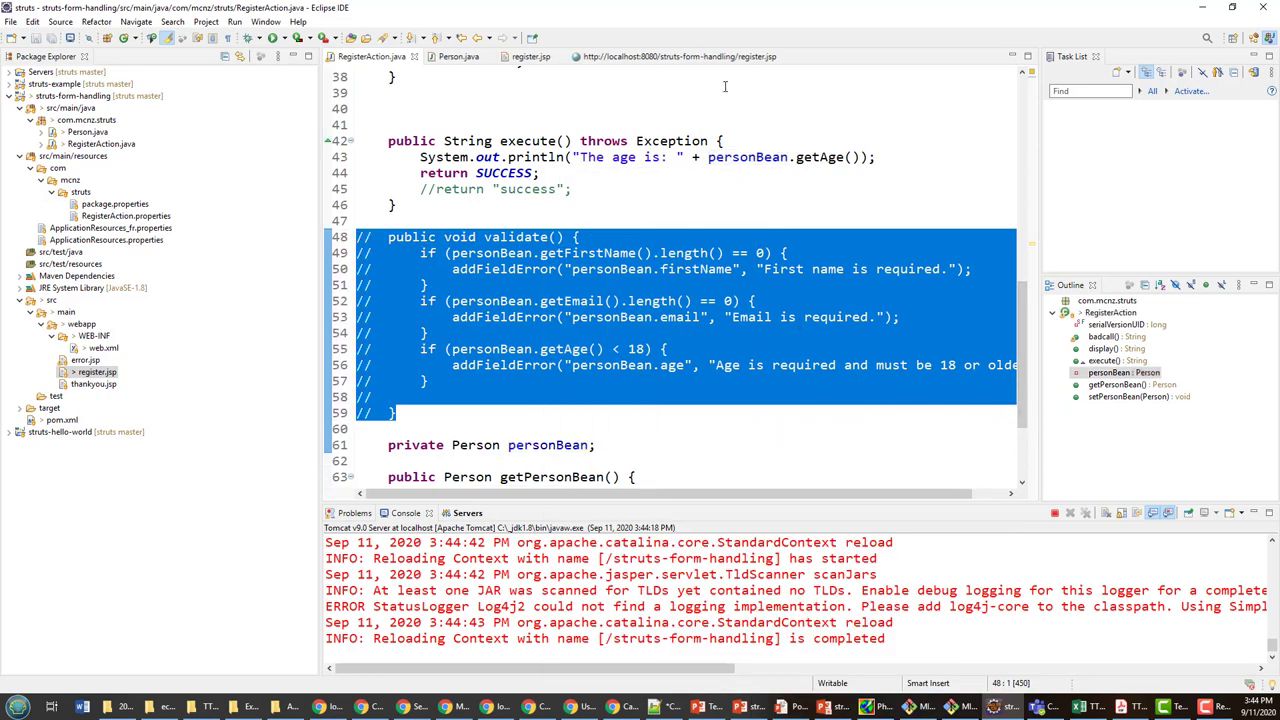
Redisplay the register form in the browser preview with its friendly field labels
{"action": "left_click", "coordinate": [680, 56]}
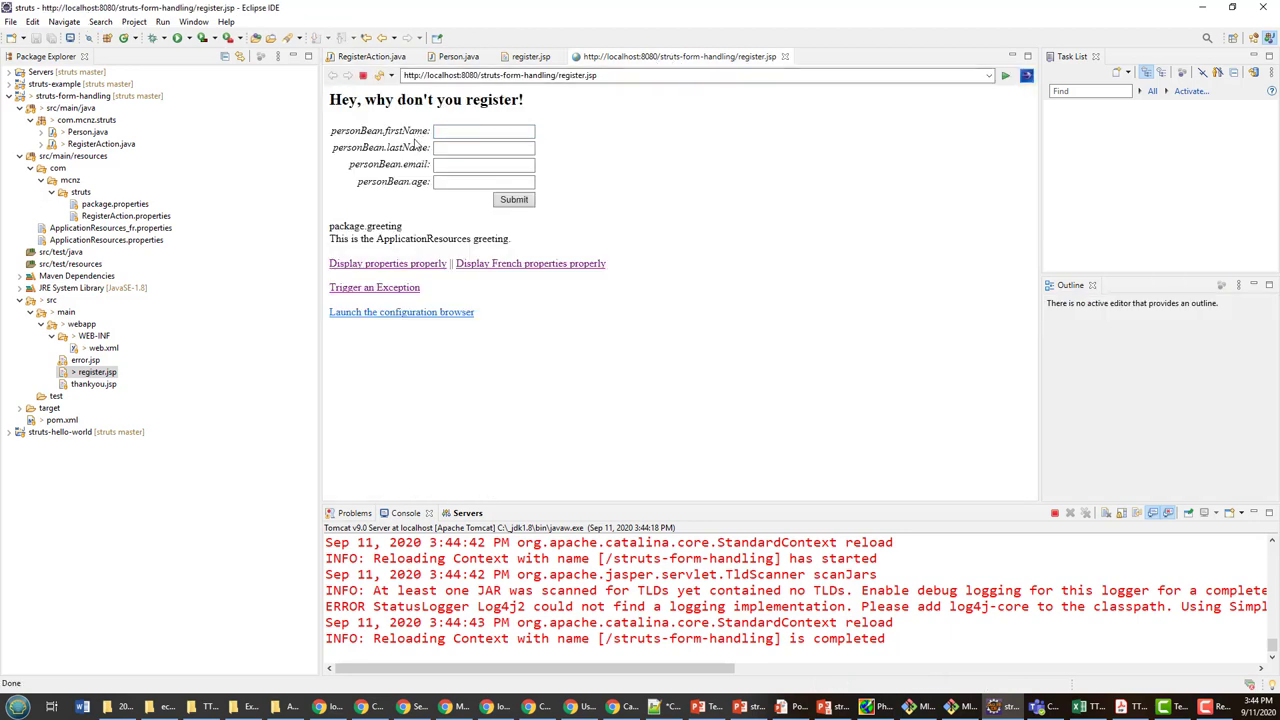
{"action": "mouse_move", "coordinate": [388, 263]}
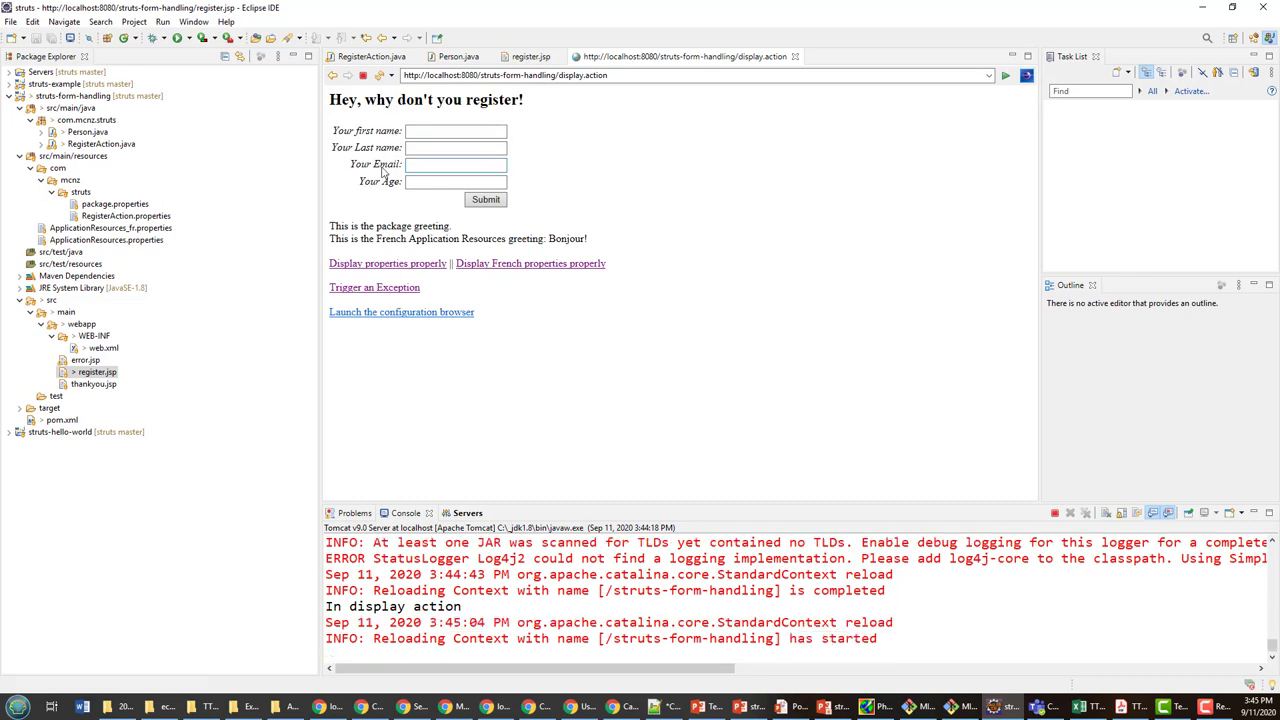
{"action": "left_click", "coordinate": [455, 181]}
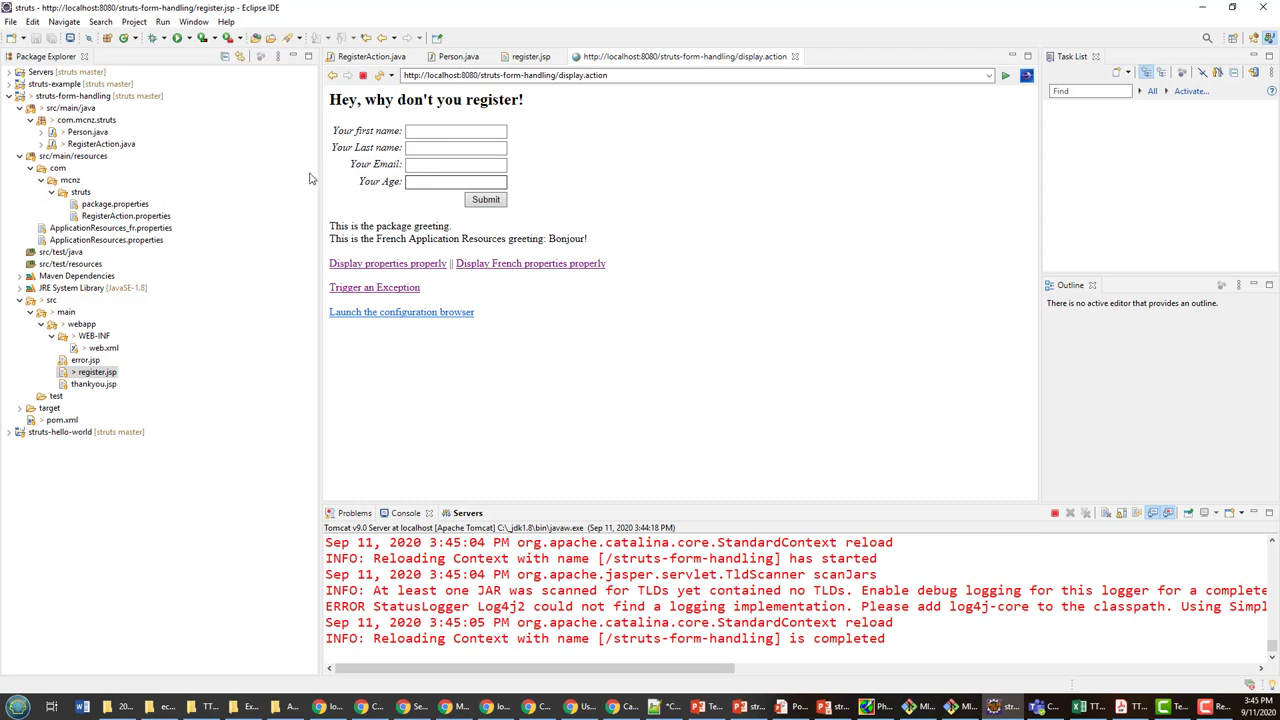
{"action": "left_click", "coordinate": [88, 132]}
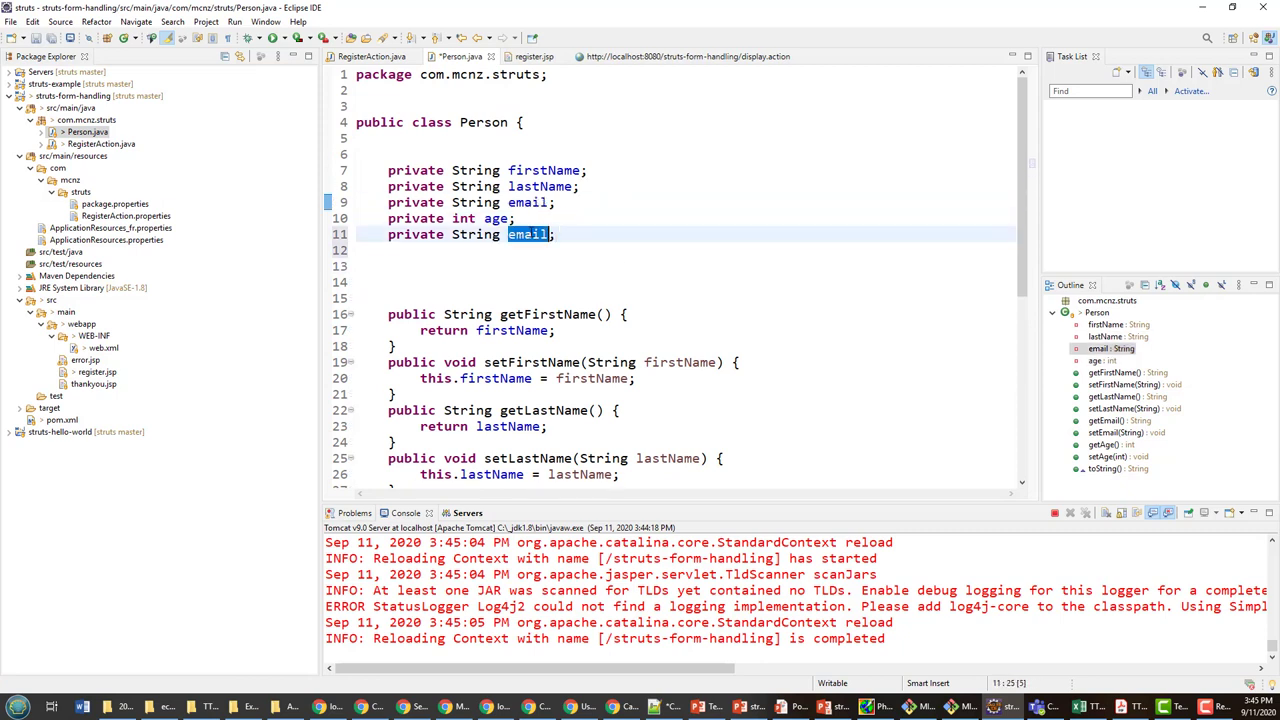
Add private String website and phone fields to Person and generate phone's getter and setter
{"action": "type", "text": "website"}
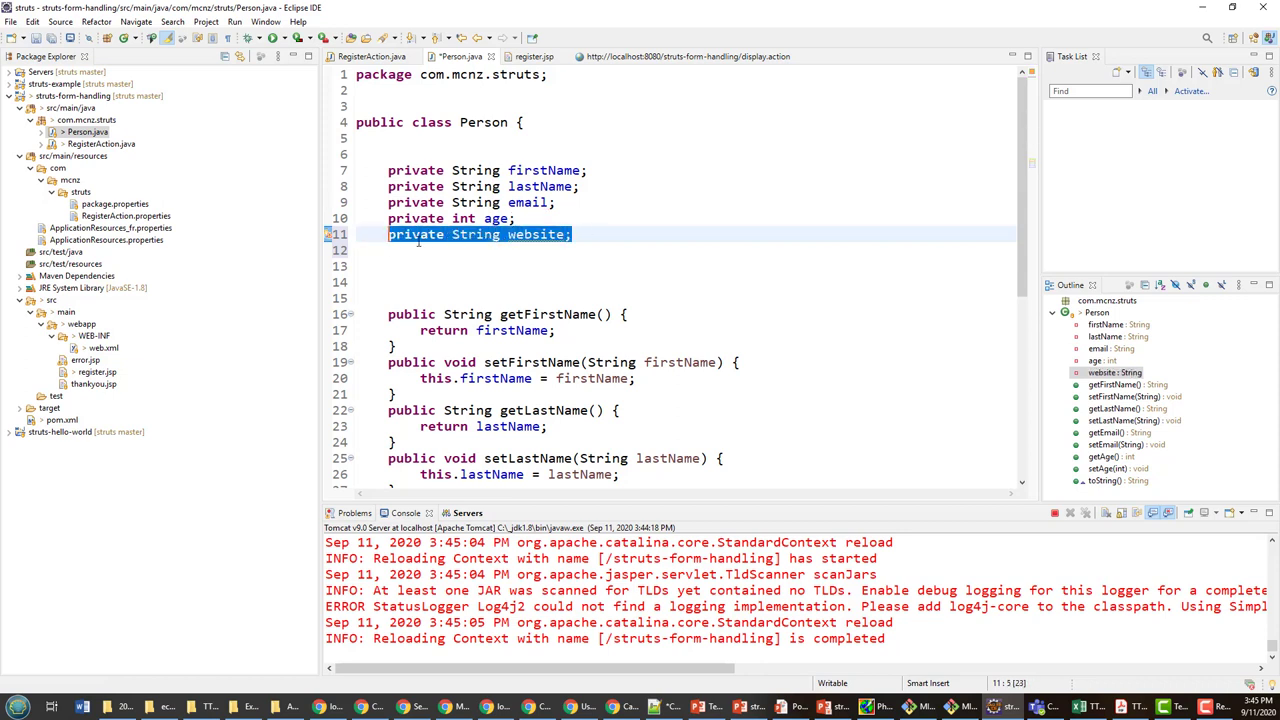
{"action": "type", "text": "private String ph;"}
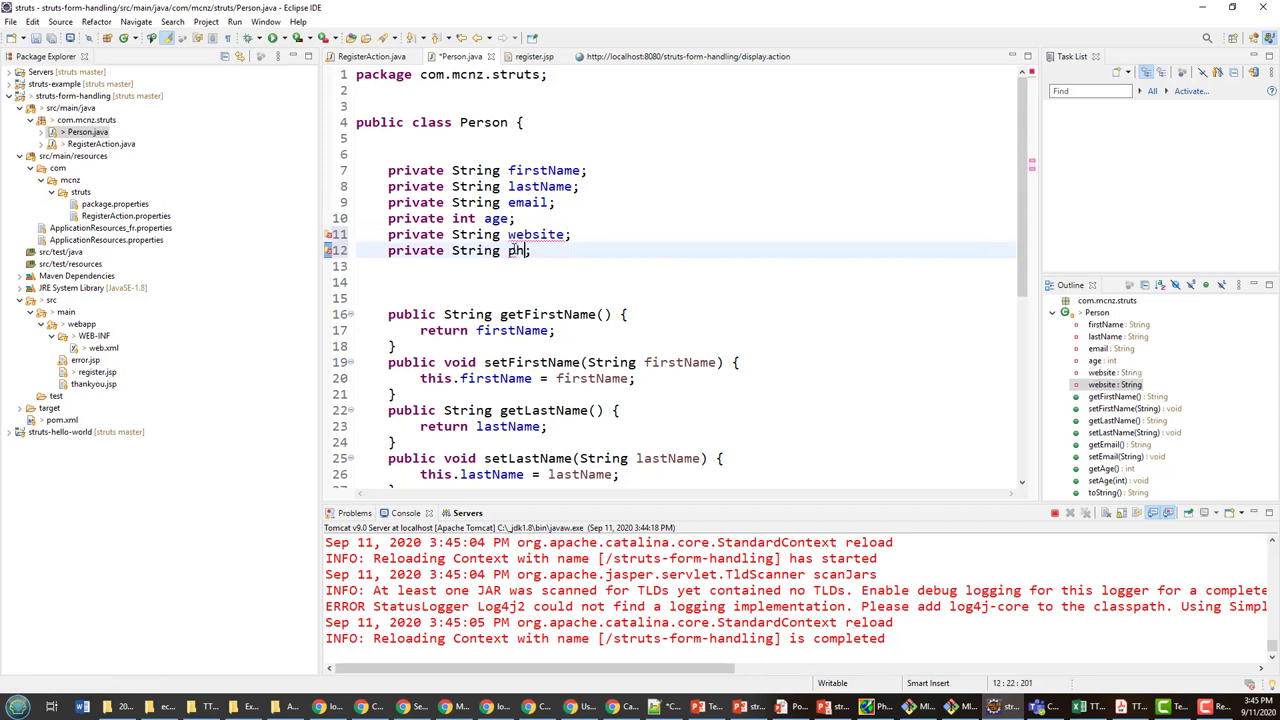
{"action": "type", "text": "one"}
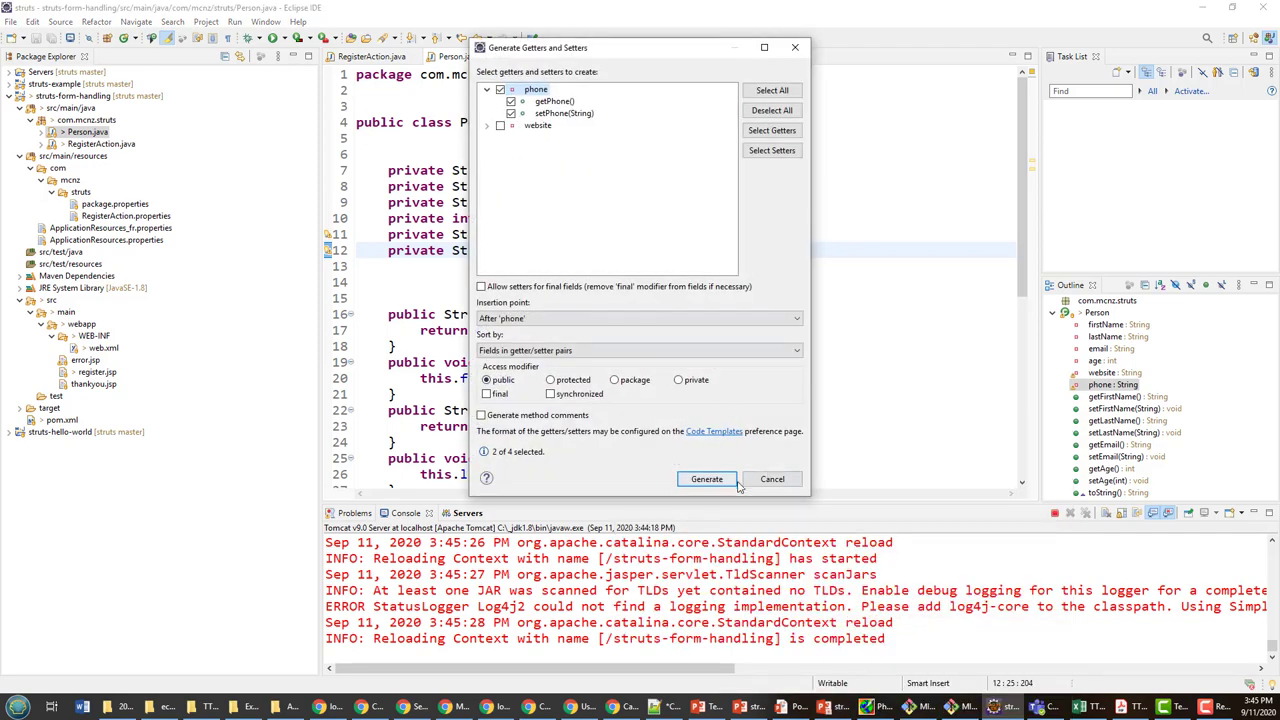
{"action": "left_click", "coordinate": [706, 479]}
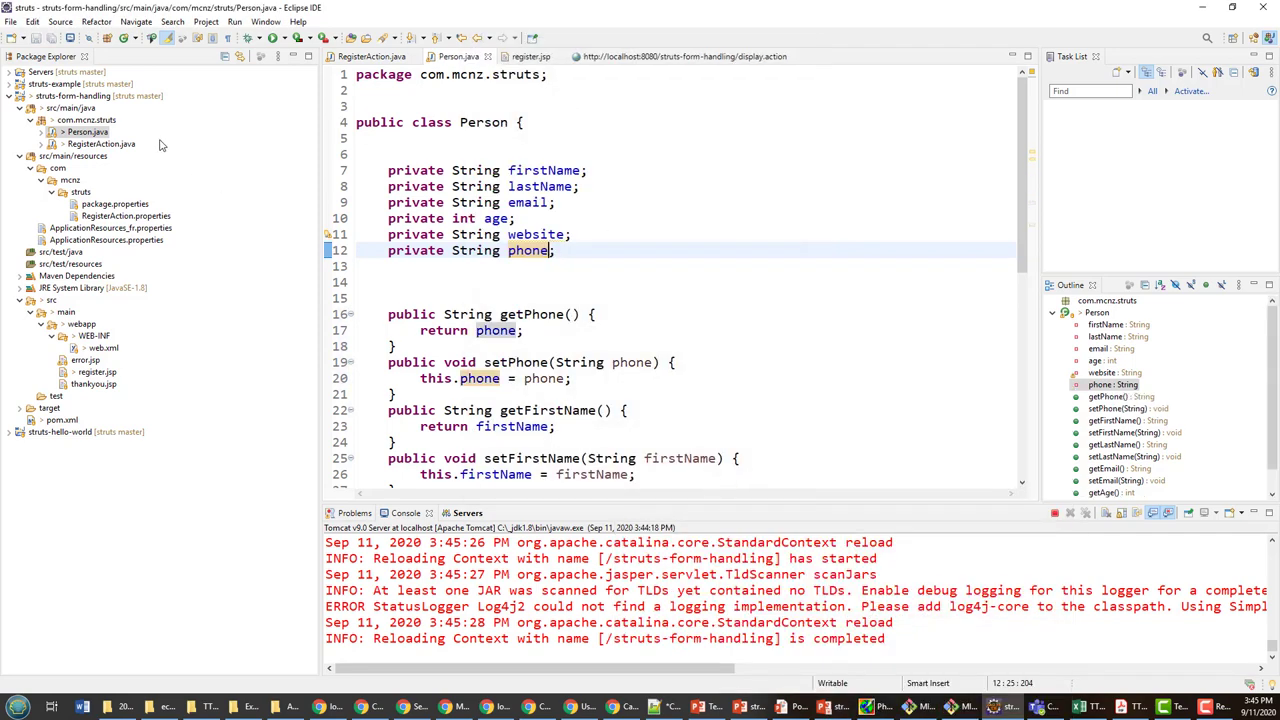
{"action": "left_click", "coordinate": [685, 56]}
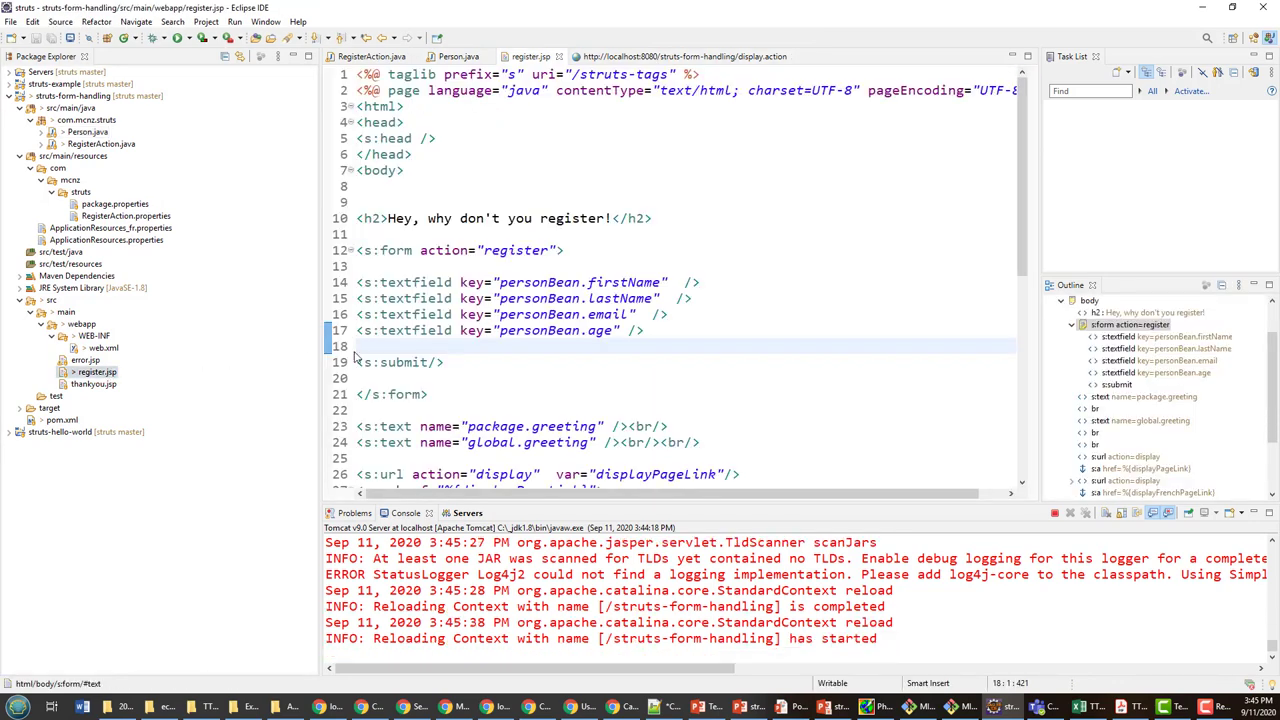
Add personBean.website and personBean.phone textfields to register.jsp after the age field
{"action": "left_click", "coordinate": [650, 330]}
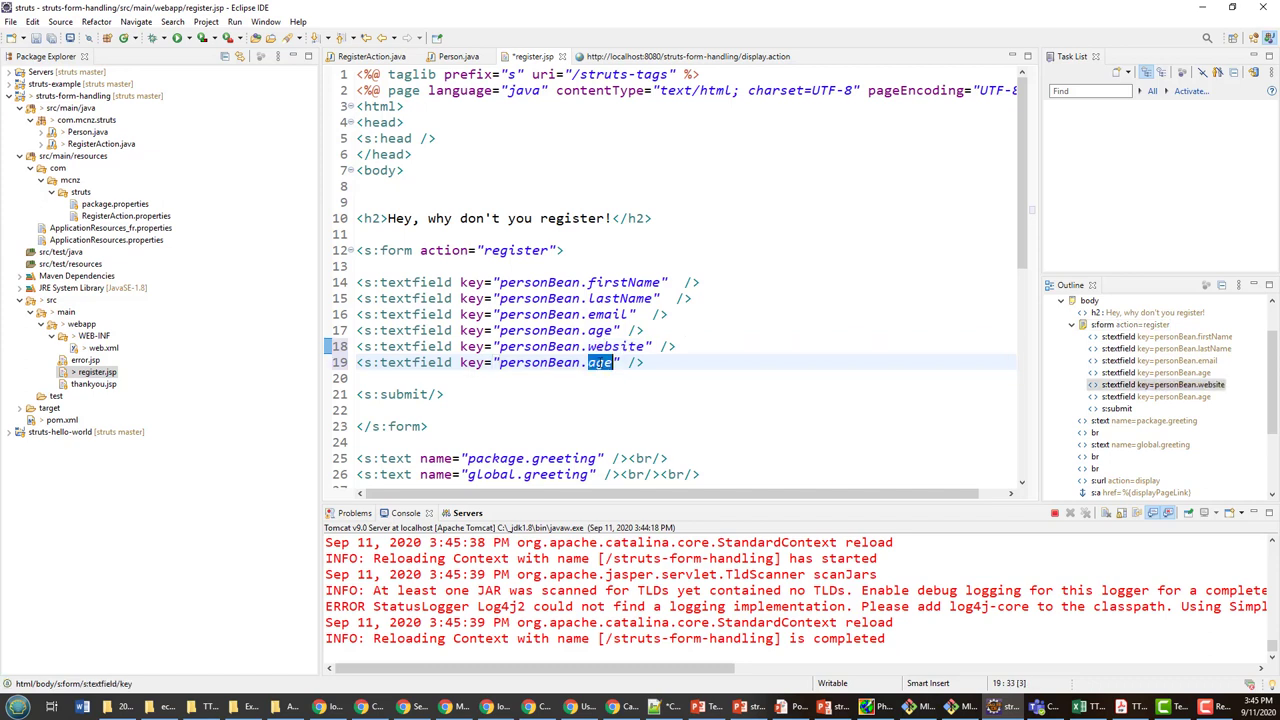
{"action": "type", "text": "phone"}
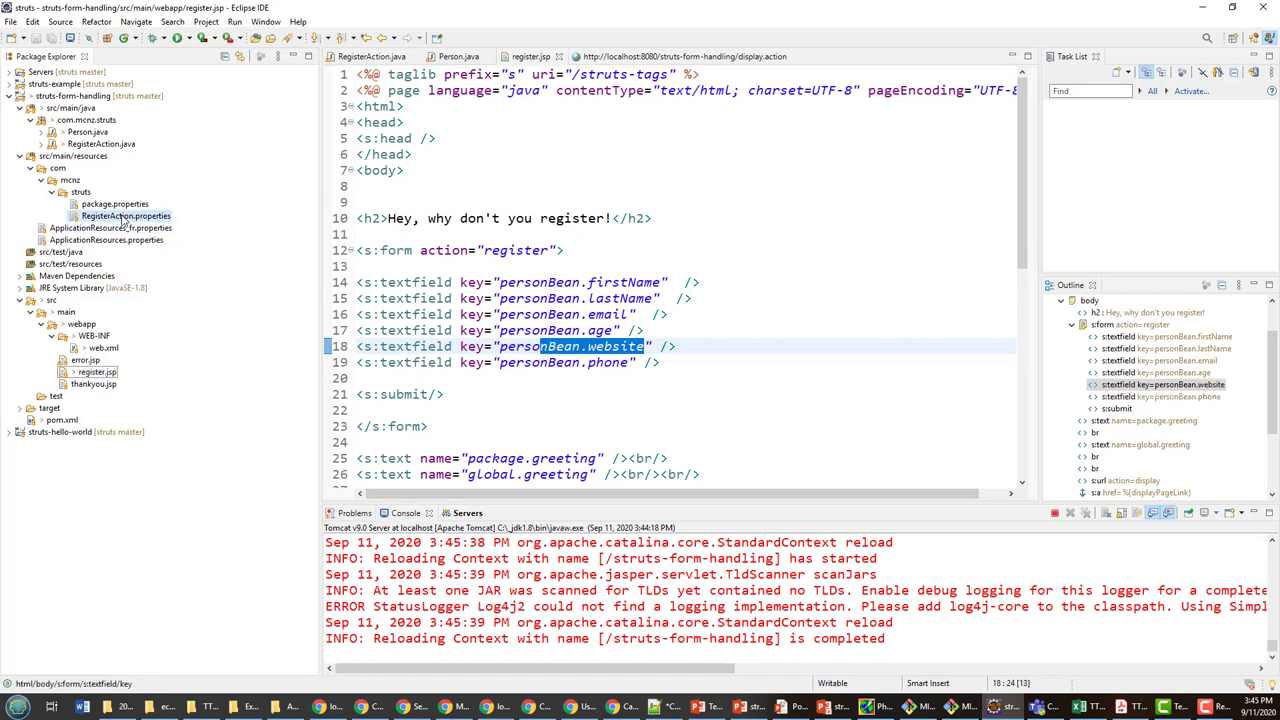
Add 'personBean.website=Your WebSite' and 'personBean.phone=Your Phone' to RegisterAction.properties and save
{"action": "double_click", "coordinate": [125, 215]}
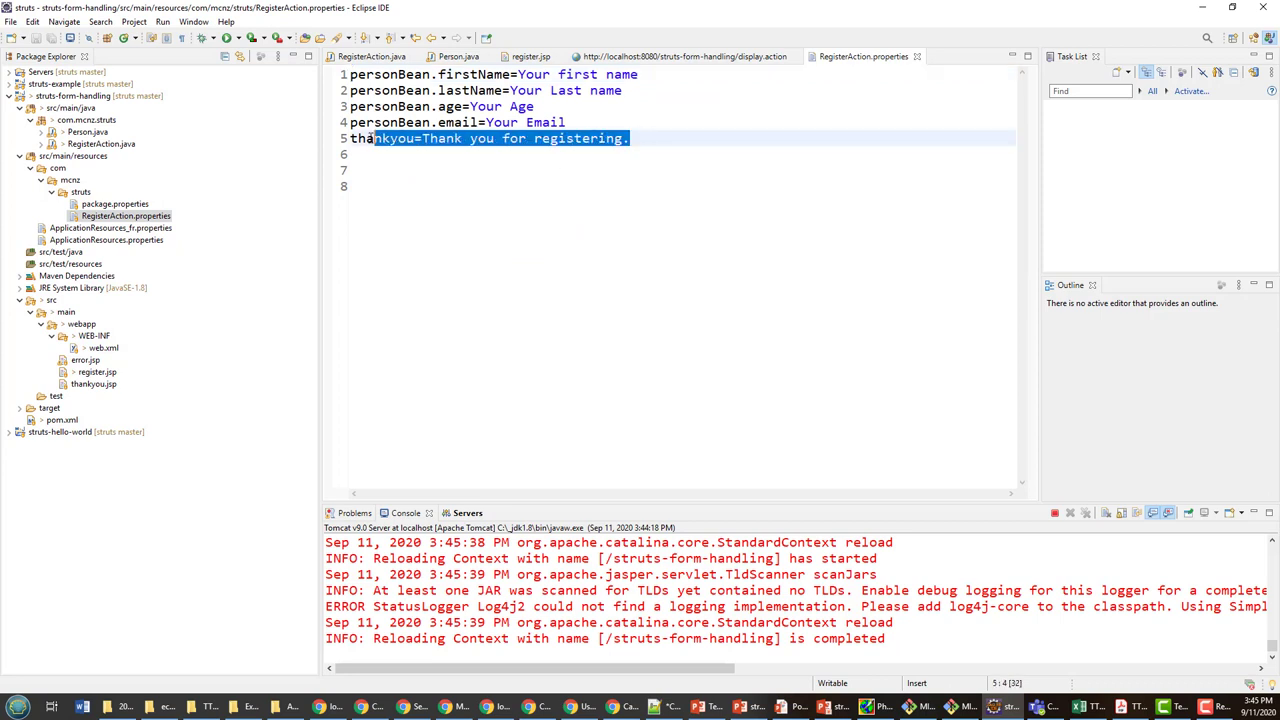
{"action": "left_click", "coordinate": [567, 122]}
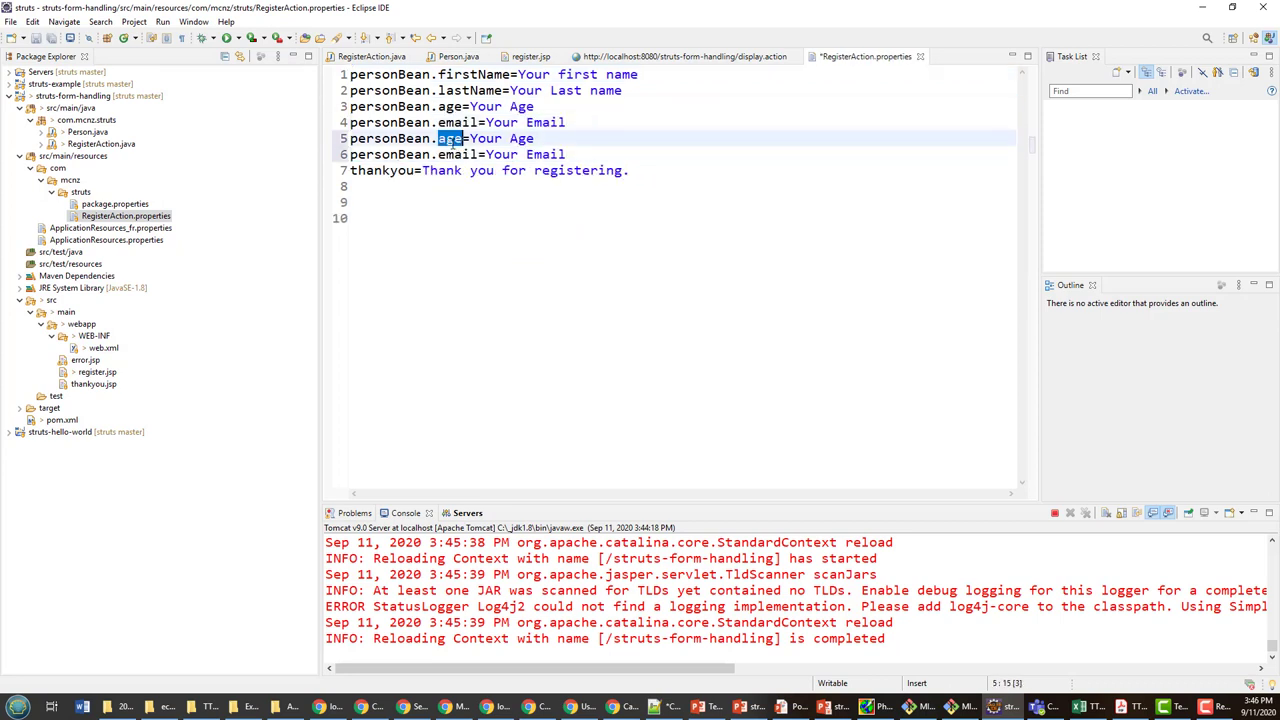
{"action": "type", "text": "website"}
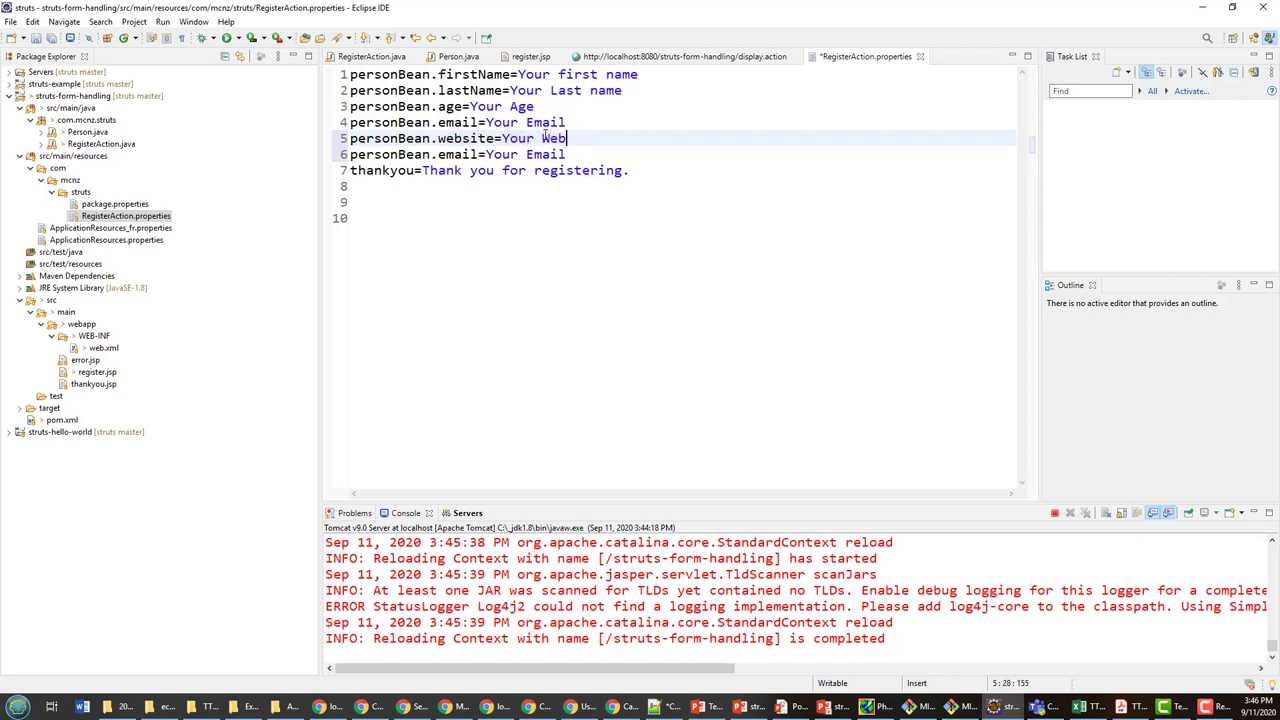
{"action": "type", "text": "Site"}
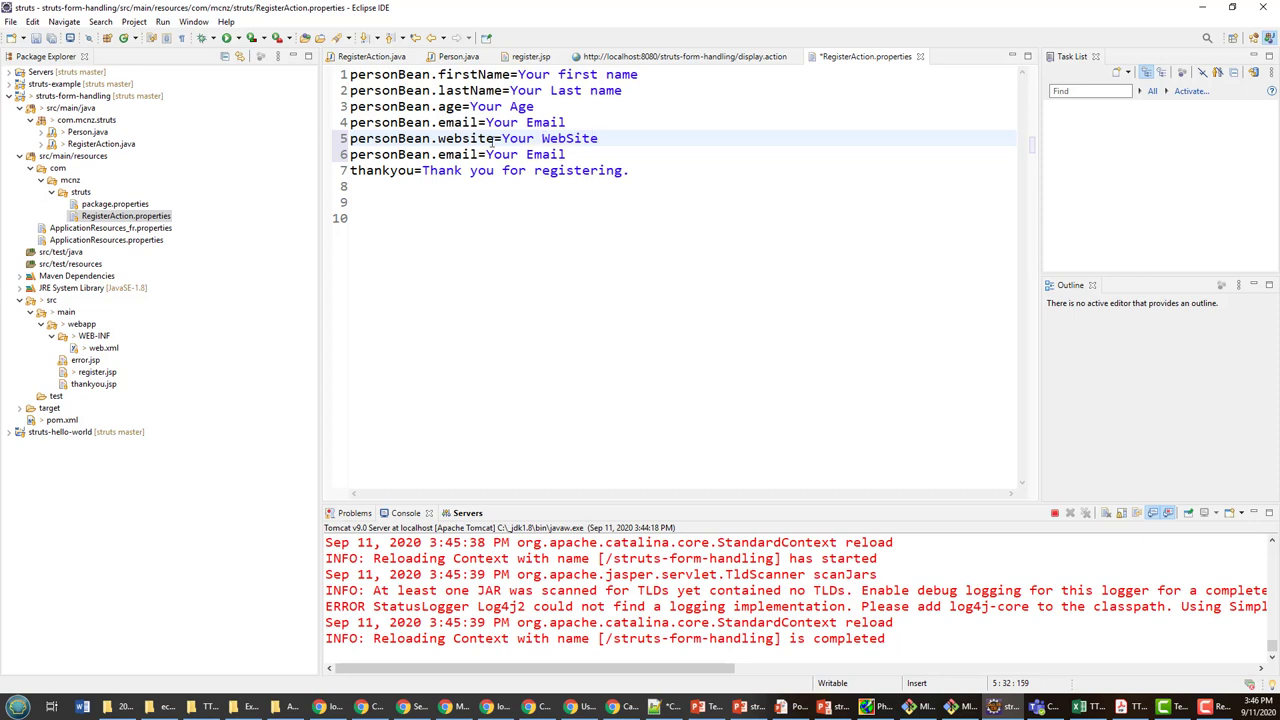
{"action": "double_click", "coordinate": [412, 154]}
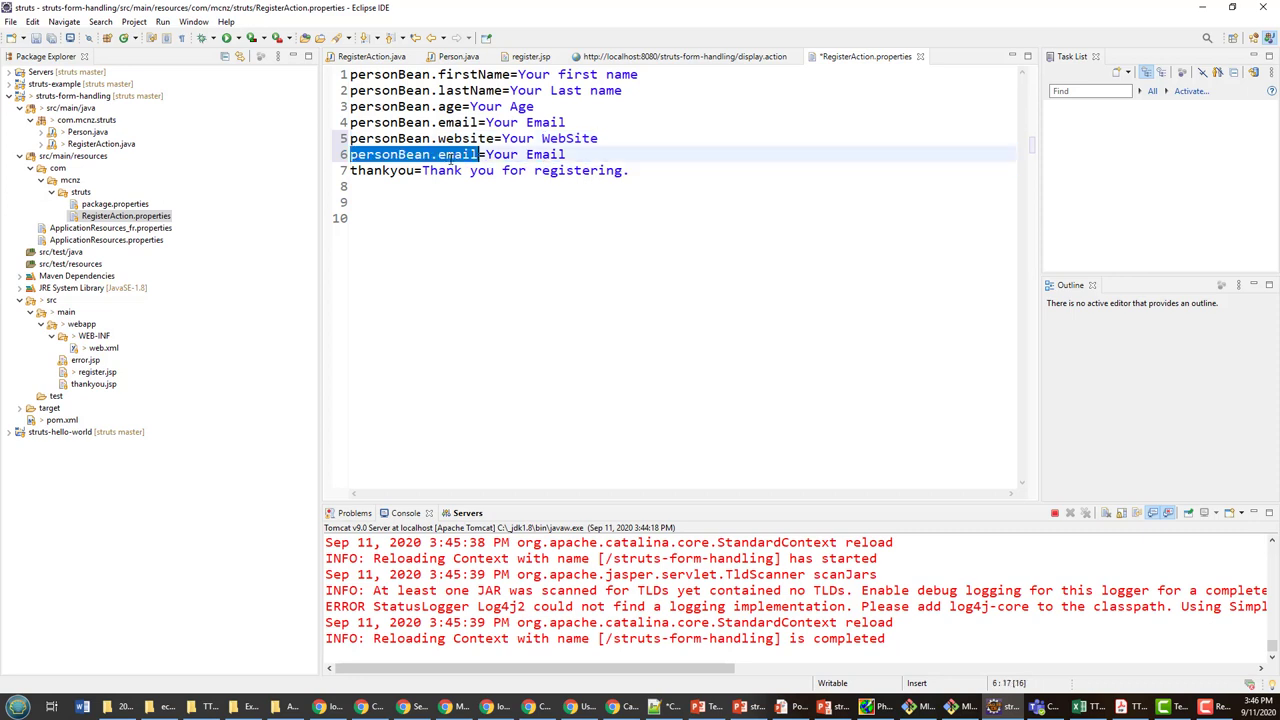
{"action": "type", "text": "phone"}
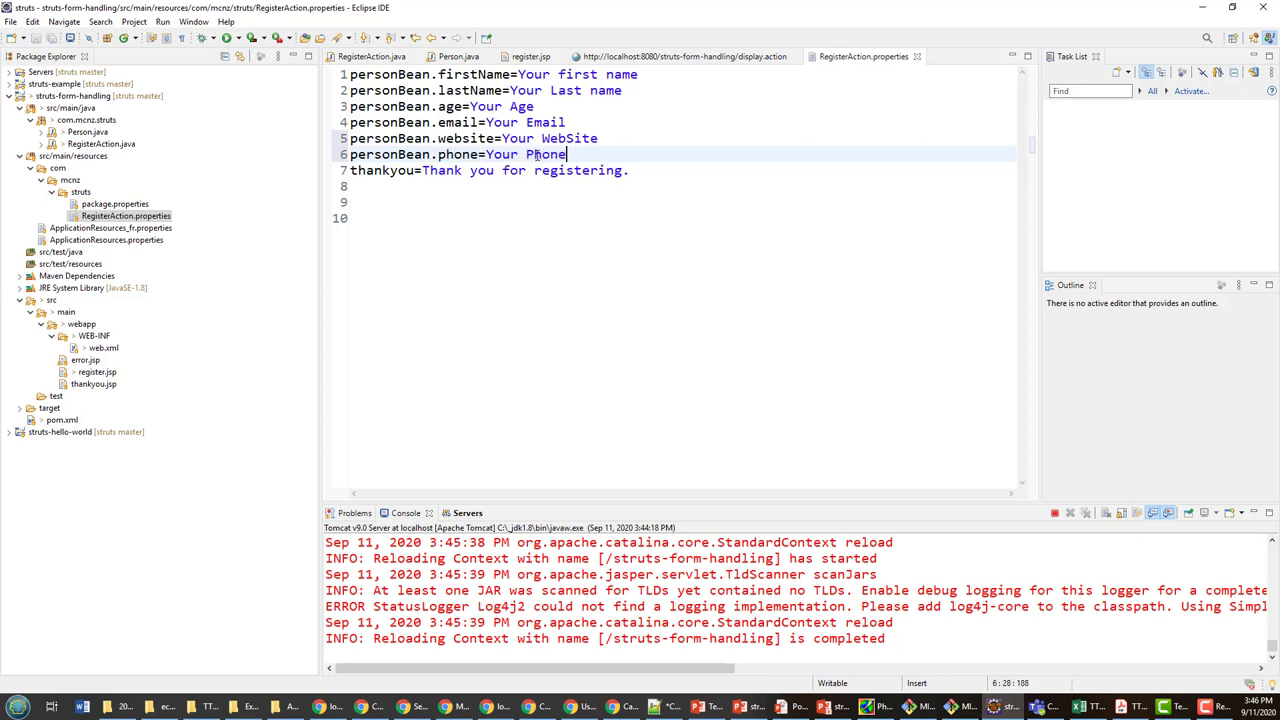
{"action": "right_click", "coordinate": [88, 371]}
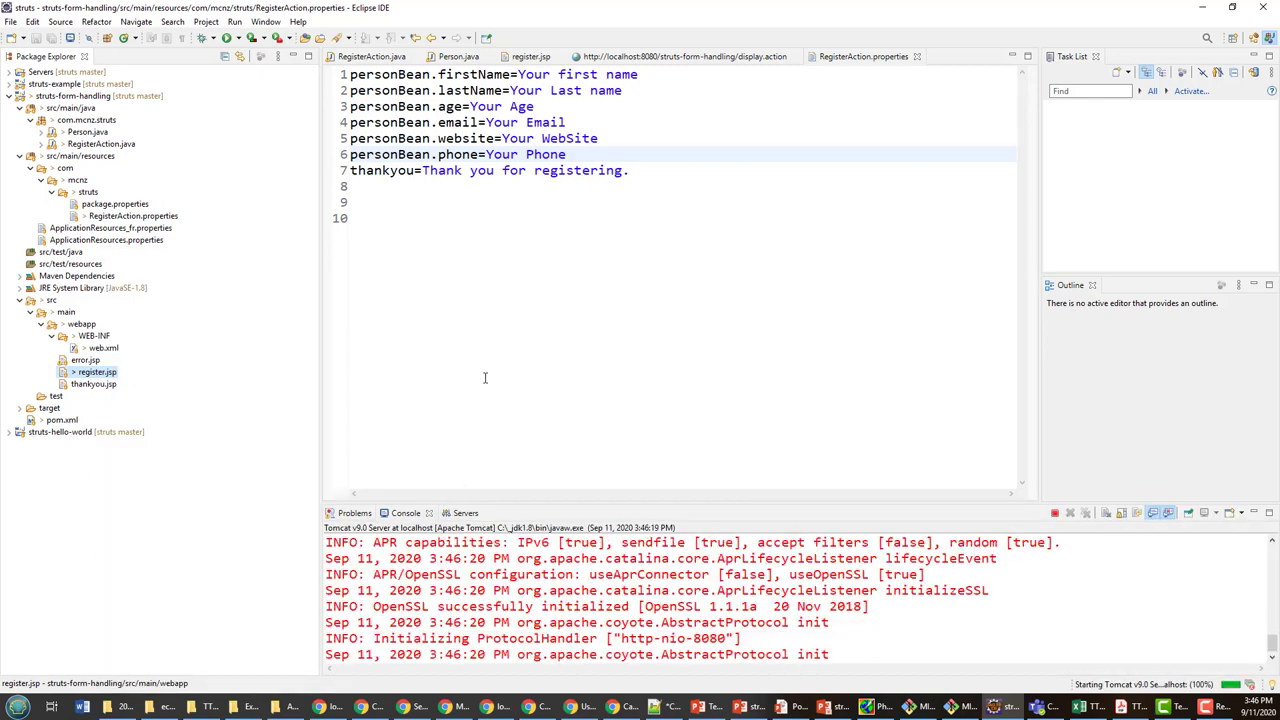
Run register.jsp on the server, submit the labelled form, and select the Person summary line
{"action": "left_click", "coordinate": [452, 512]}
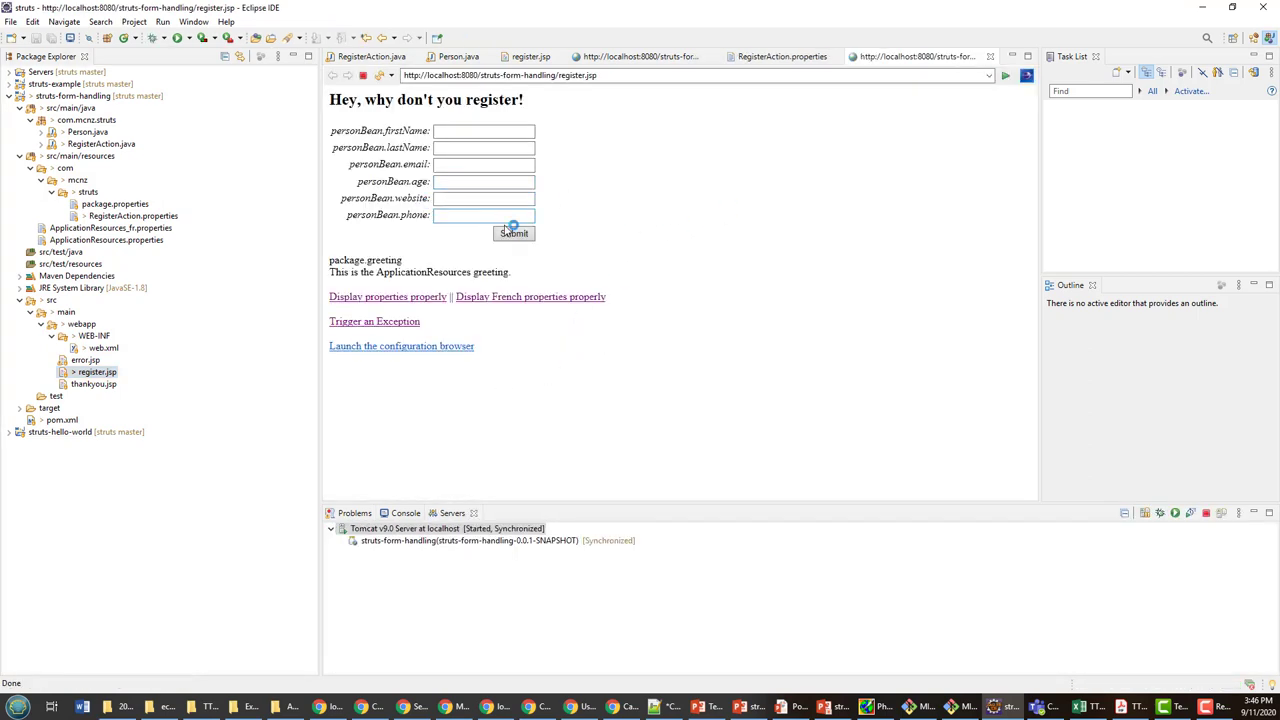
{"action": "left_click", "coordinate": [513, 233]}
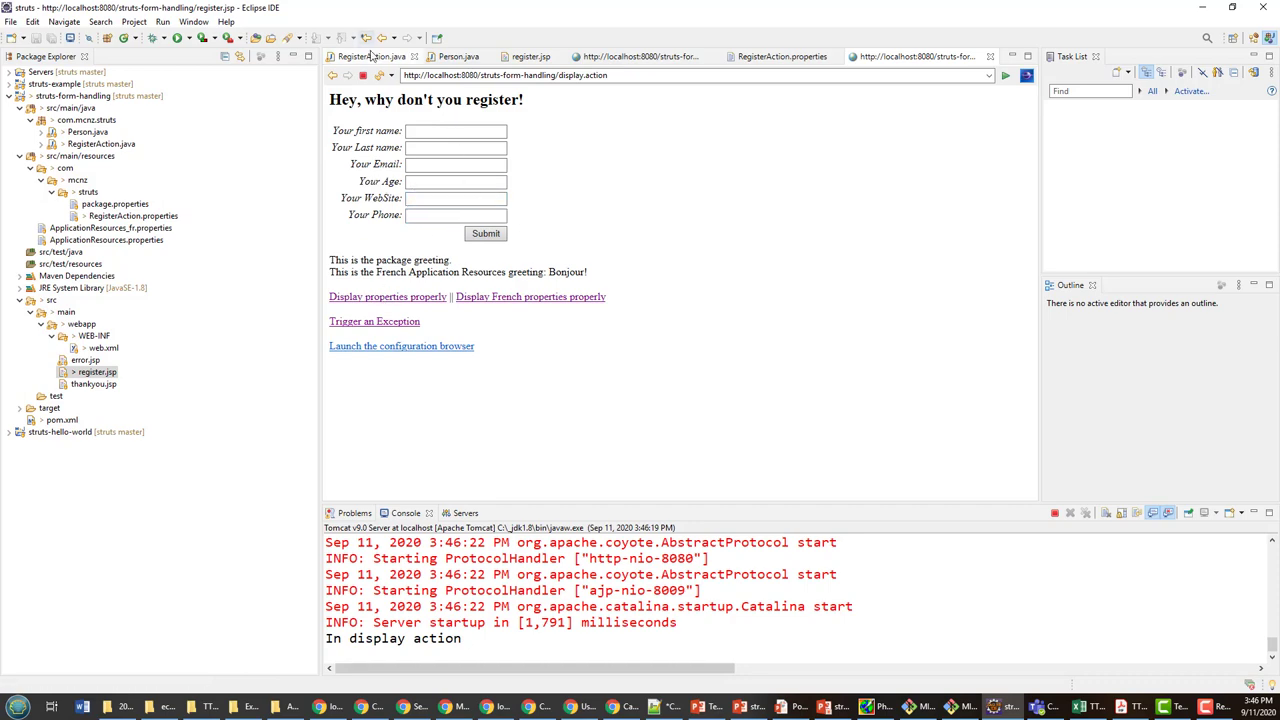
{"action": "left_click", "coordinate": [371, 56]}
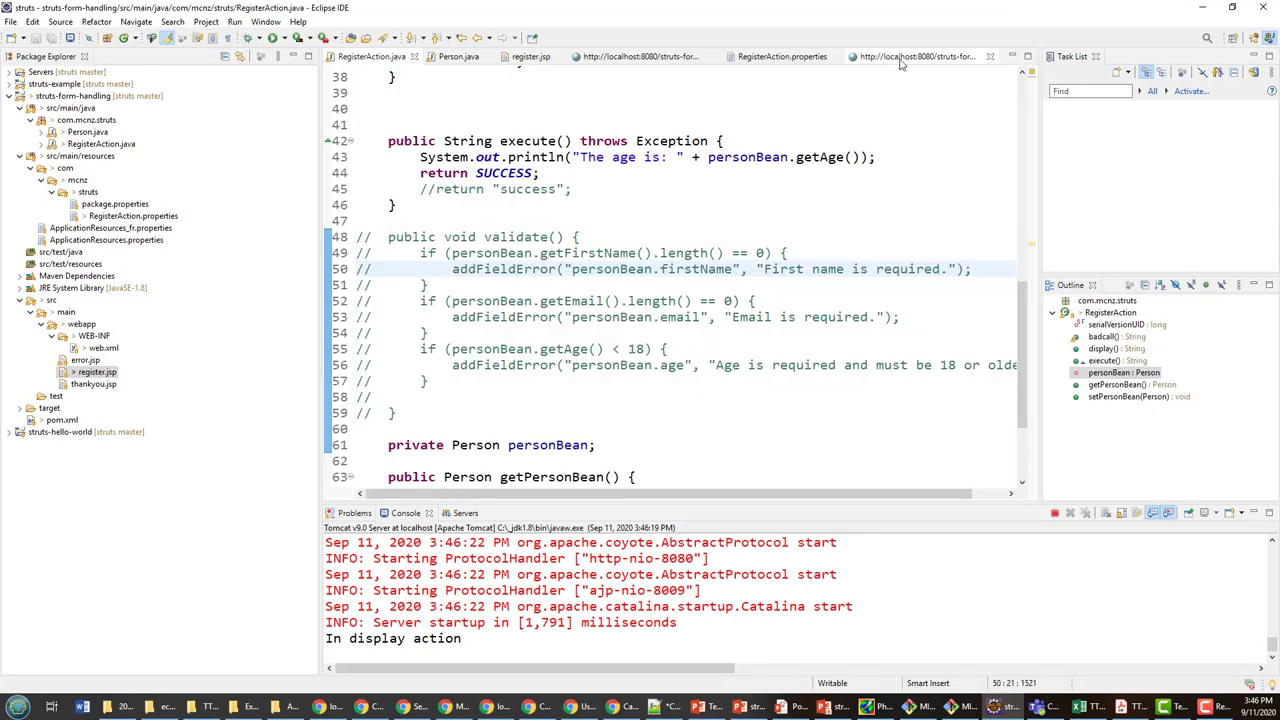
{"action": "left_click", "coordinate": [915, 56]}
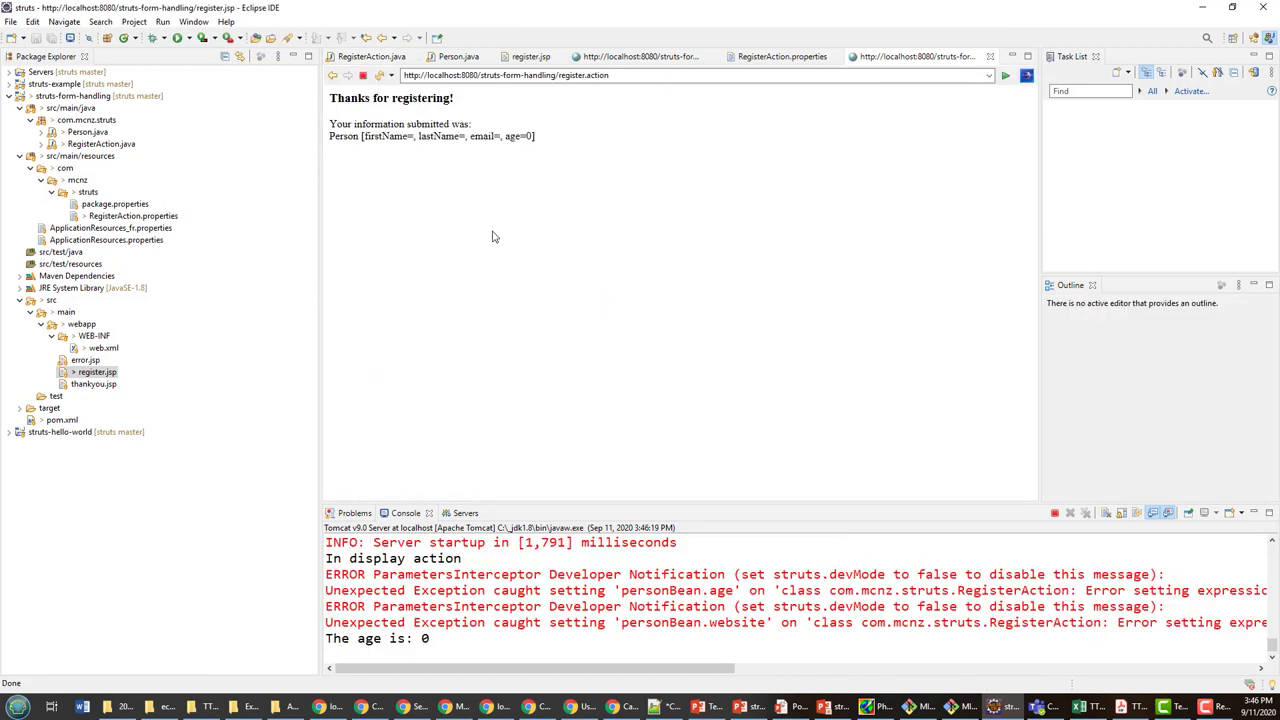
{"action": "triple_click", "coordinate": [430, 136]}
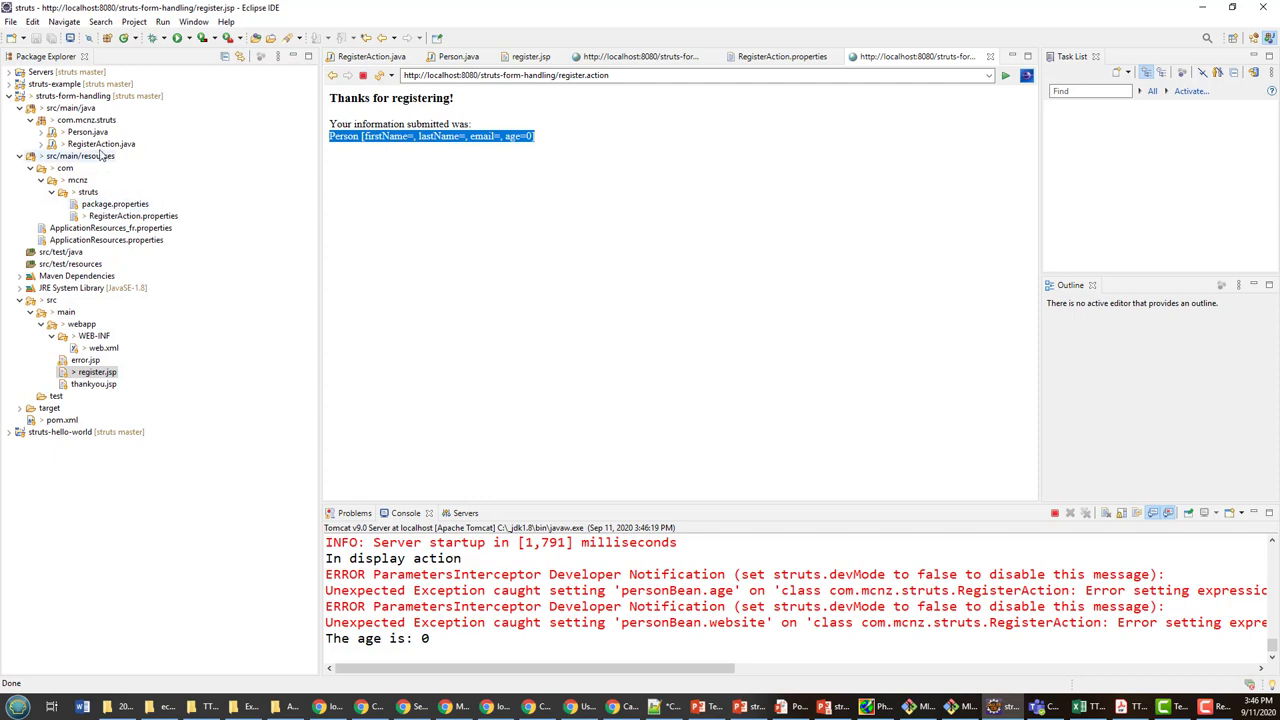
Generate a toString() in Person that includes all fields, website and phone among them
{"action": "left_click", "coordinate": [458, 56]}
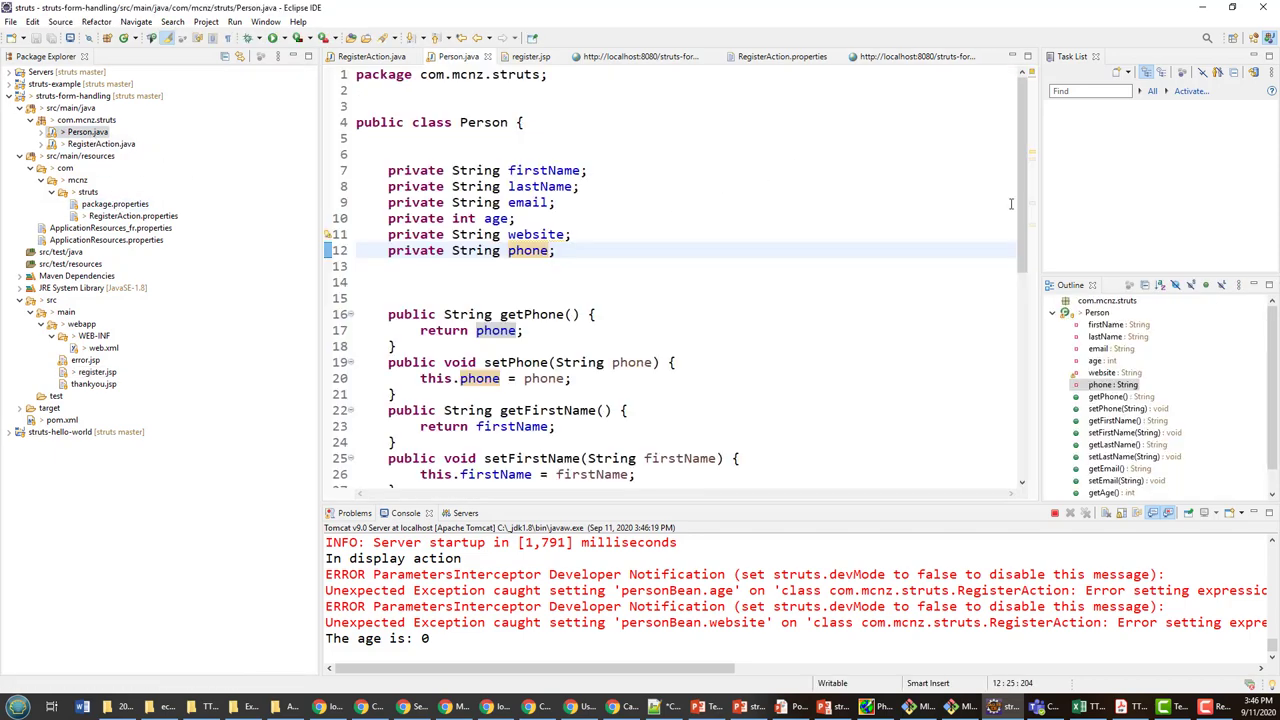
{"action": "scroll", "scroll_direction": "down", "scroll_amount": 3}
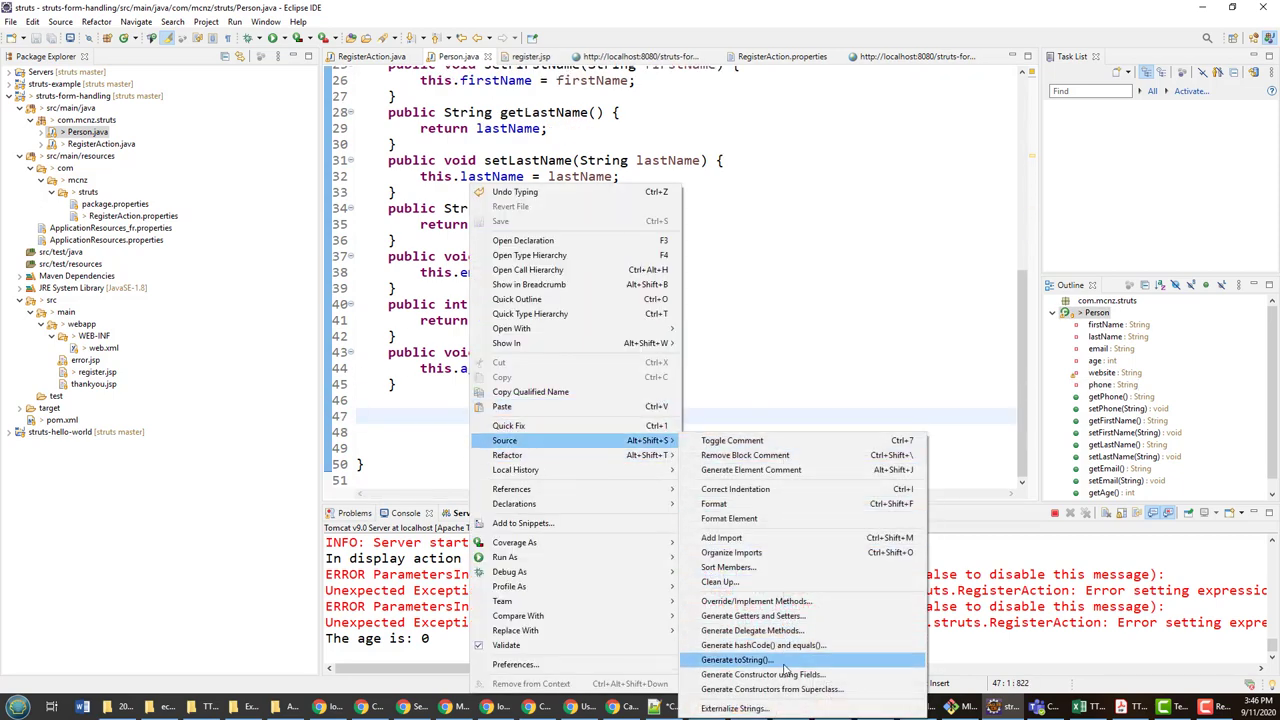
{"action": "left_click", "coordinate": [737, 659]}
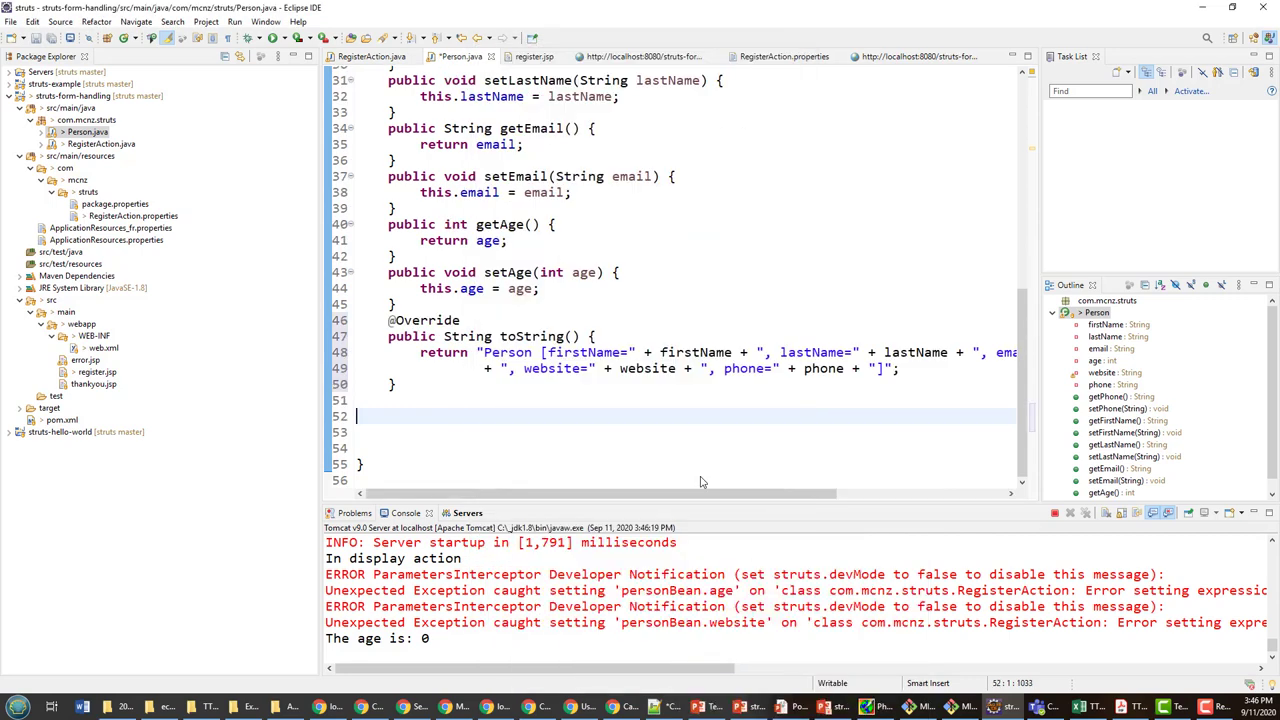
{"action": "left_click", "coordinate": [96, 371]}
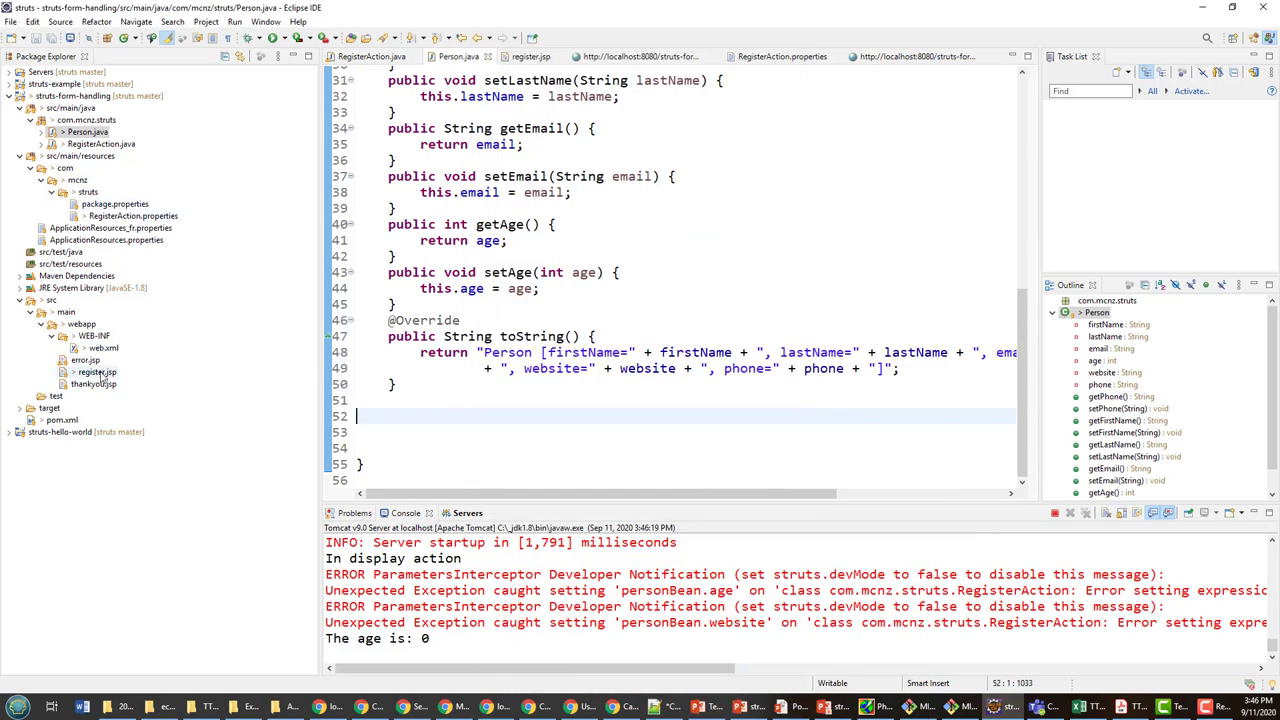
{"action": "left_click", "coordinate": [95, 371]}
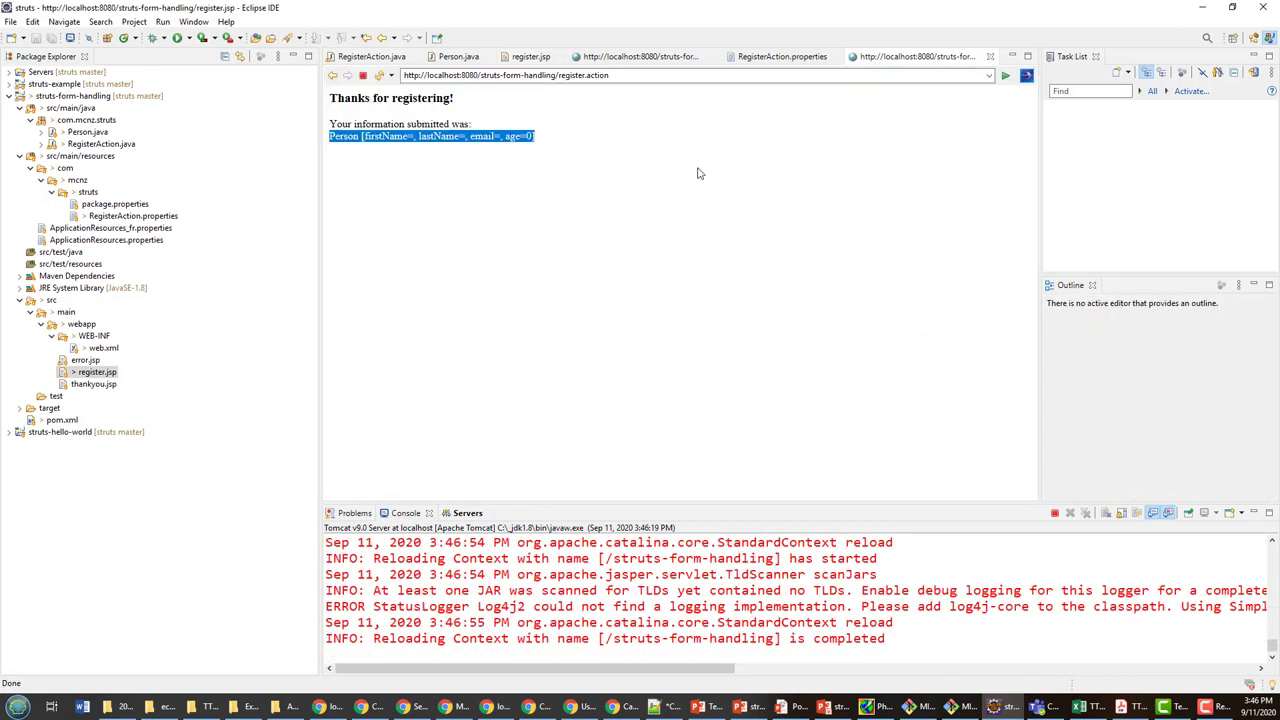
Submit the register form with junk values and 'ad' as age, then view RegisterAction.java
{"action": "left_click", "coordinate": [331, 75]}
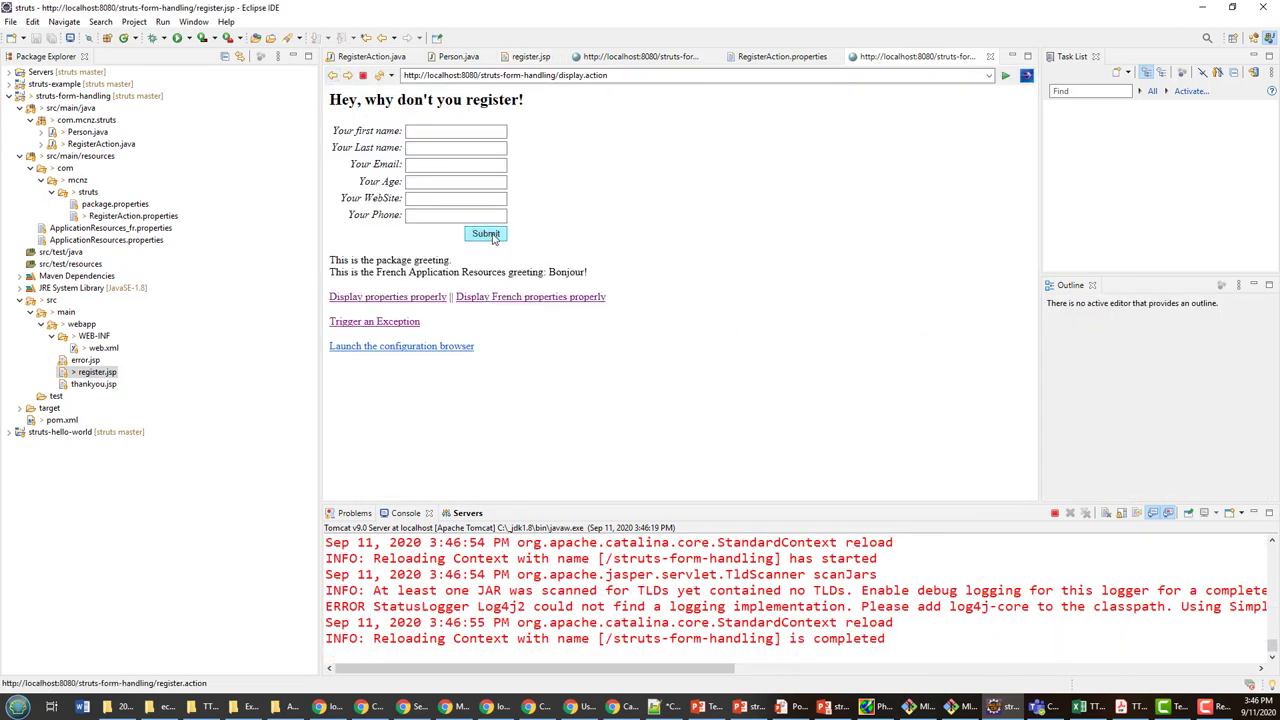
{"action": "type", "text": "asdf"}
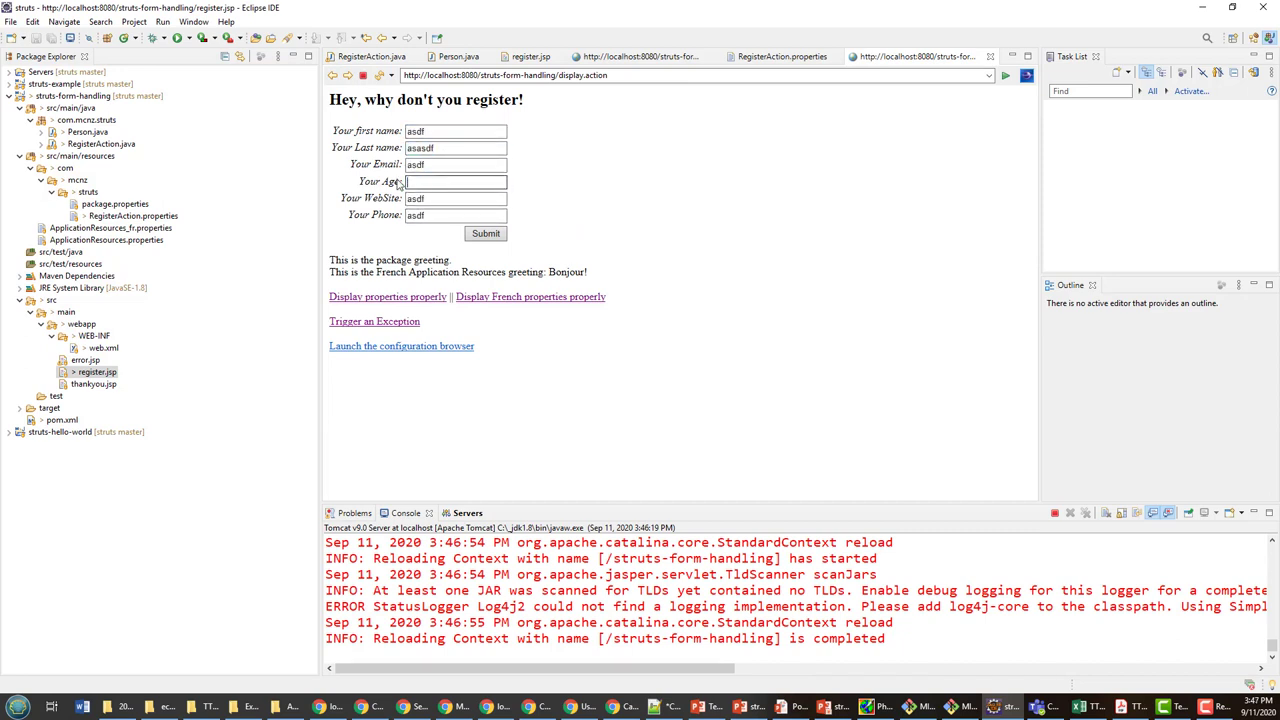
{"action": "left_click", "coordinate": [485, 233]}
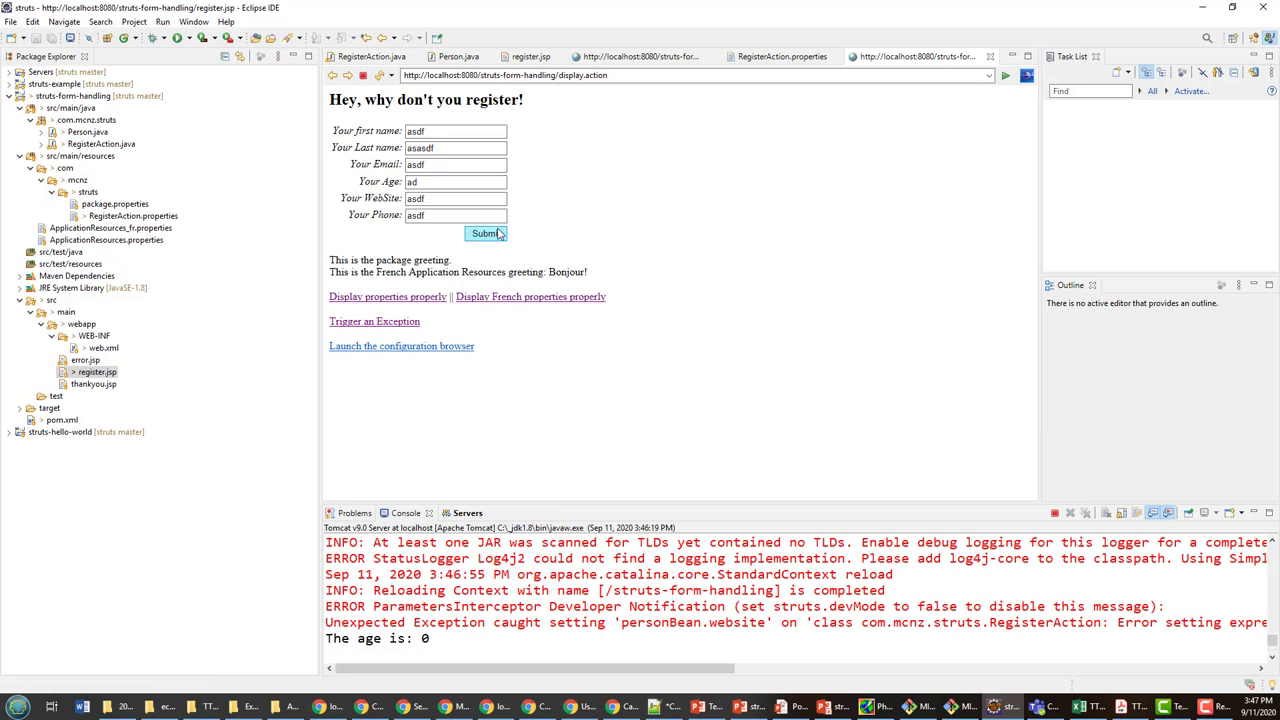
{"action": "left_click", "coordinate": [486, 233]}
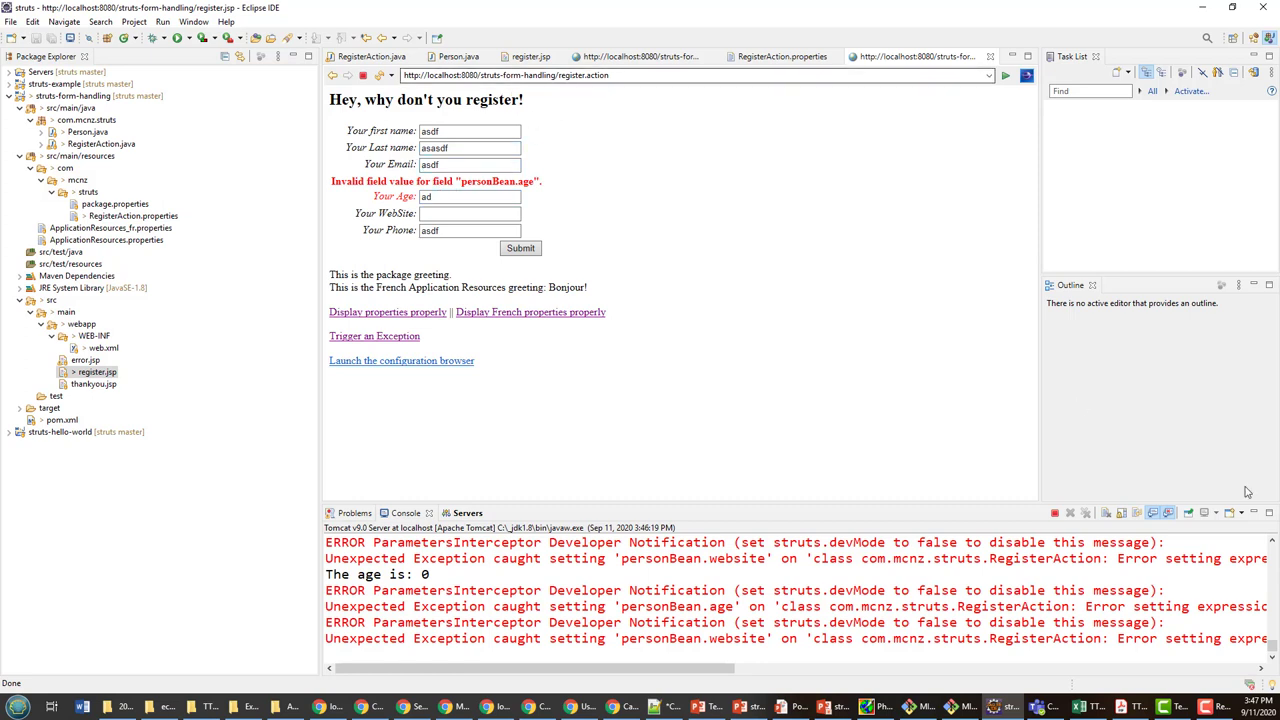
{"action": "mouse_move", "coordinate": [915, 283]}
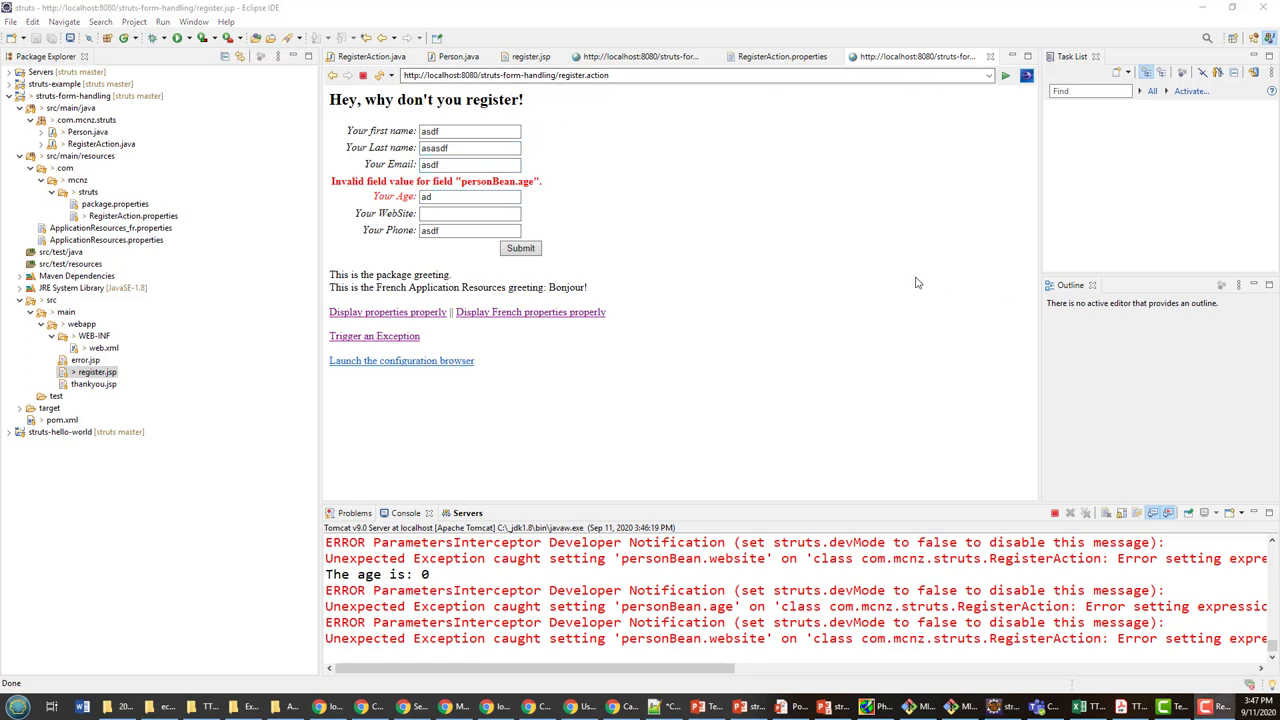
{"action": "left_click", "coordinate": [370, 56]}
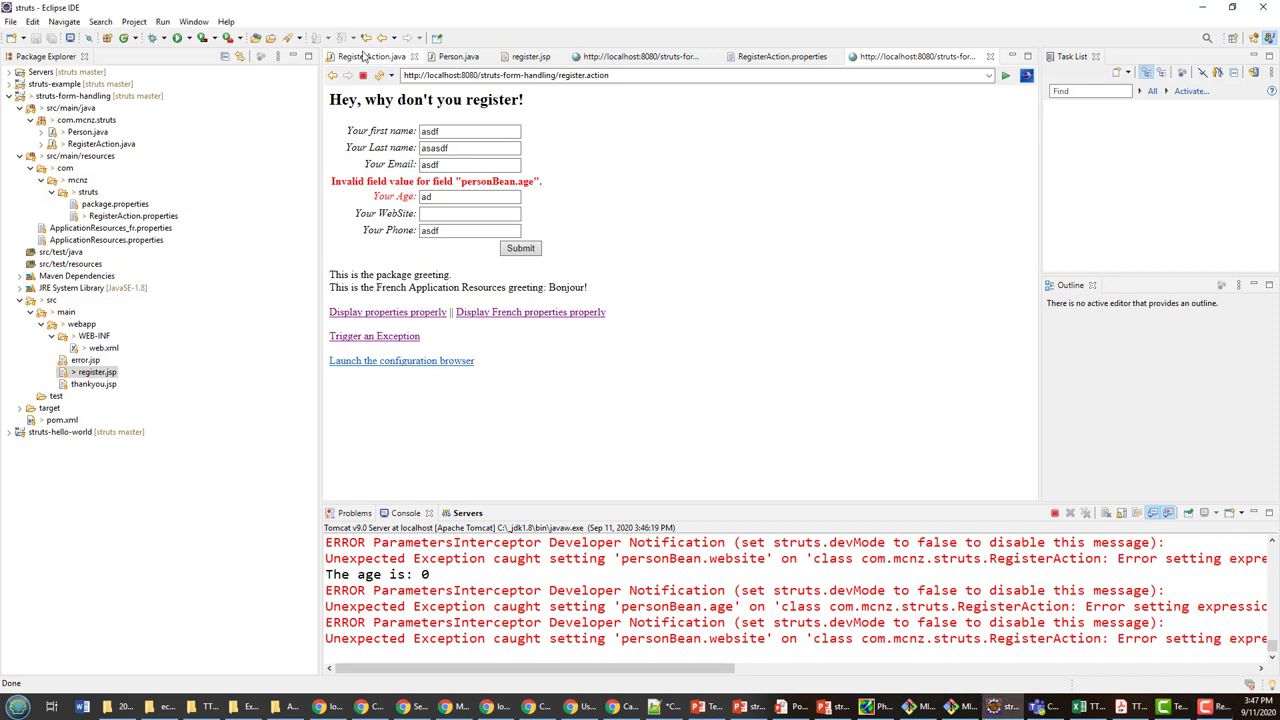
{"action": "left_click", "coordinate": [371, 56]}
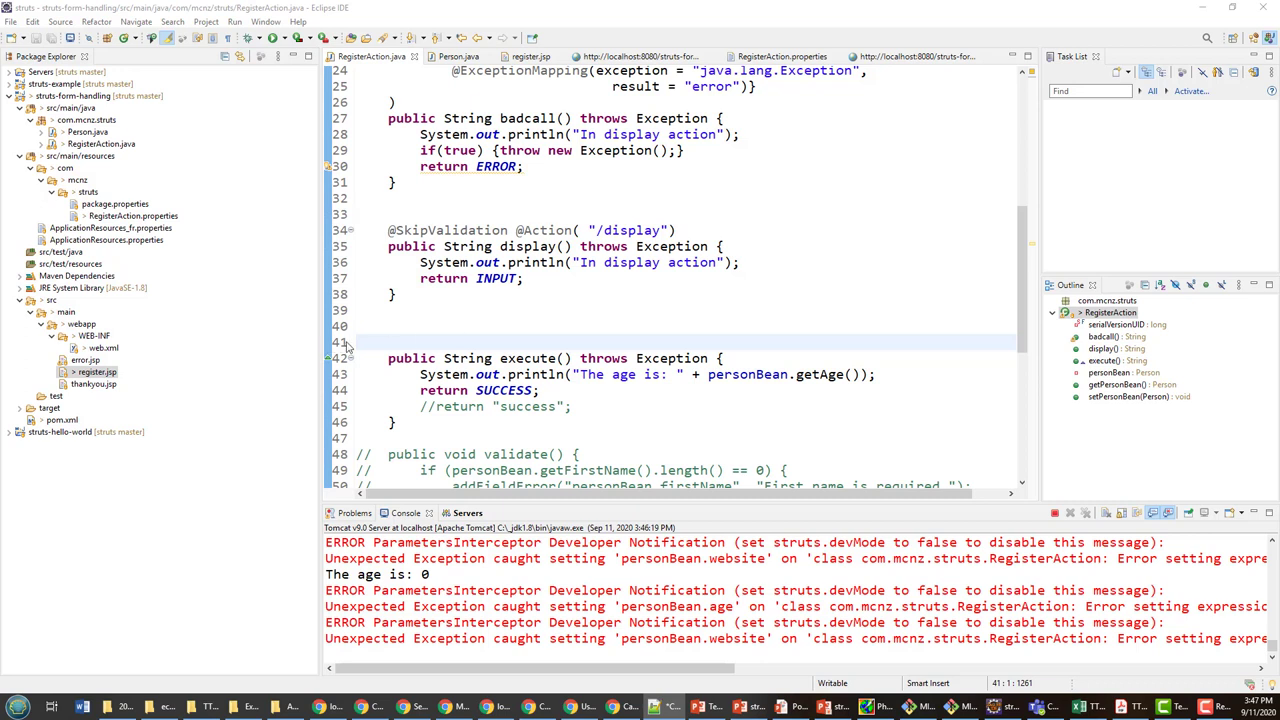
{"action": "type", "text": "@Validations("}
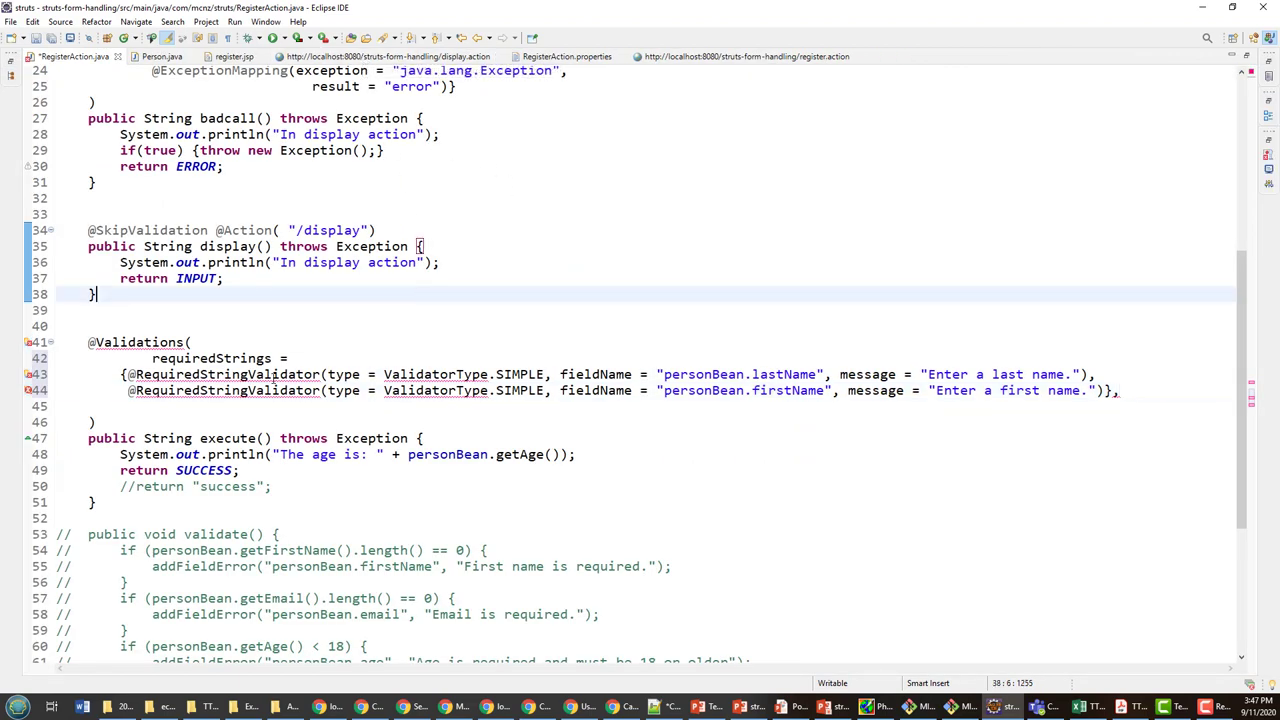
{"action": "double_click", "coordinate": [784, 374]}
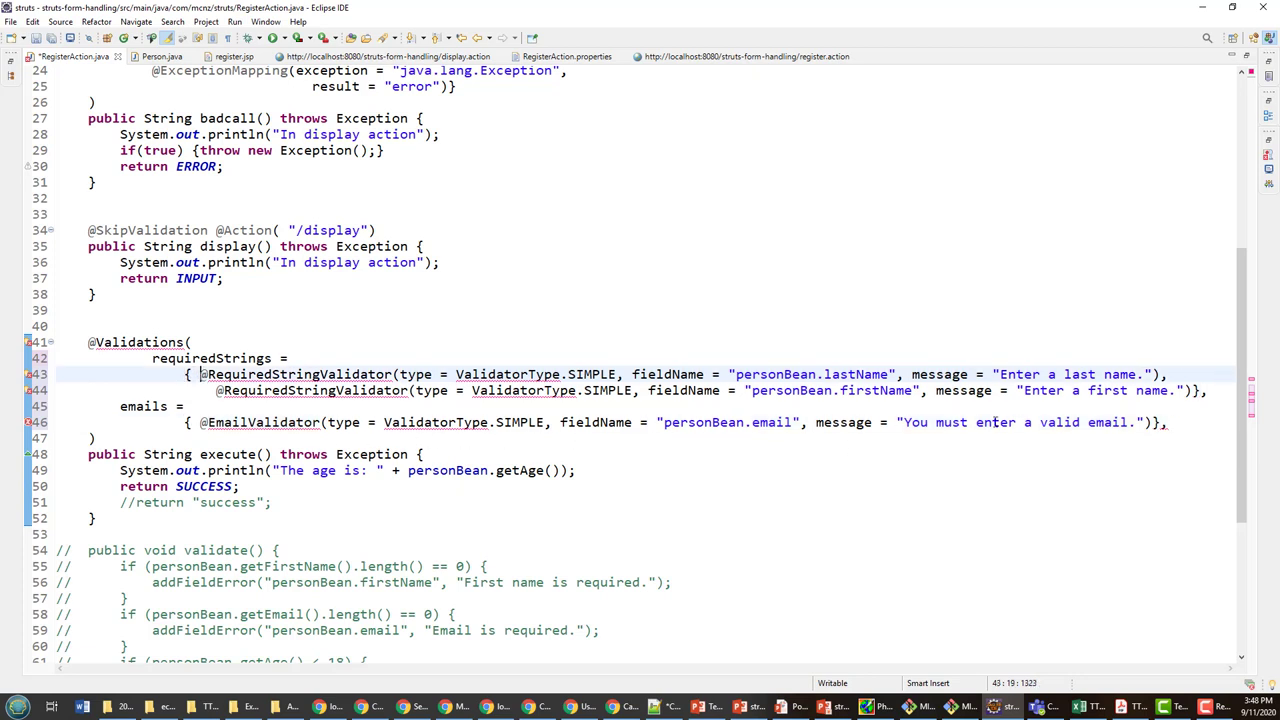
{"action": "mouse_move", "coordinate": [514, 347]}
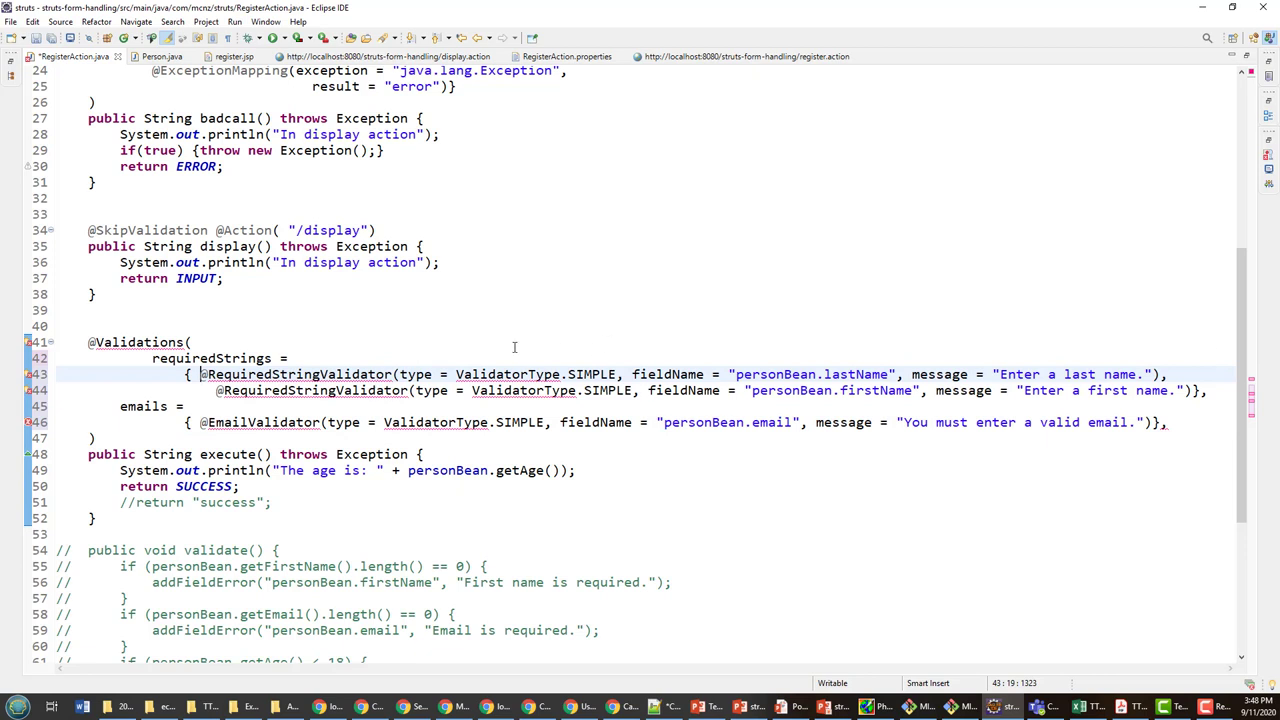
Organize imports for the validation annotations in RegisterAction
{"action": "right_click", "coordinate": [514, 347]}
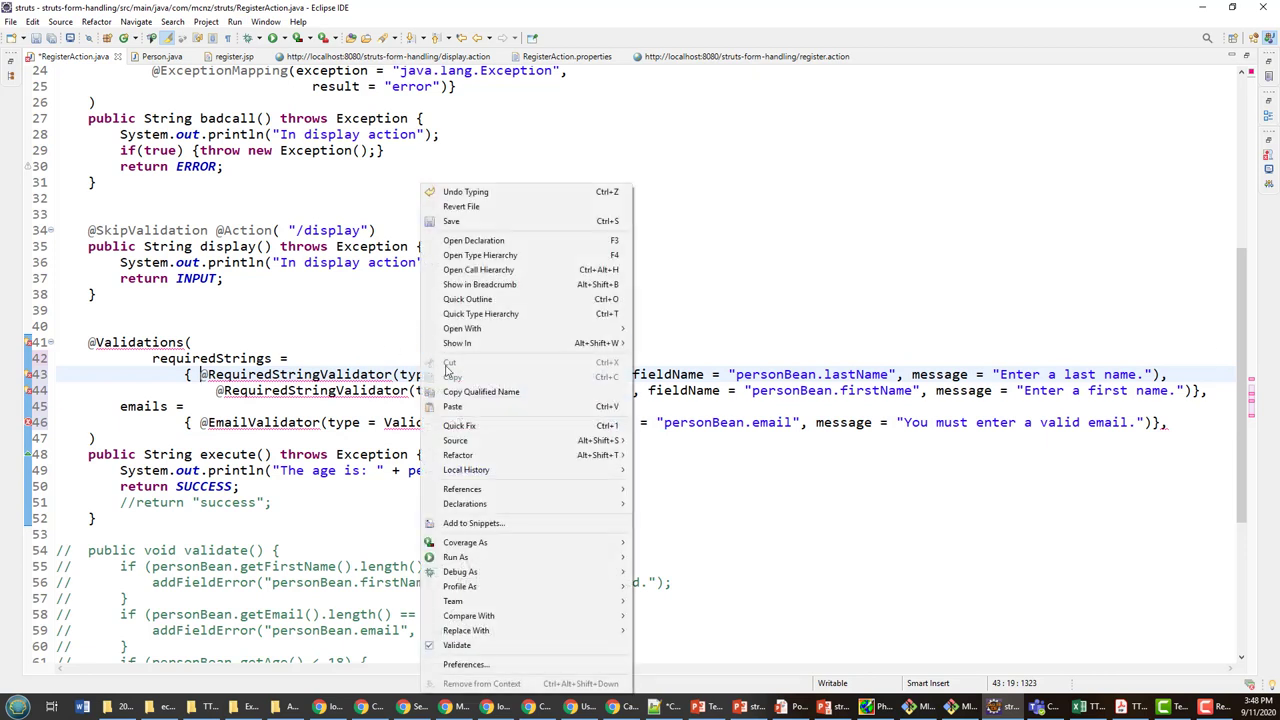
{"action": "mouse_move", "coordinate": [455, 440]}
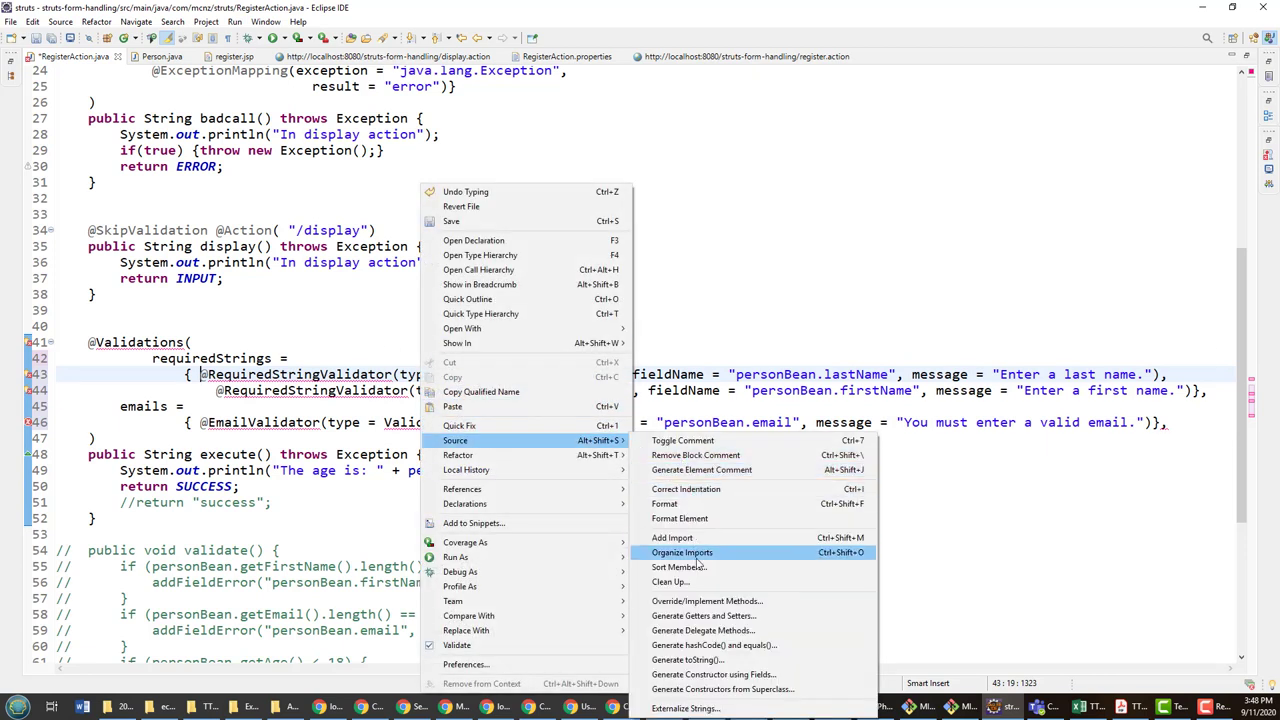
{"action": "left_click", "coordinate": [681, 552]}
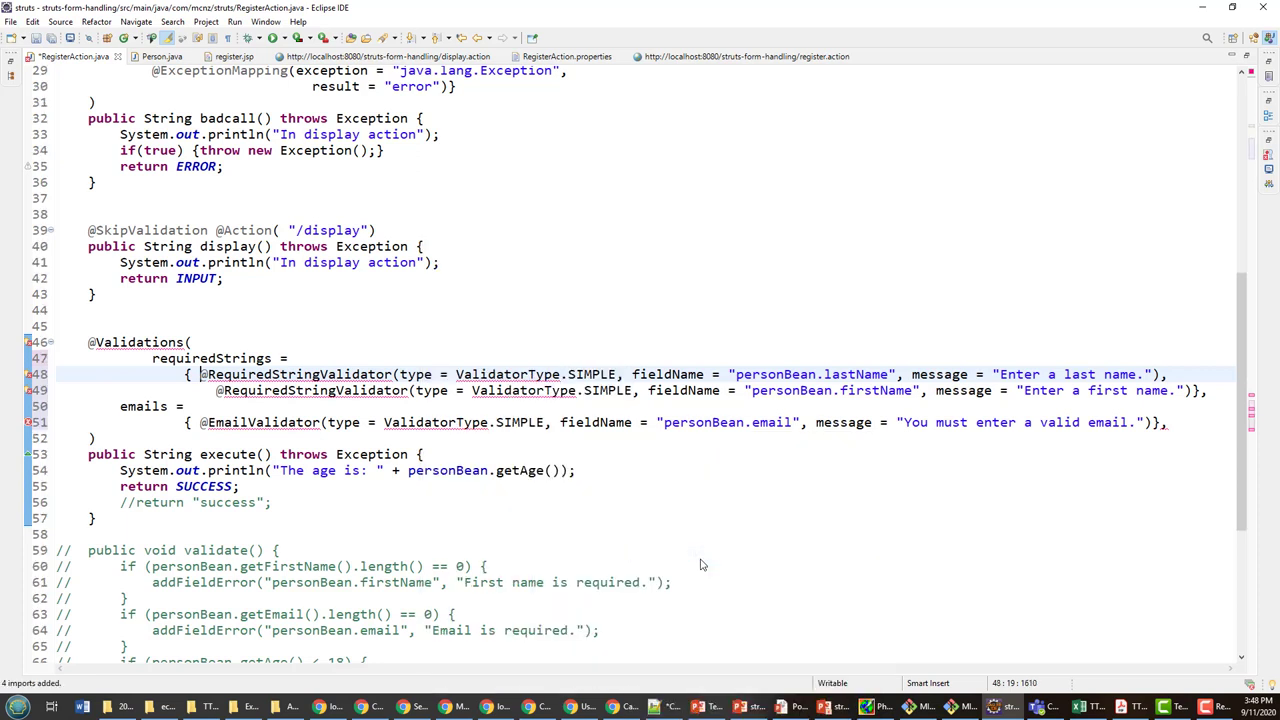
{"action": "left_click", "coordinate": [719, 486]}
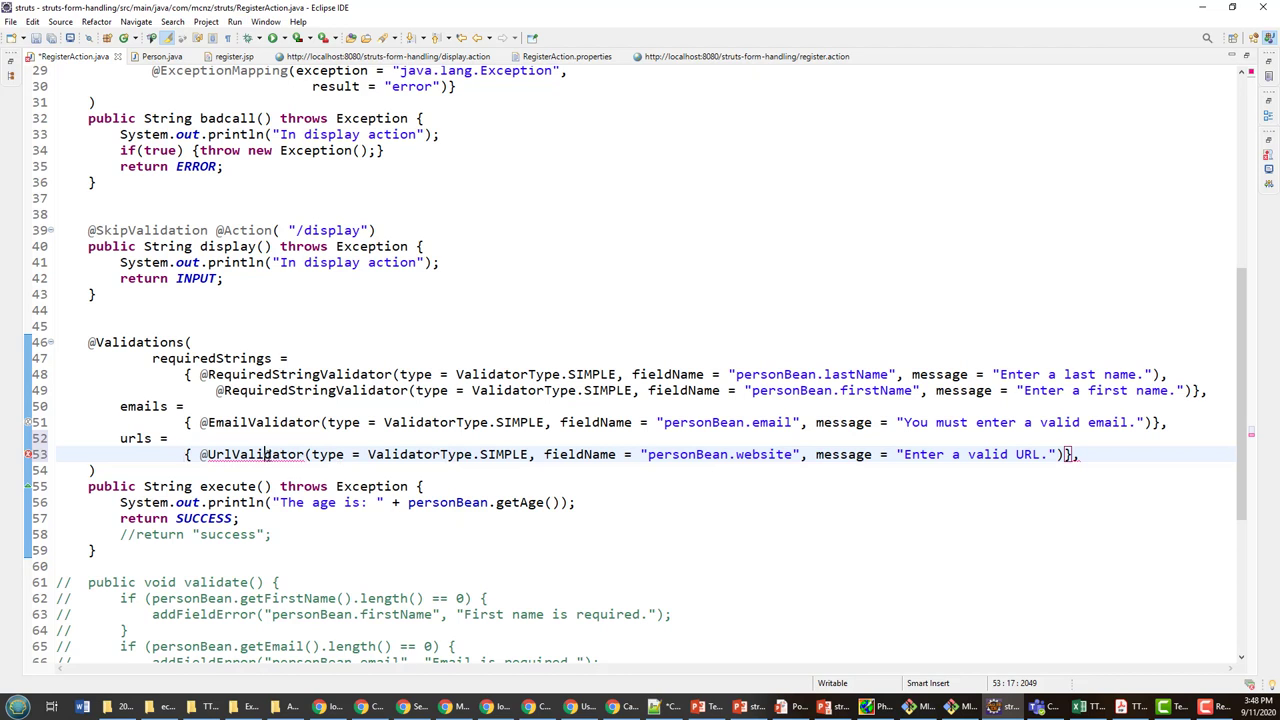
Add a UrlValidator on personBean.website and start a RegexFieldValidator for personBean.phone
{"action": "double_click", "coordinate": [250, 454]}
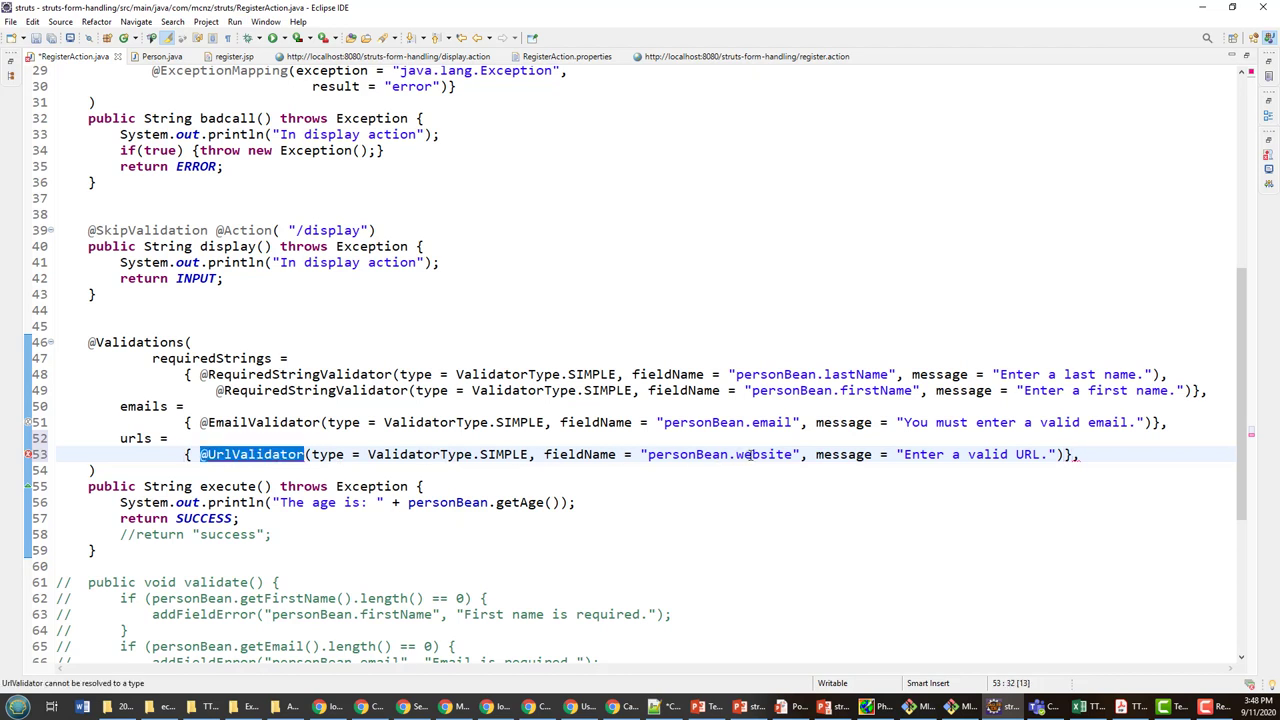
{"action": "double_click", "coordinate": [765, 454]}
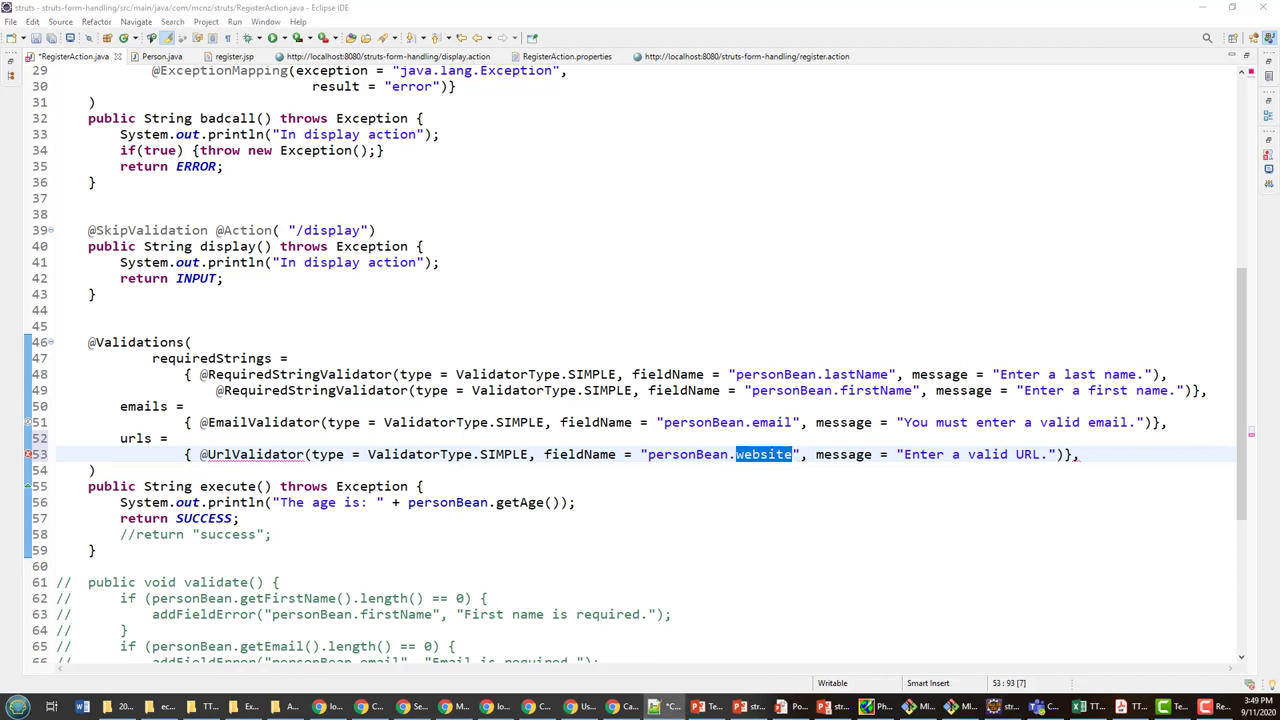
{"action": "mouse_move", "coordinate": [1126, 224]}
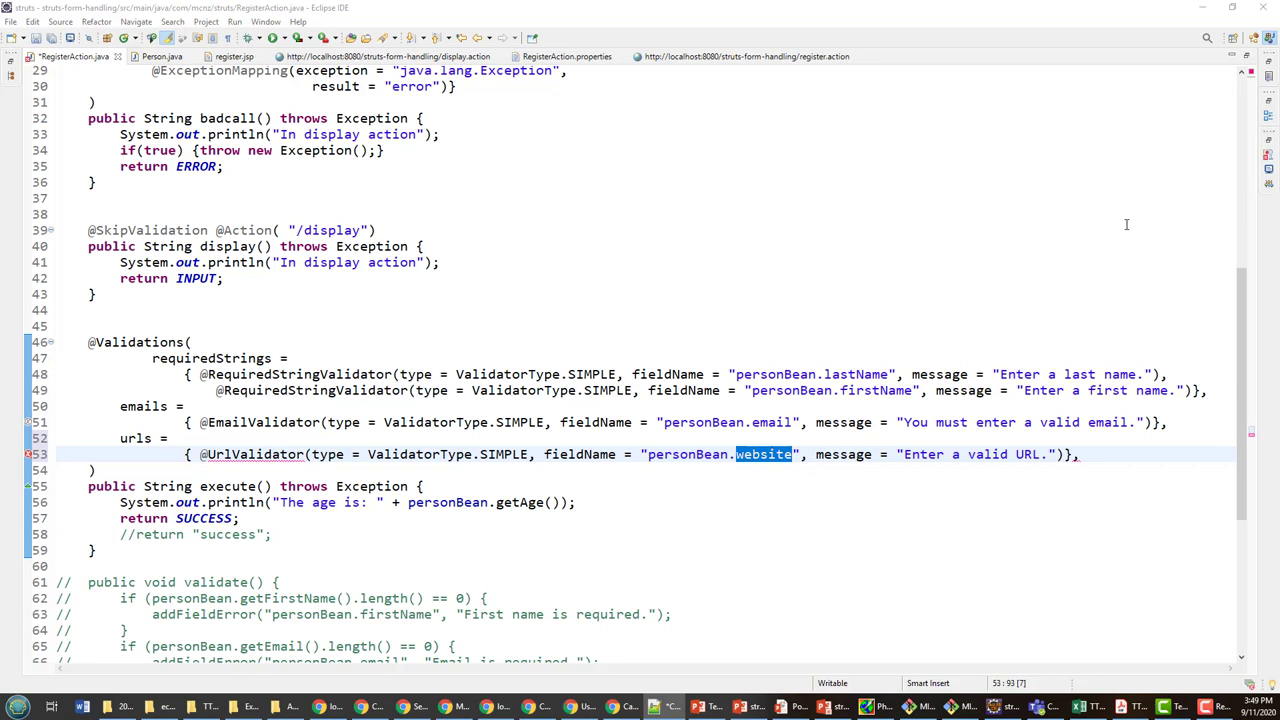
{"action": "key", "text": "Return"}
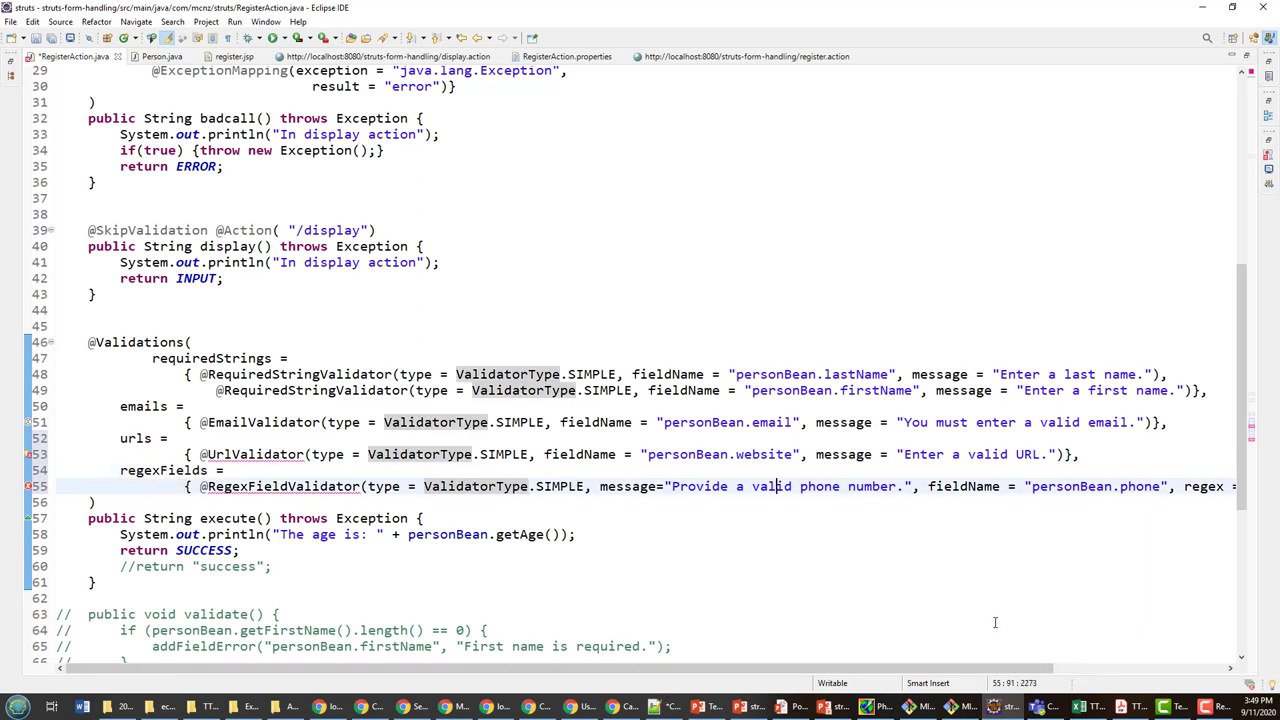
Scroll the editor right along the personBean.phone regex validator line
{"action": "scroll", "scroll_direction": "right", "scroll_amount": 3}
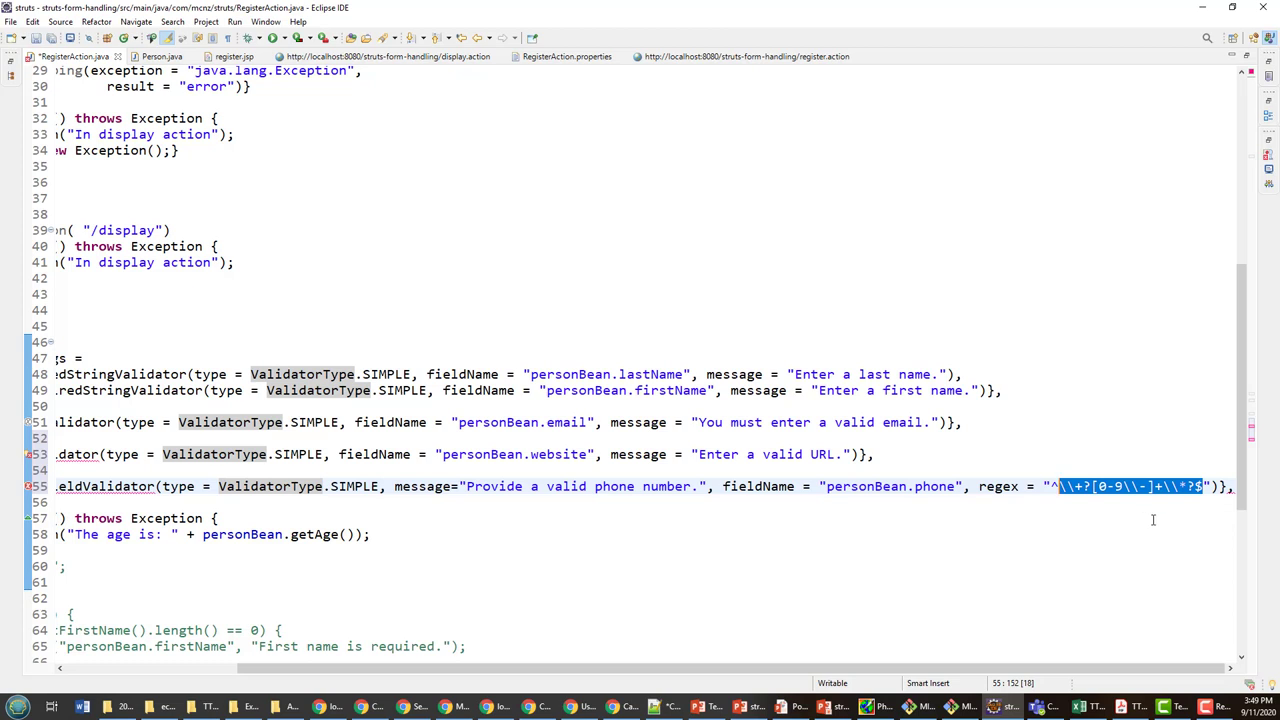
{"action": "mouse_move", "coordinate": [1079, 609]}
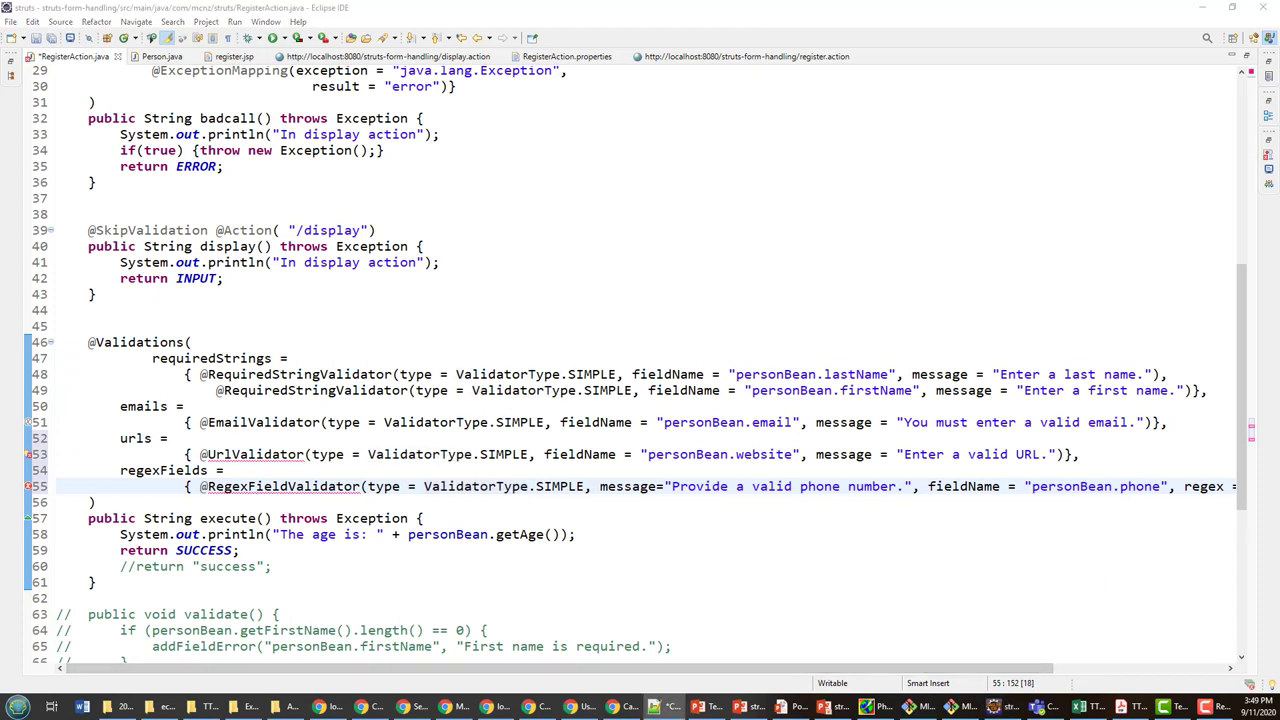
{"action": "mouse_move", "coordinate": [847, 285]}
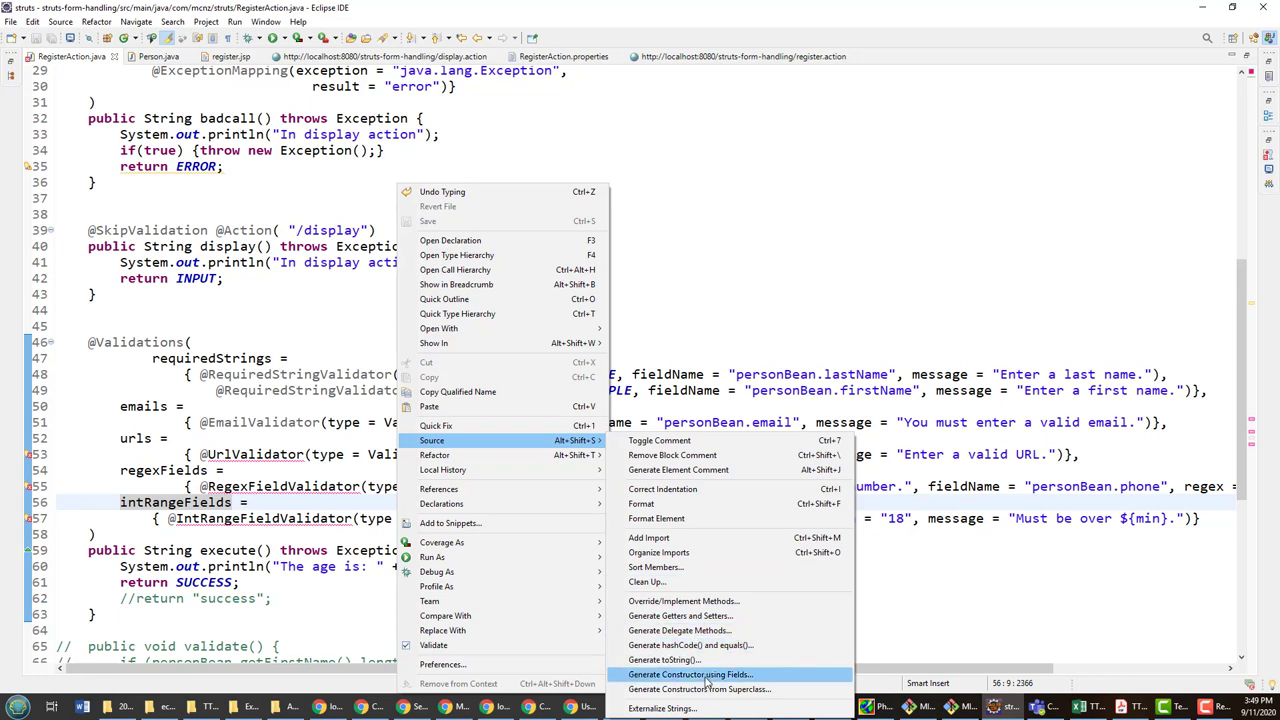
{"action": "mouse_move", "coordinate": [655, 567]}
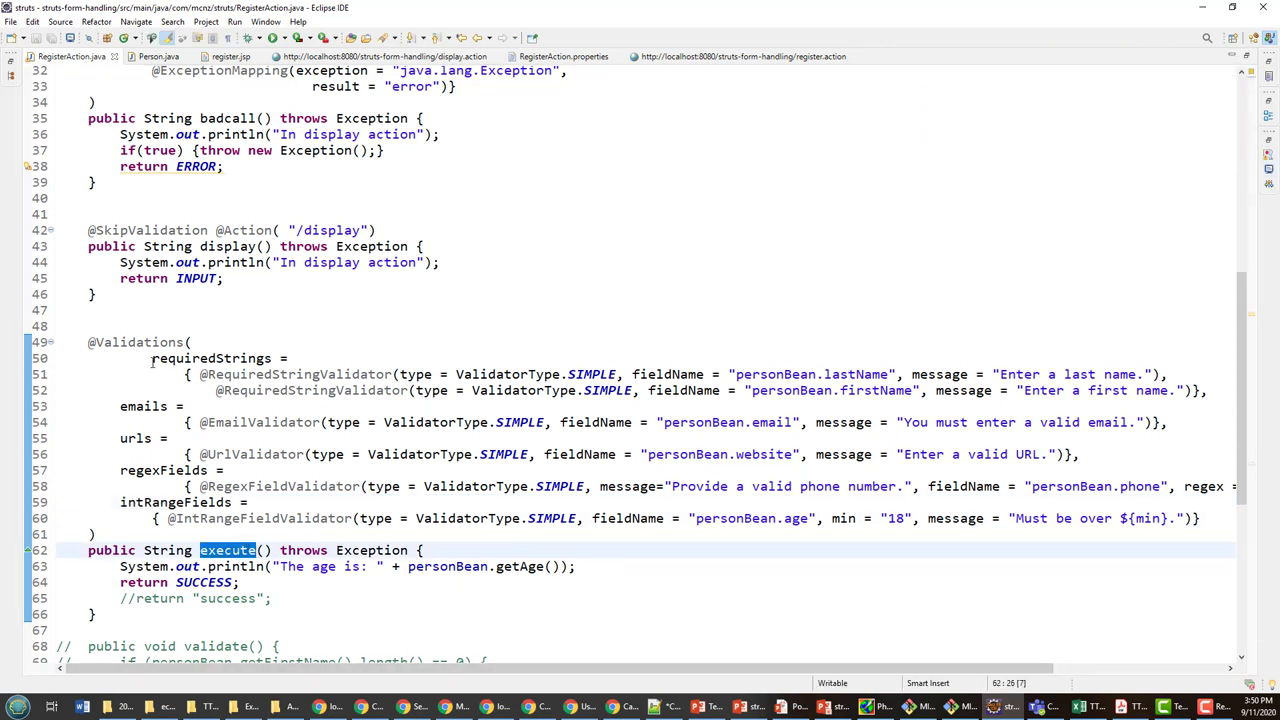
Review the phone regex and age-18 range validators, tidy the indentation, and save RegisterAction.java
{"action": "left_click", "coordinate": [150, 358]}
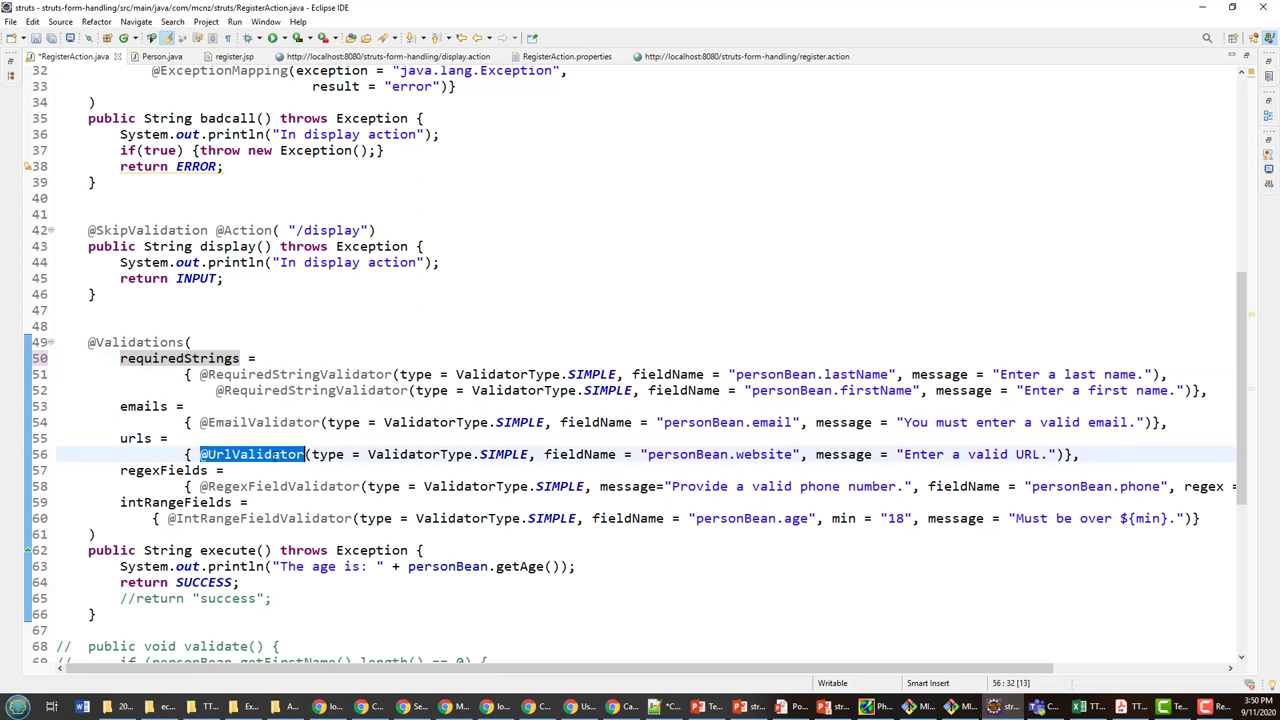
{"action": "double_click", "coordinate": [763, 454]}
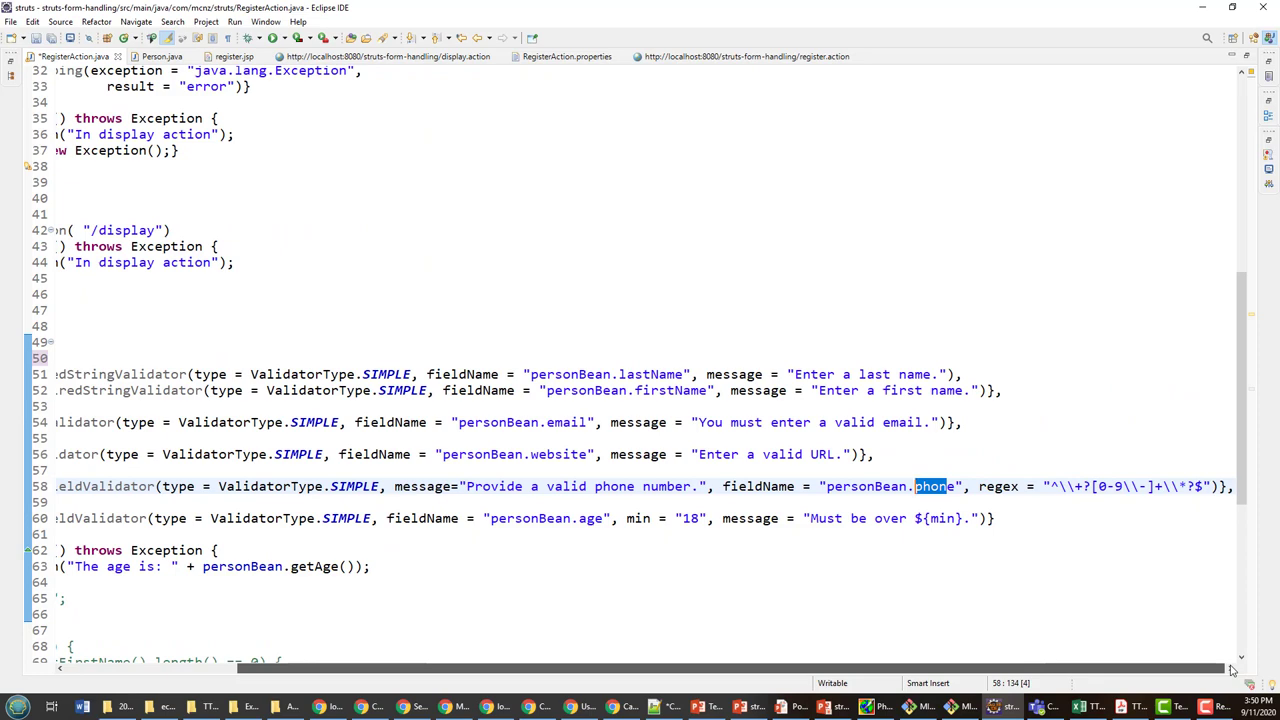
{"action": "scroll", "scroll_direction": "left", "scroll_amount": 3}
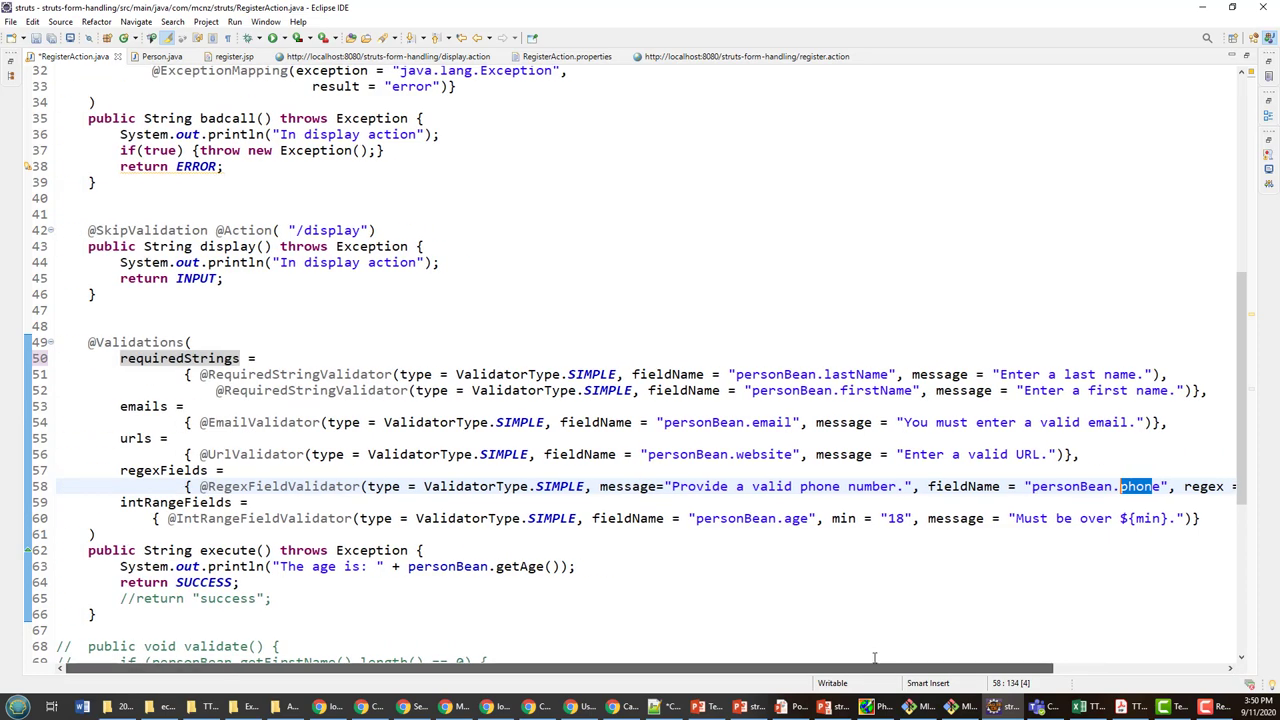
{"action": "double_click", "coordinate": [259, 518]}
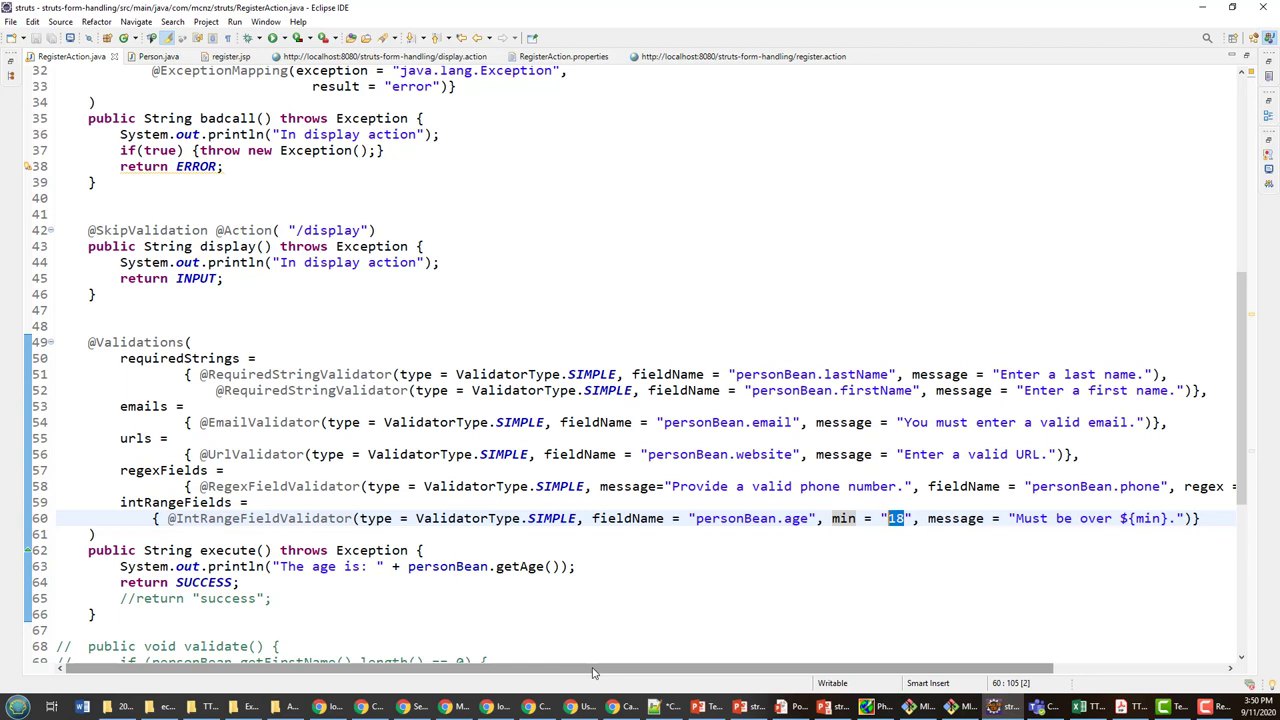
{"action": "mouse_move", "coordinate": [1036, 576]}
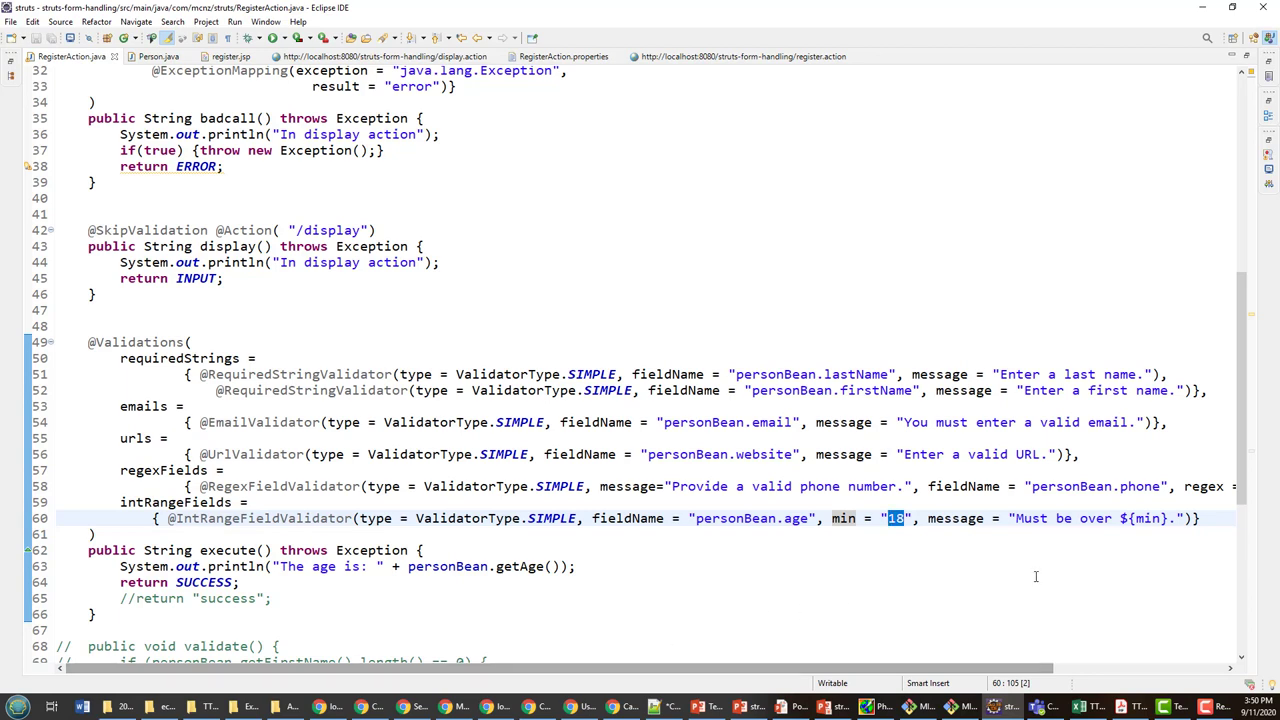
{"action": "scroll", "scroll_direction": "down", "scroll_amount": 3}
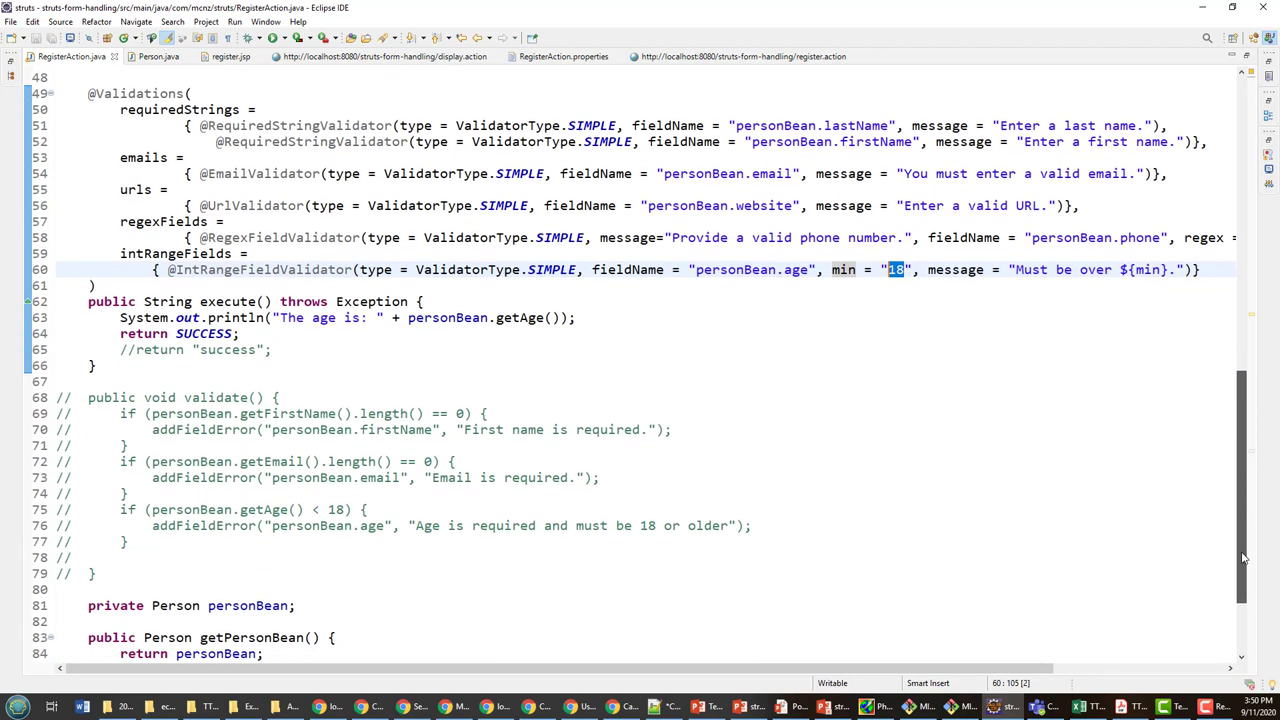
{"action": "scroll", "scroll_direction": "up", "scroll_amount": 3}
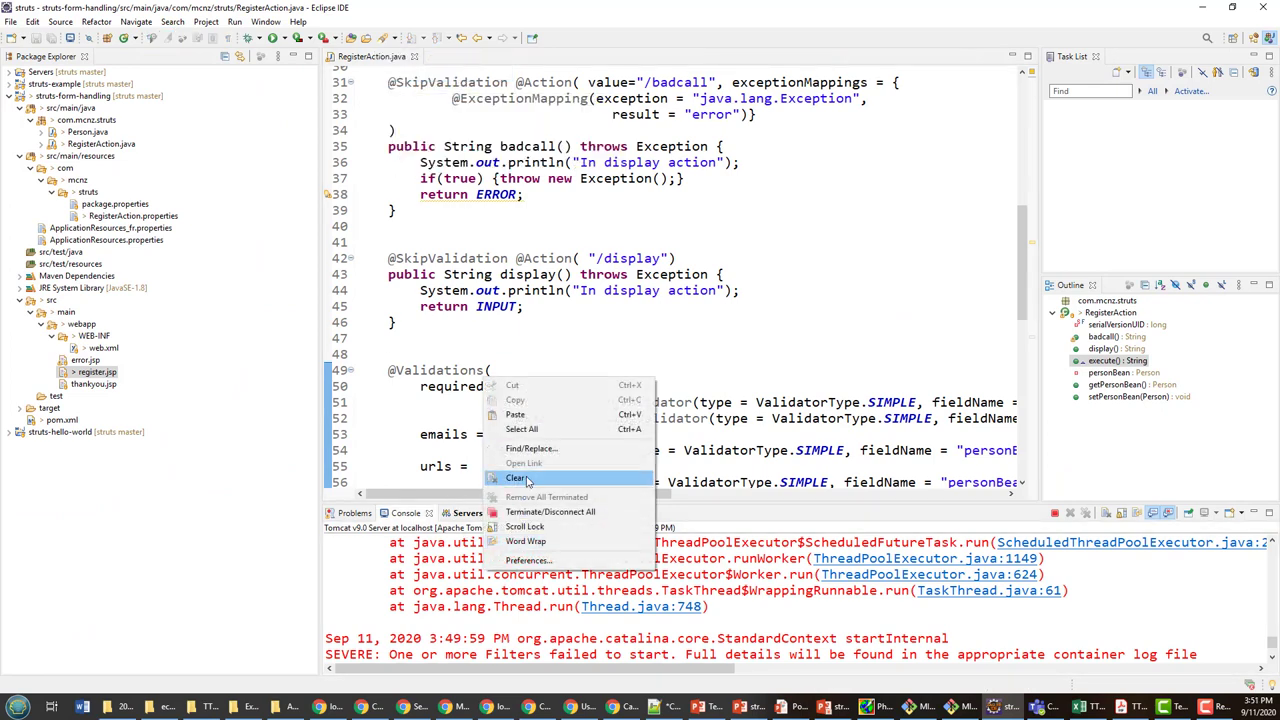
Clear the server console and run register.jsp again to reload the register form
{"action": "left_click", "coordinate": [515, 477]}
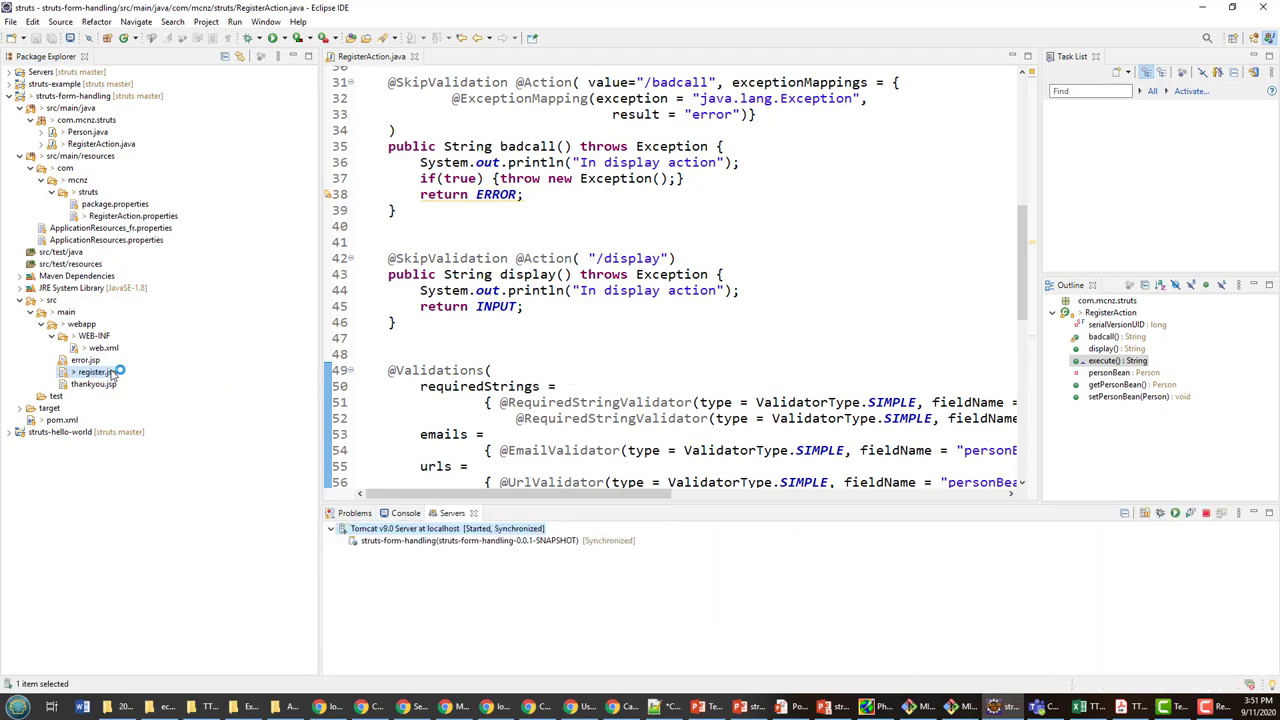
{"action": "right_click", "coordinate": [92, 371]}
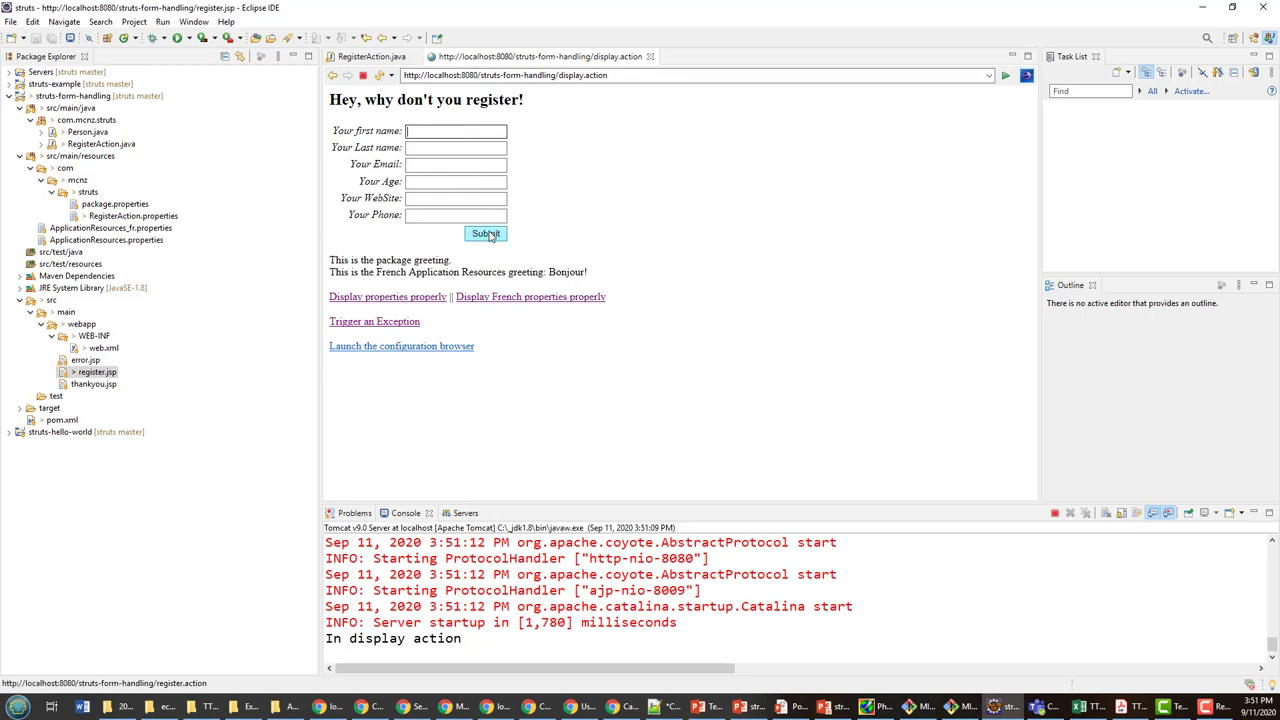
Submit the form empty, then with junk entries 'as' and 'wefwwf', to show validation errors
{"action": "left_click", "coordinate": [485, 233]}
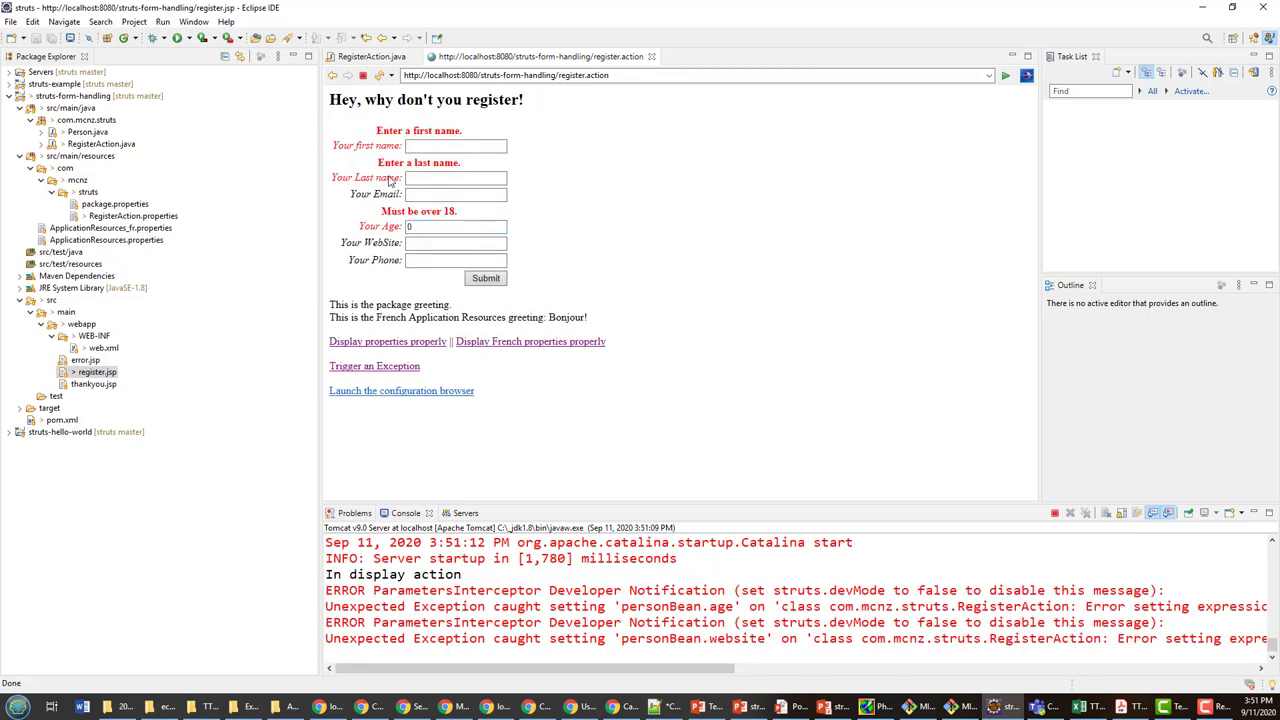
{"action": "left_click", "coordinate": [456, 243]}
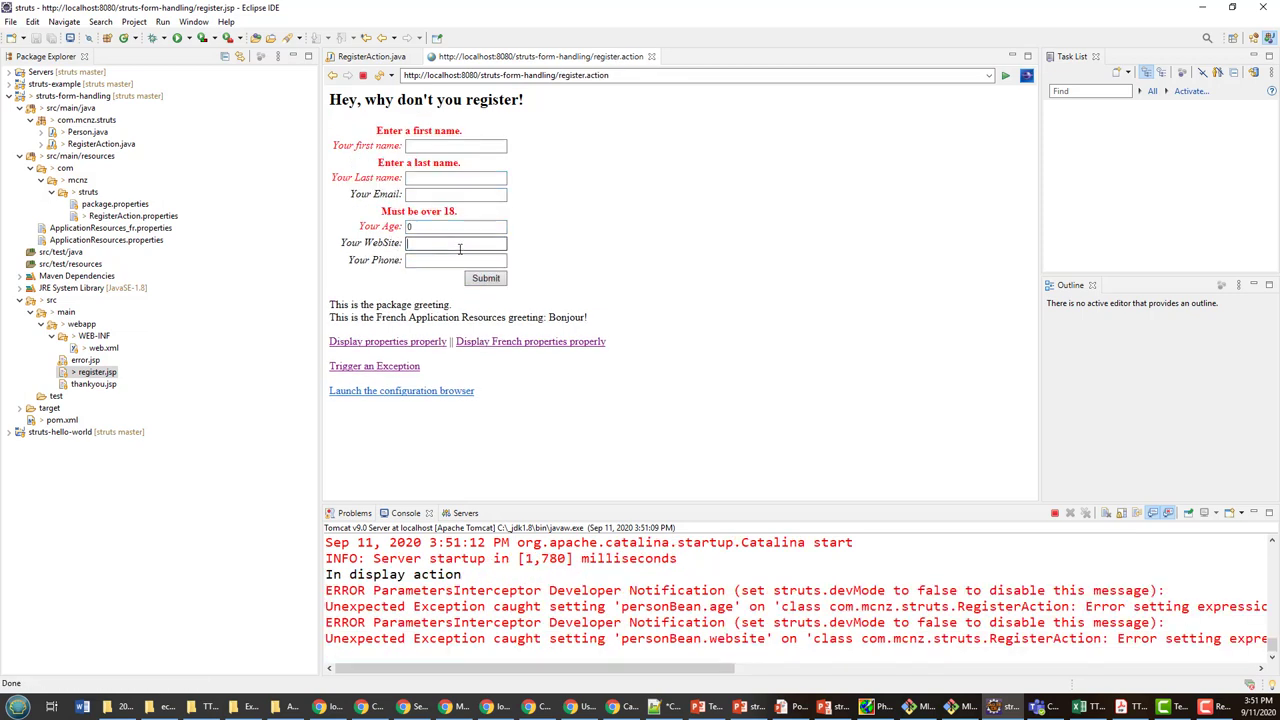
{"action": "type", "text": "as"}
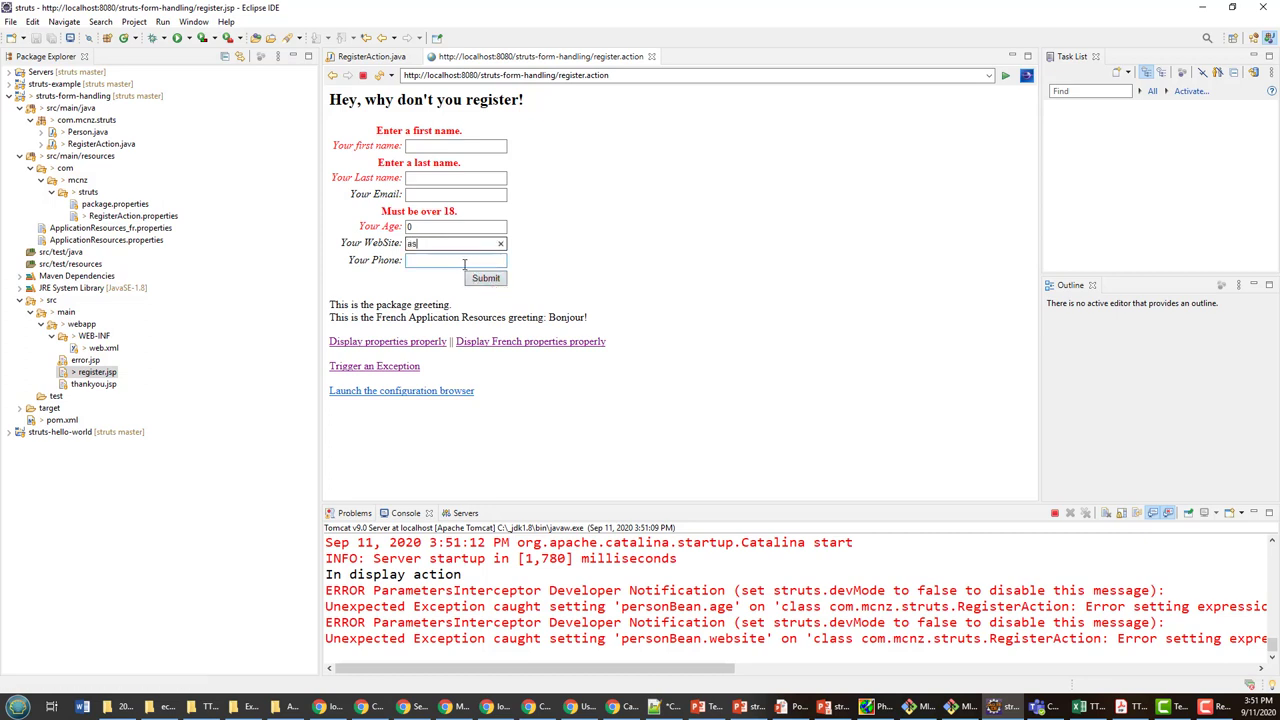
{"action": "left_click", "coordinate": [486, 278]}
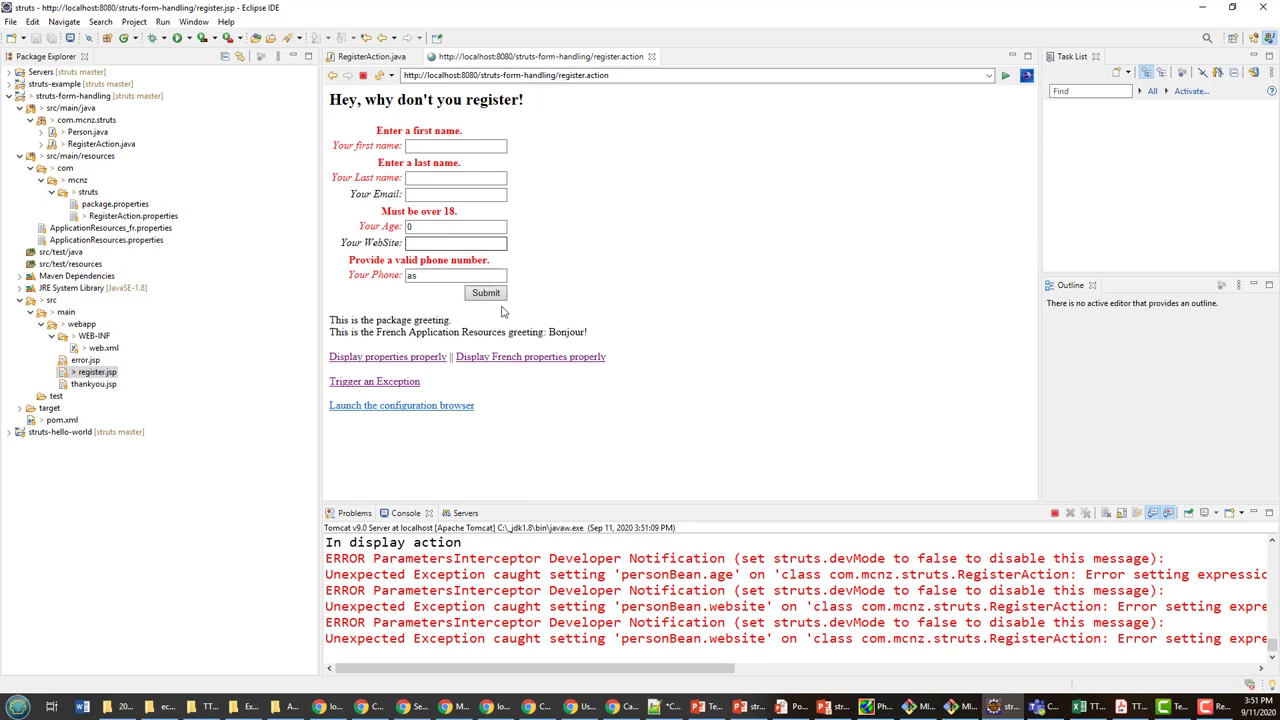
{"action": "type", "text": "wefwwf"}
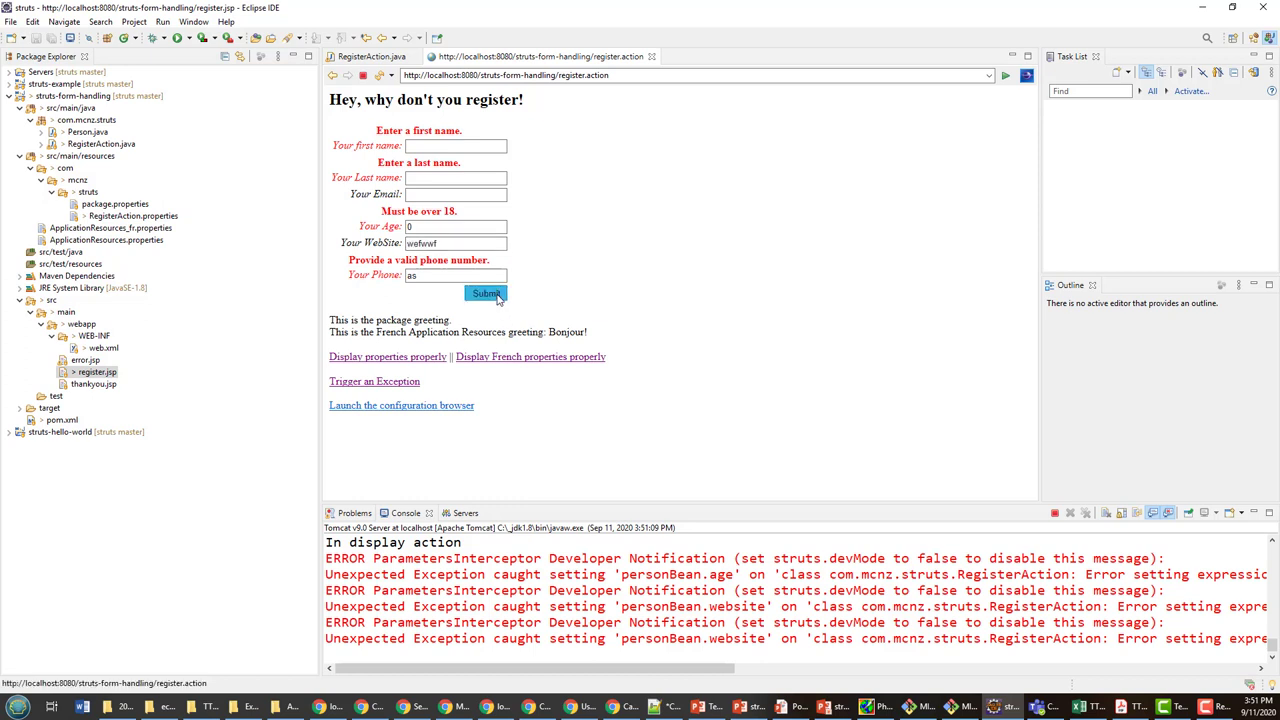
{"action": "left_click", "coordinate": [486, 293]}
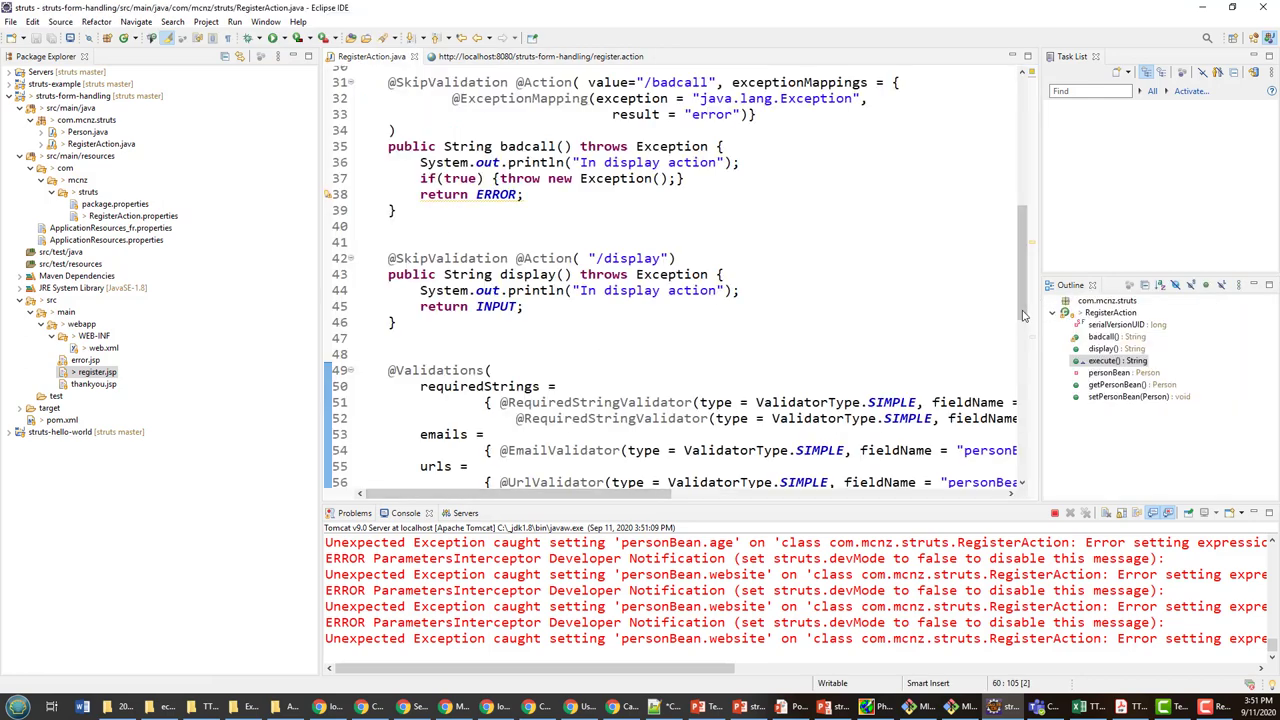
{"action": "scroll", "scroll_direction": "down", "scroll_amount": 3}
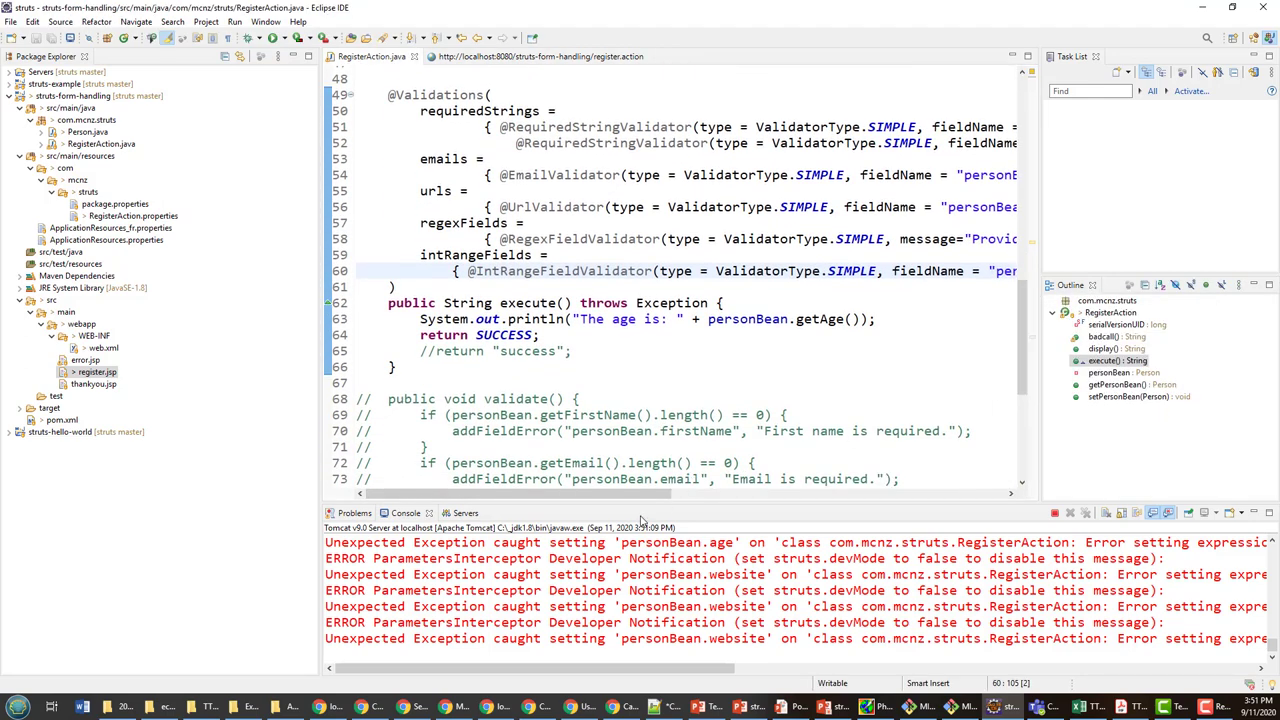
{"action": "scroll", "scroll_direction": "right", "scroll_amount": 3}
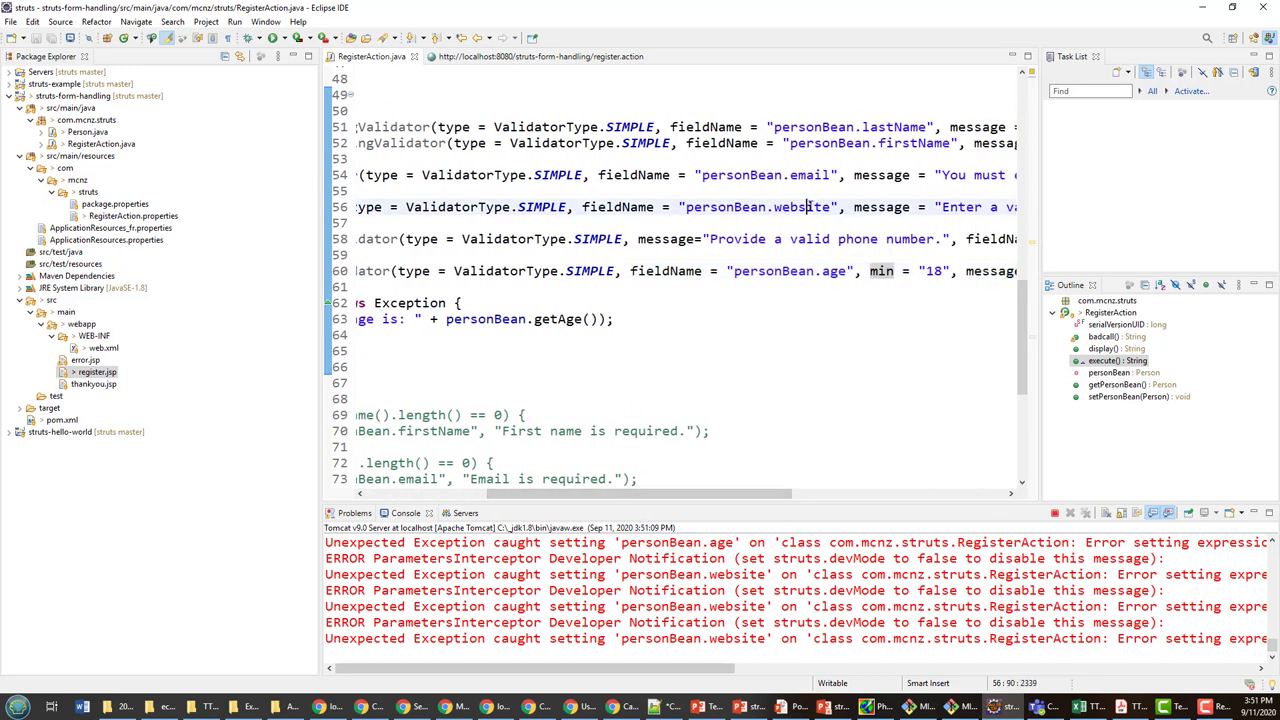
{"action": "double_click", "coordinate": [800, 207]}
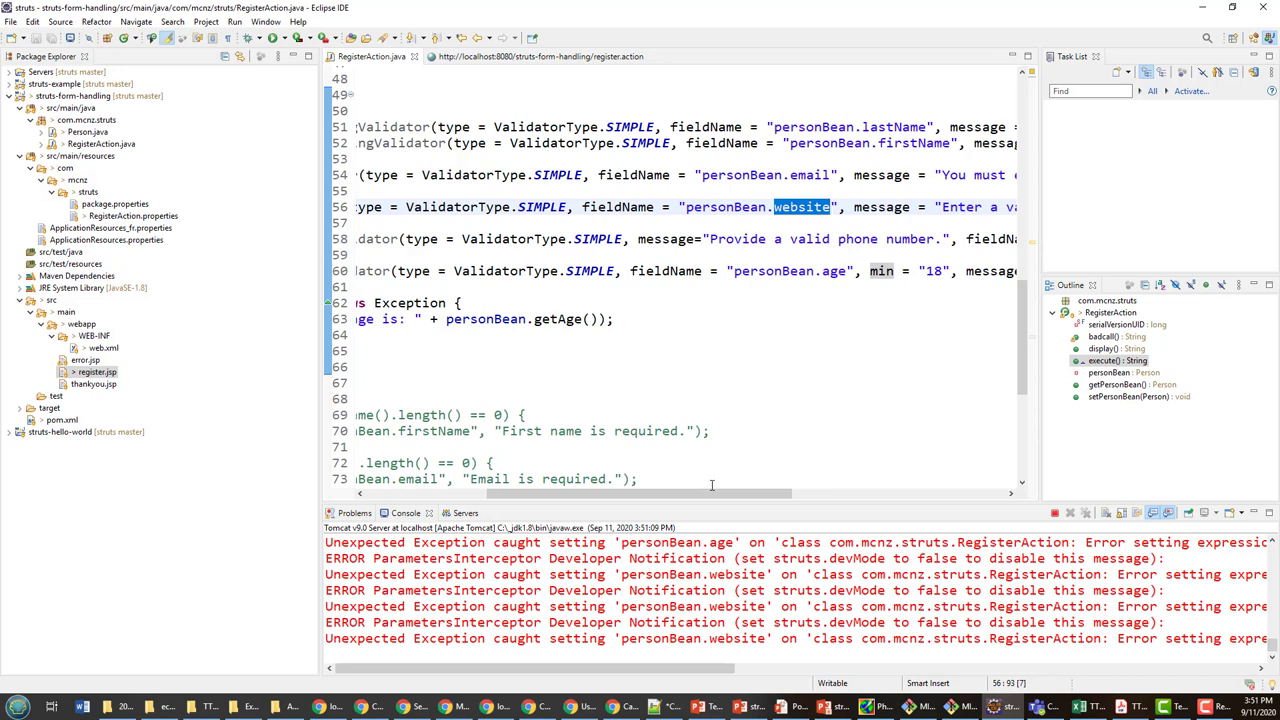
{"action": "scroll", "scroll_direction": "left", "scroll_amount": 3}
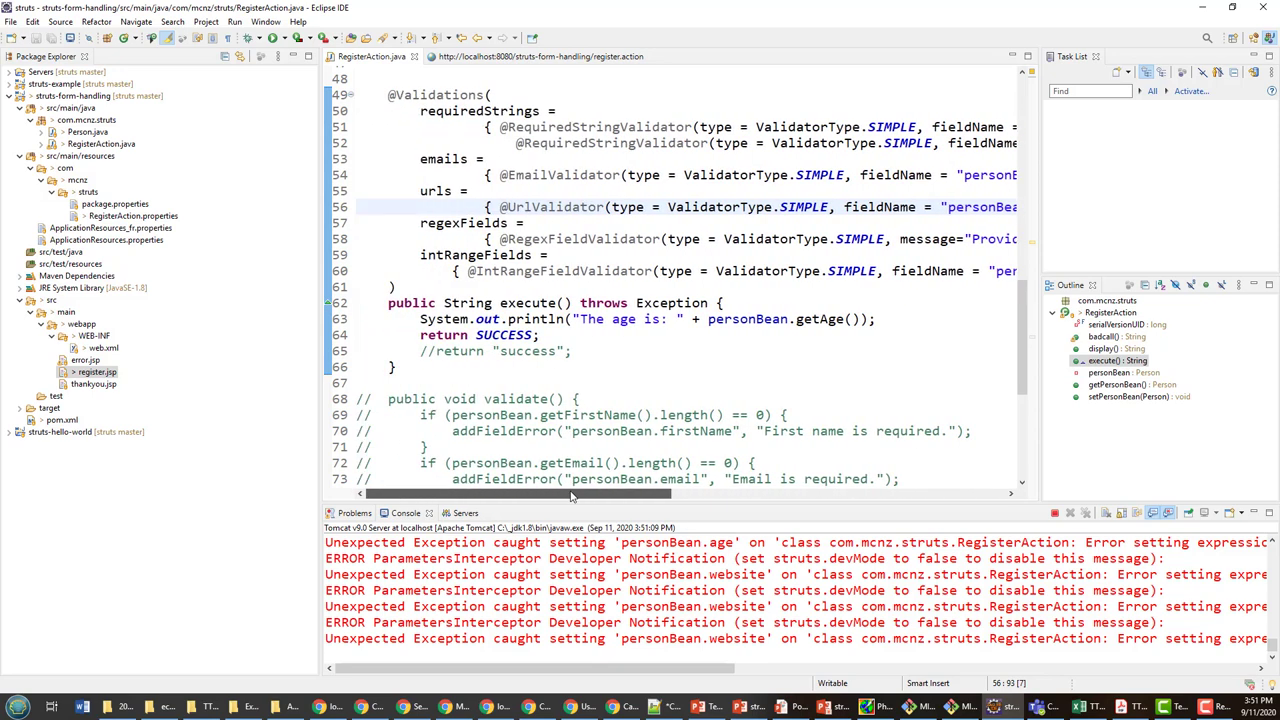
{"action": "left_click", "coordinate": [540, 56]}
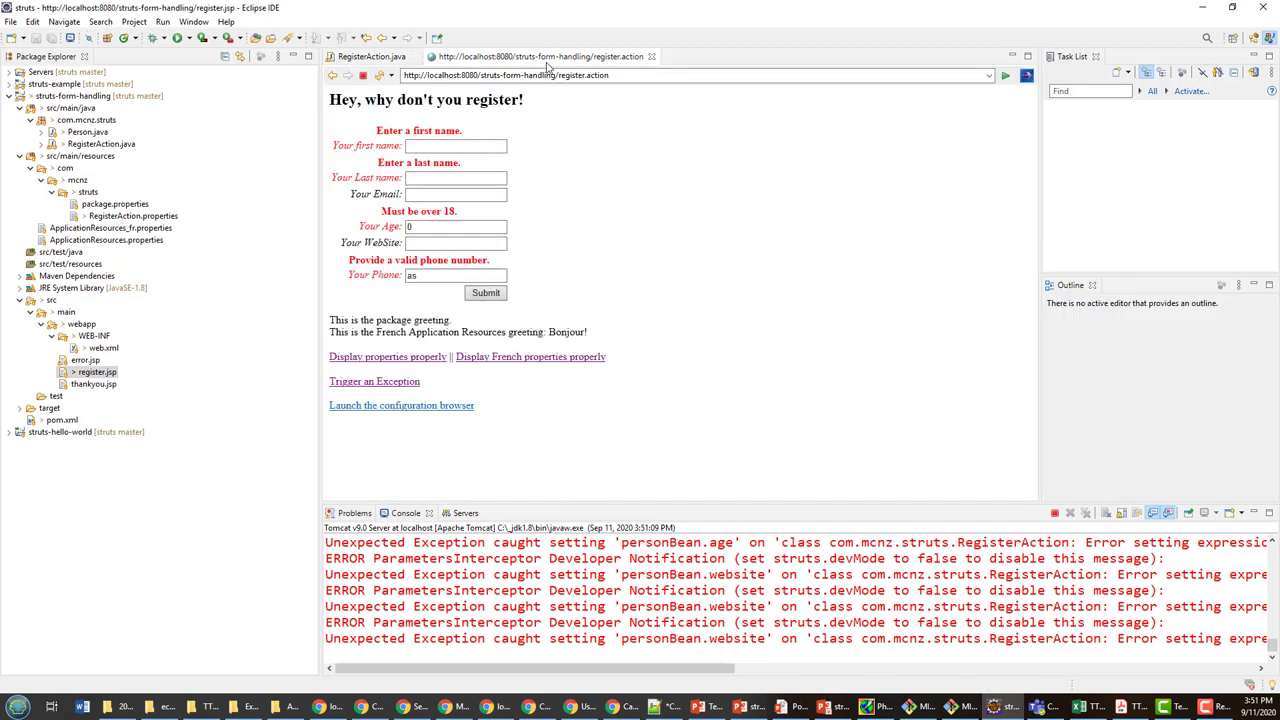
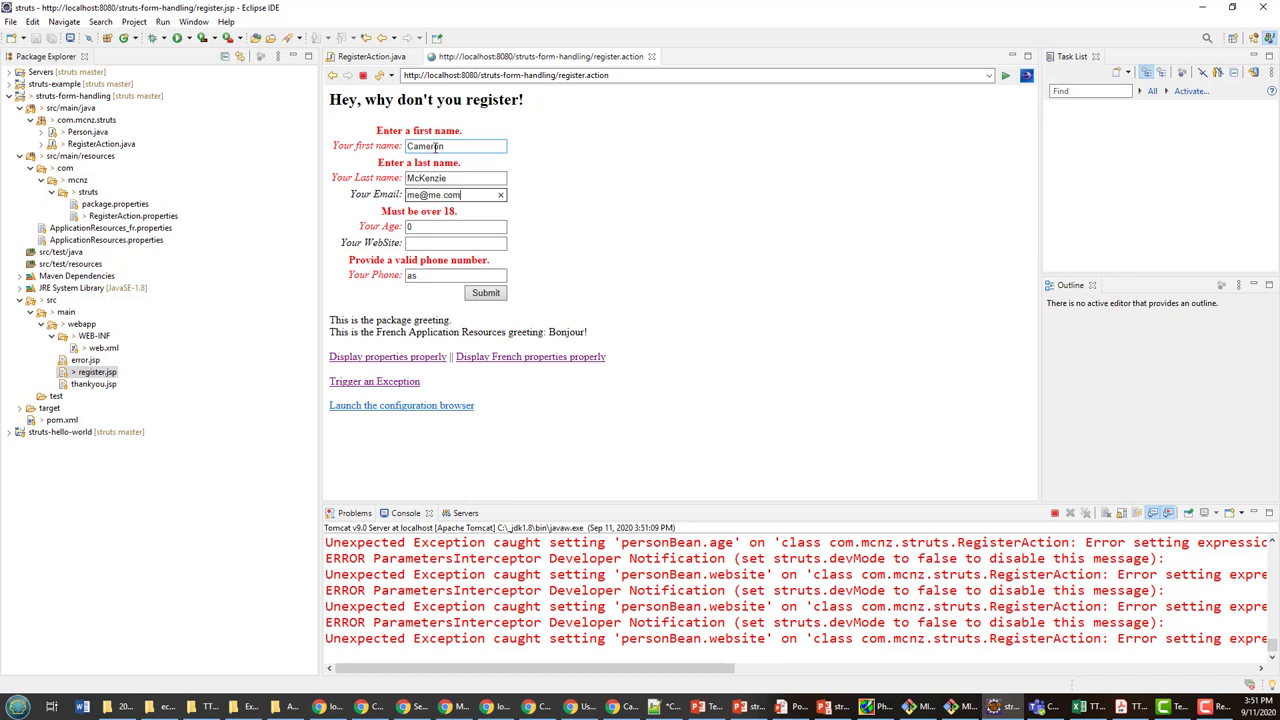
{"action": "type", "text": "19"}
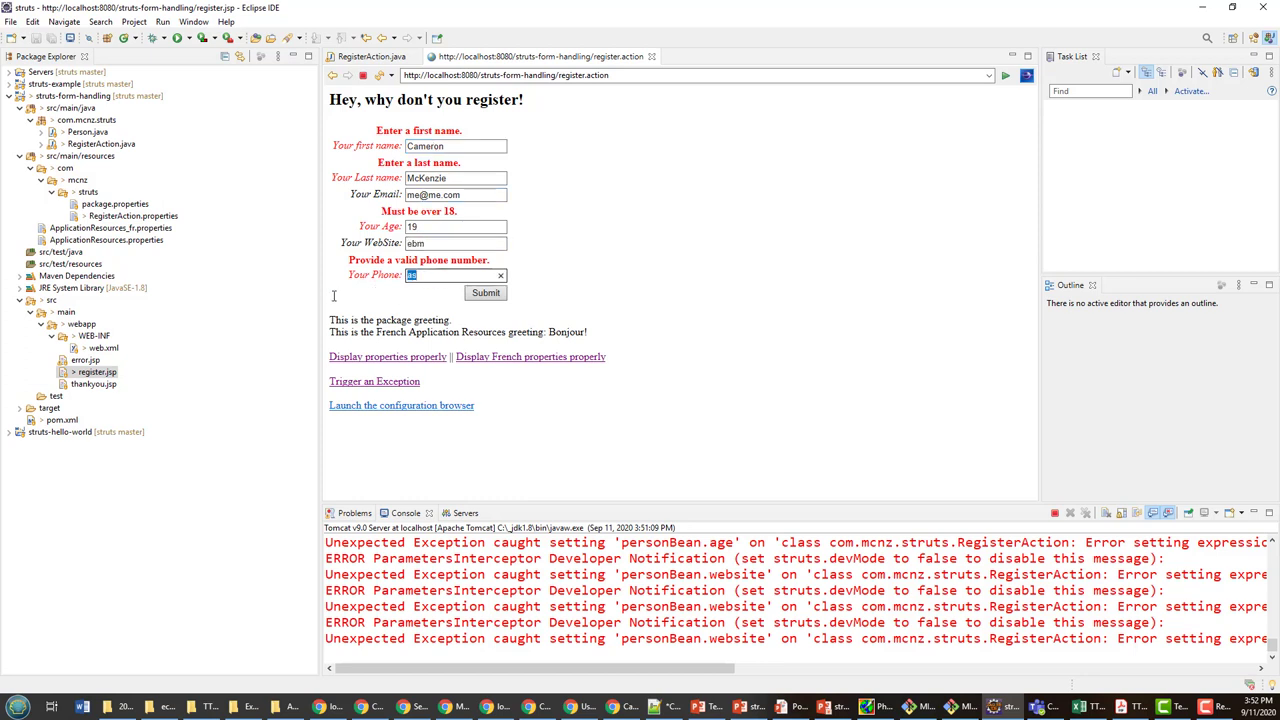
{"action": "type", "text": "99999999"}
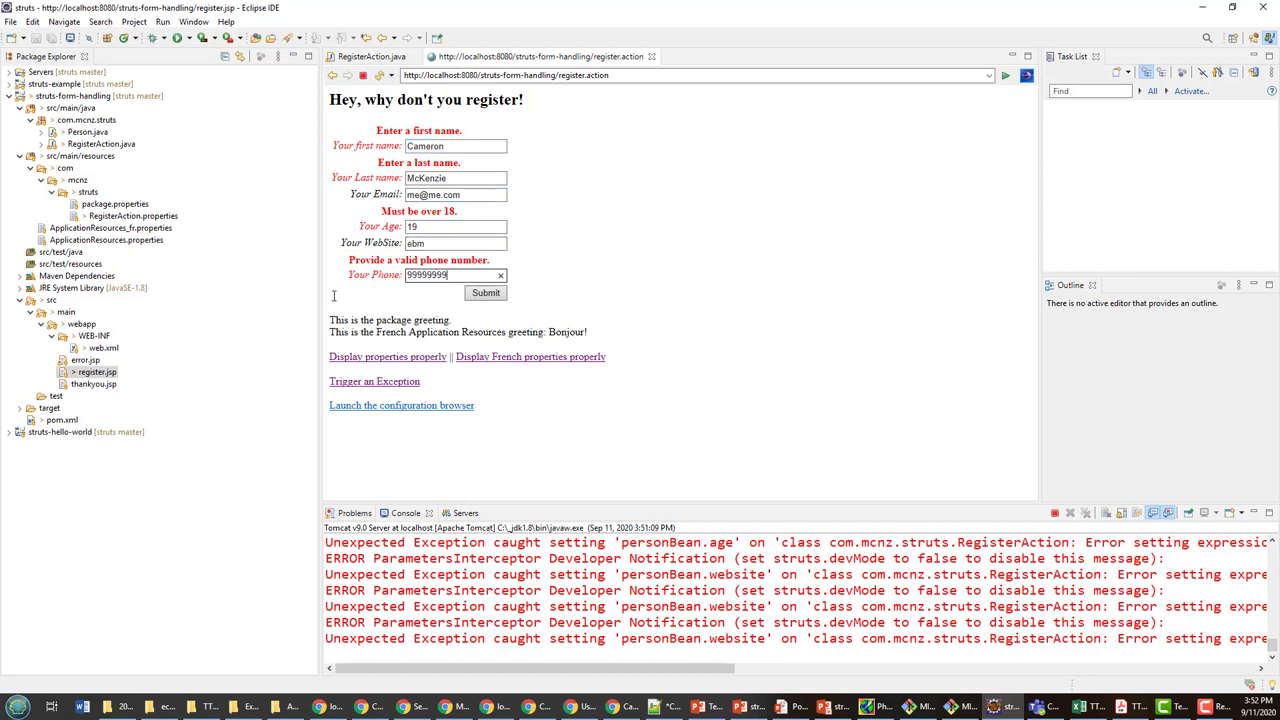
{"action": "left_click", "coordinate": [486, 292]}
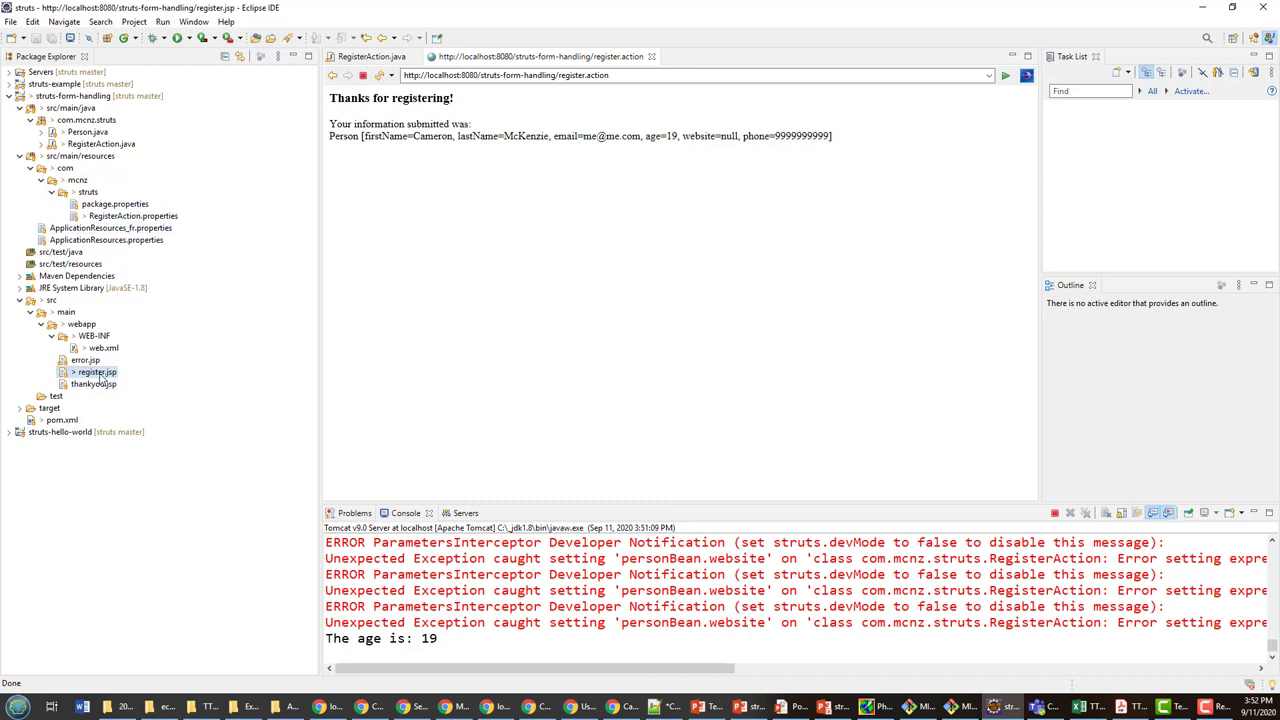
Check the website field in register.jsp, then generate getWebsite and setWebsite in Person.java
{"action": "double_click", "coordinate": [96, 371]}
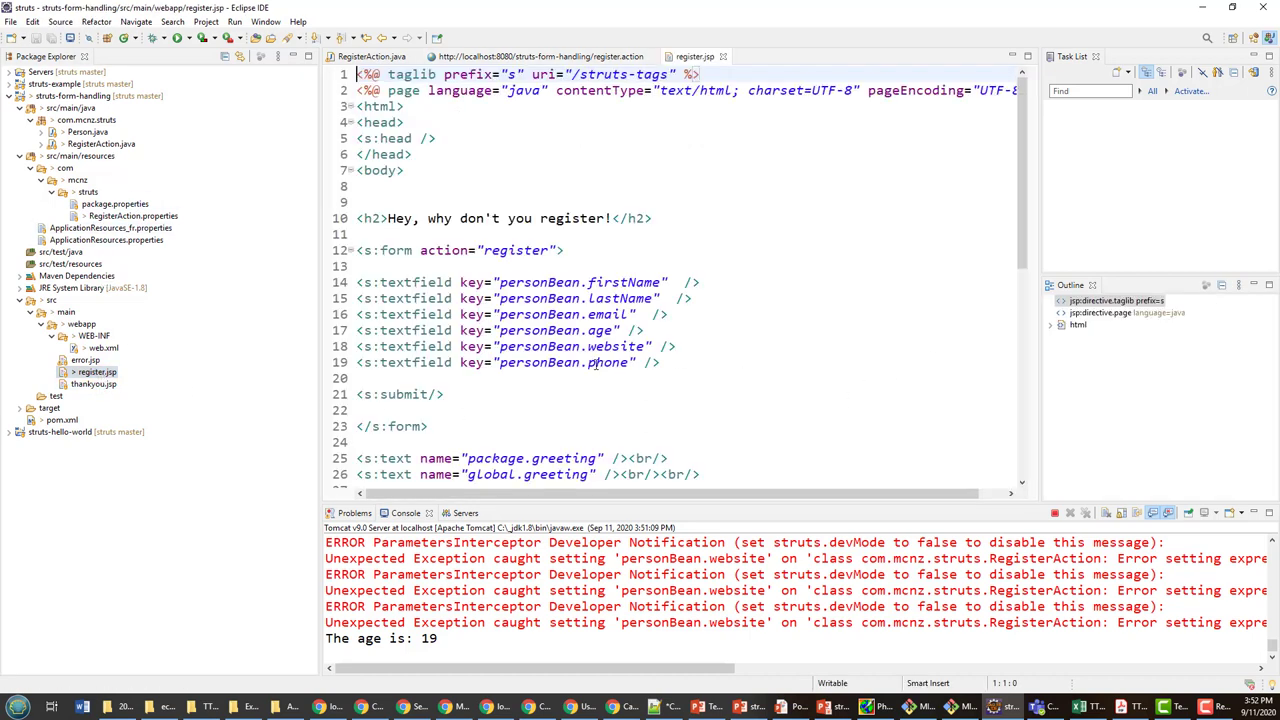
{"action": "double_click", "coordinate": [614, 346]}
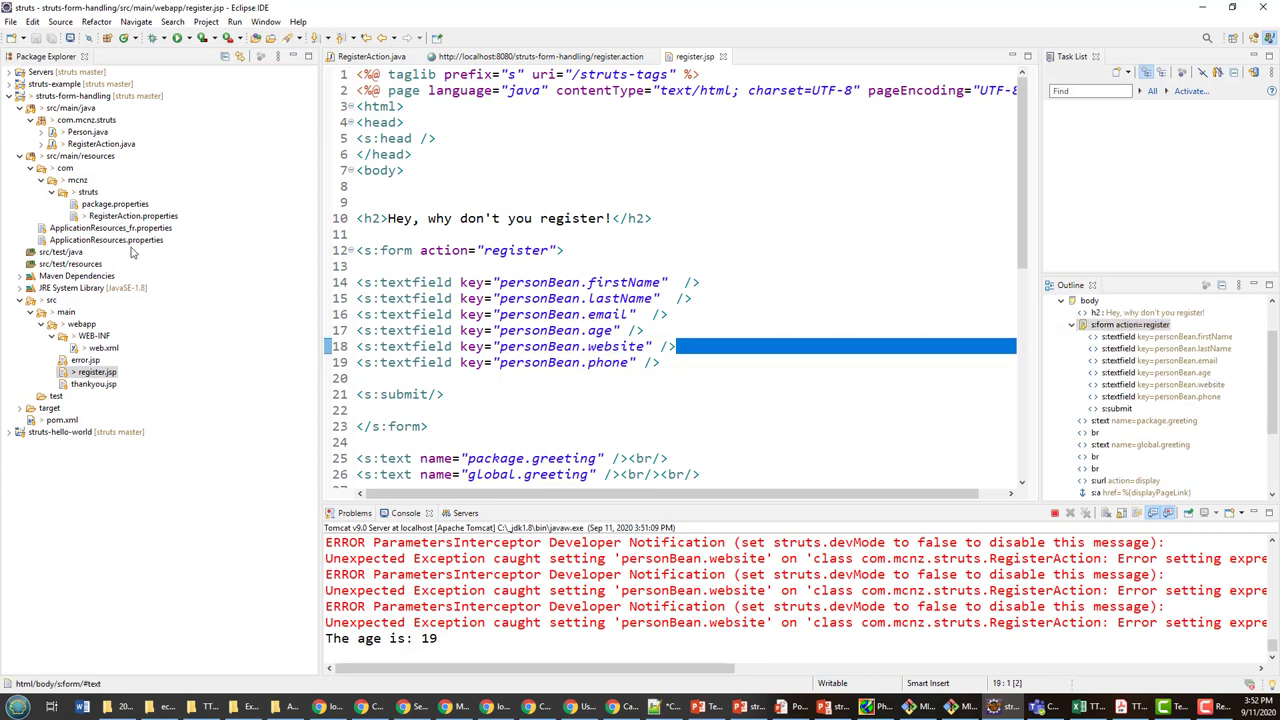
{"action": "double_click", "coordinate": [87, 131]}
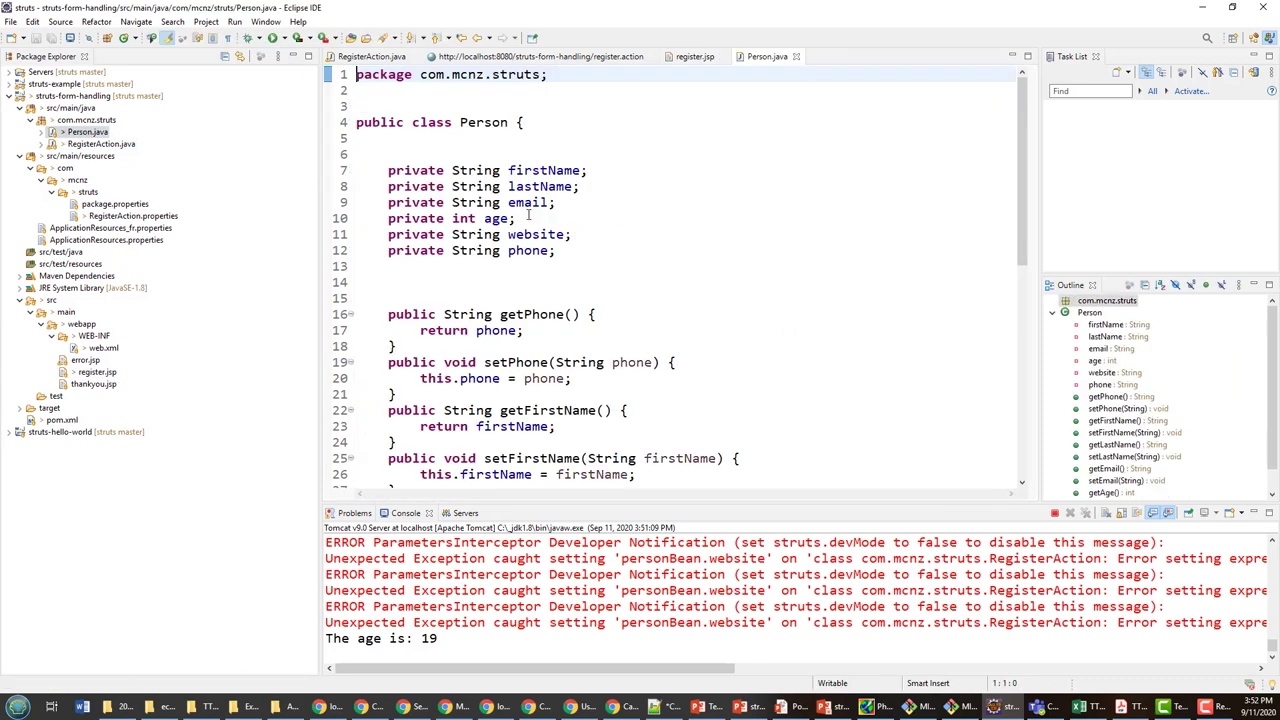
{"action": "double_click", "coordinate": [536, 234]}
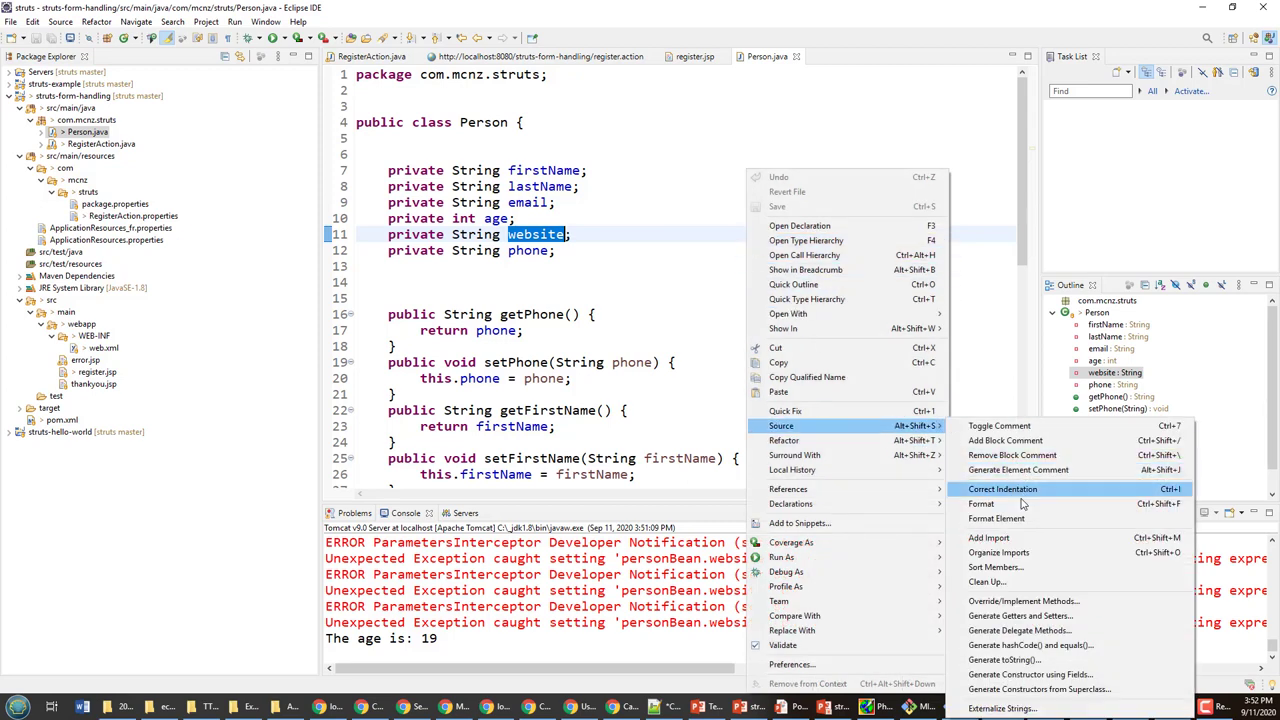
{"action": "left_click", "coordinate": [1020, 615]}
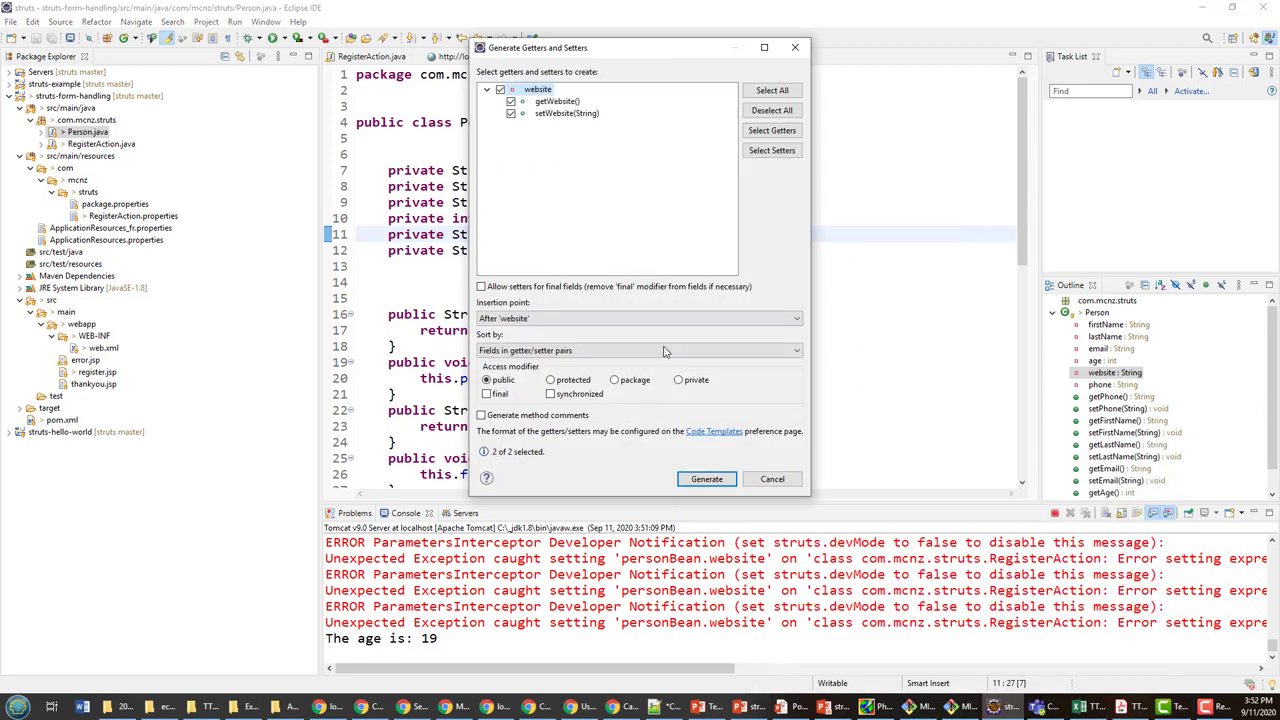
{"action": "left_click", "coordinate": [705, 478]}
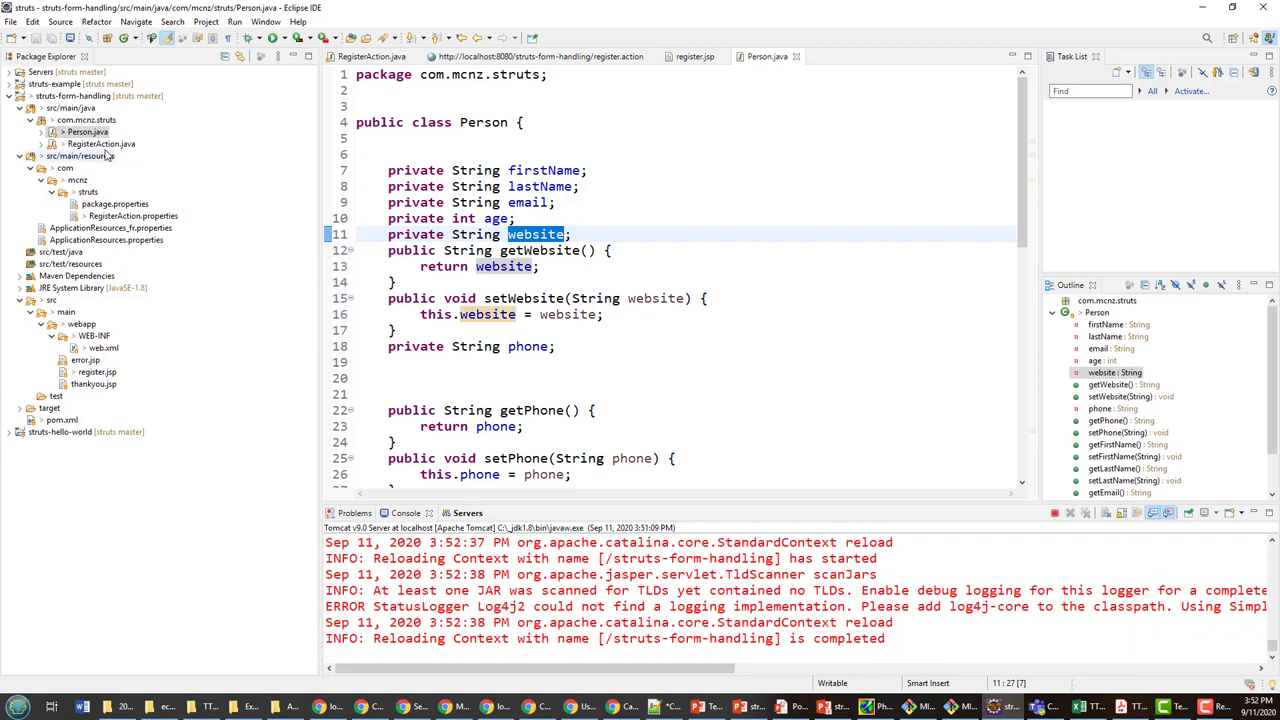
Run register.jsp on the server again and submit the form with a website value
{"action": "right_click", "coordinate": [96, 371]}
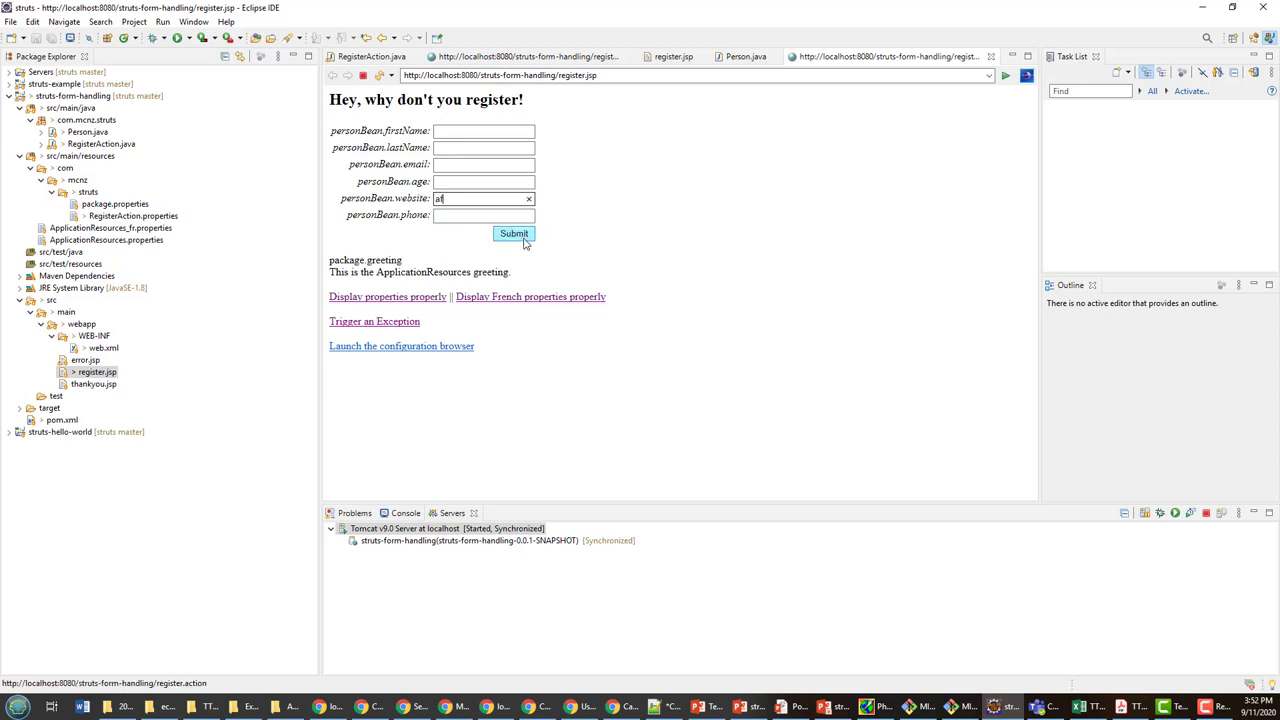
{"action": "left_click", "coordinate": [514, 233]}
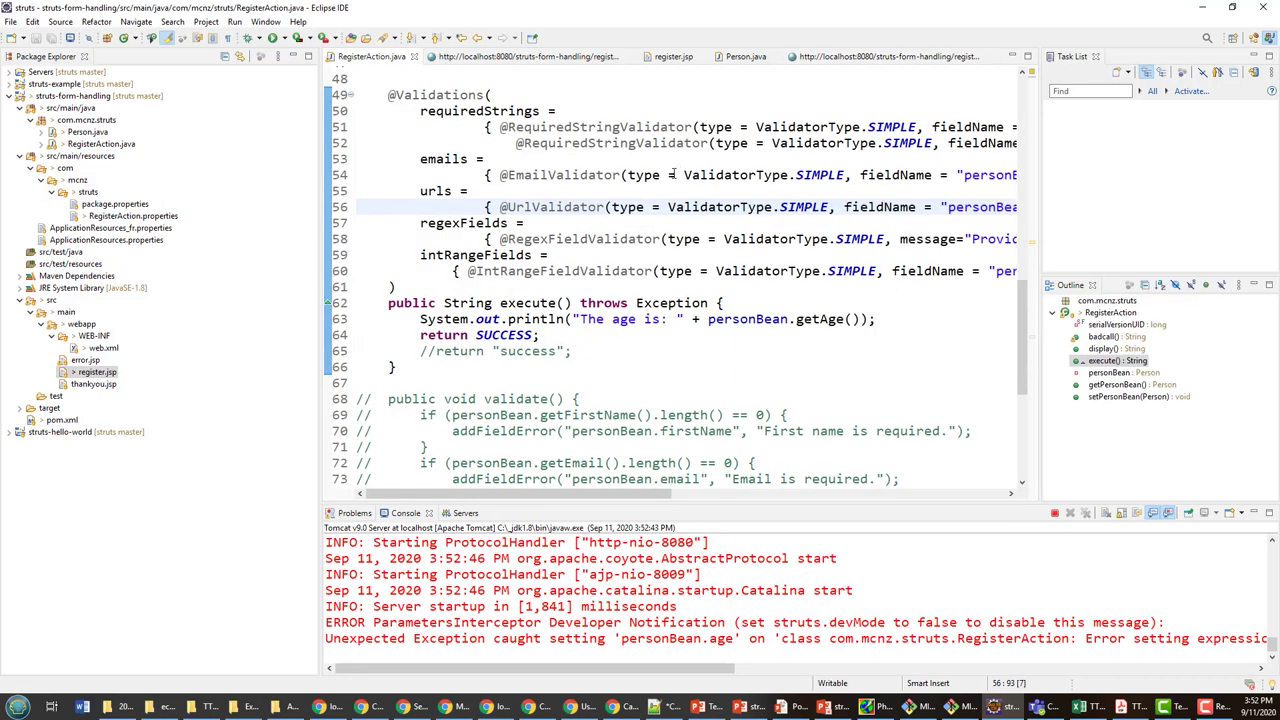
{"action": "left_click", "coordinate": [742, 56]}
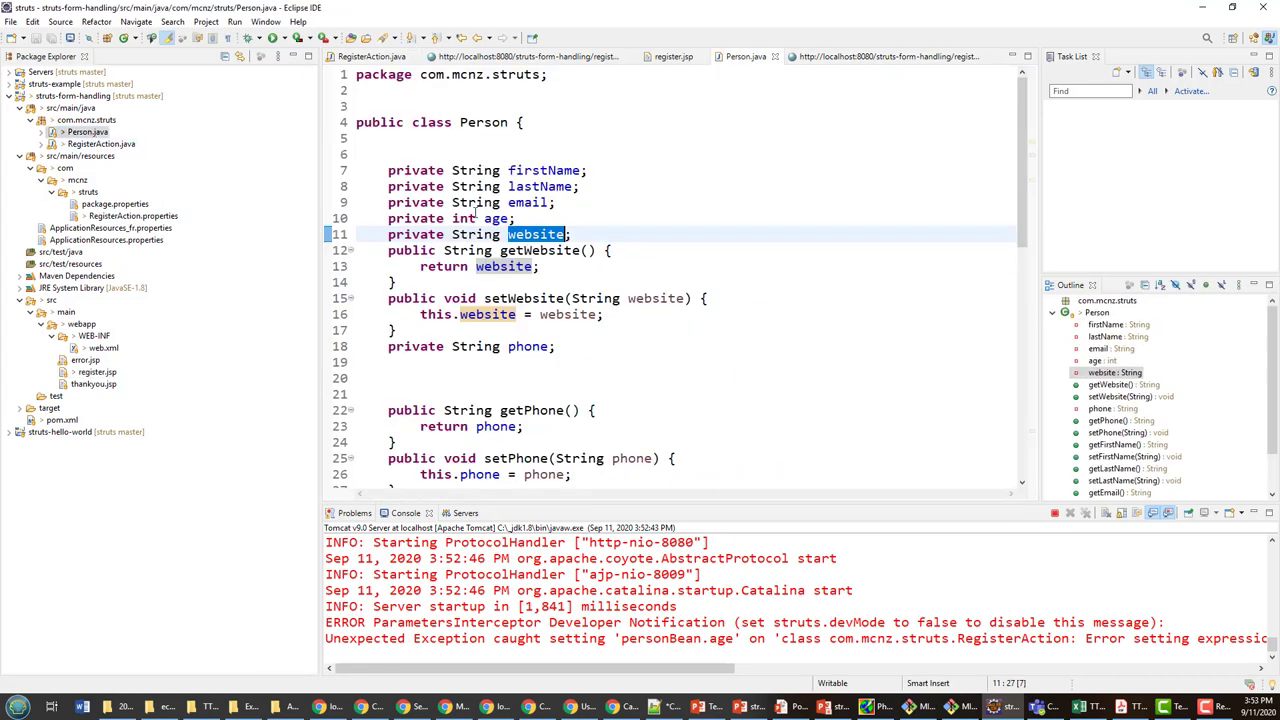
{"action": "mouse_move", "coordinate": [487, 314]}
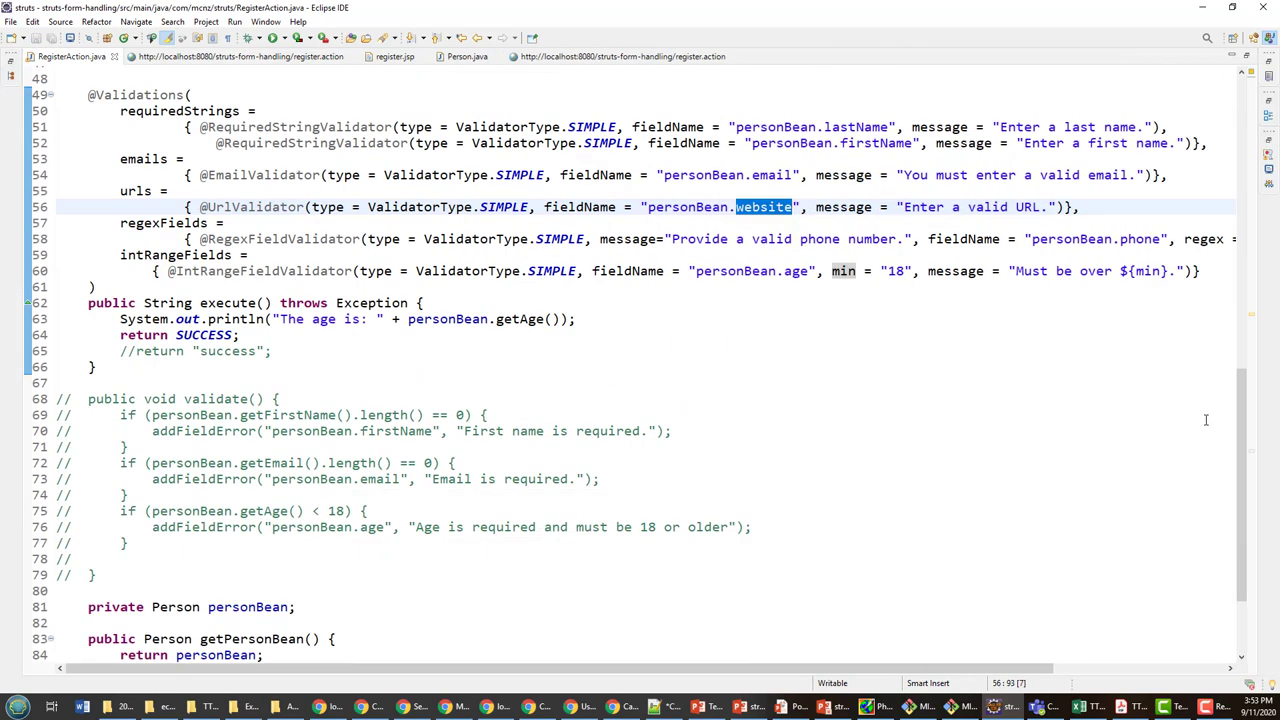
{"action": "scroll", "scroll_direction": "up", "scroll_amount": 3}
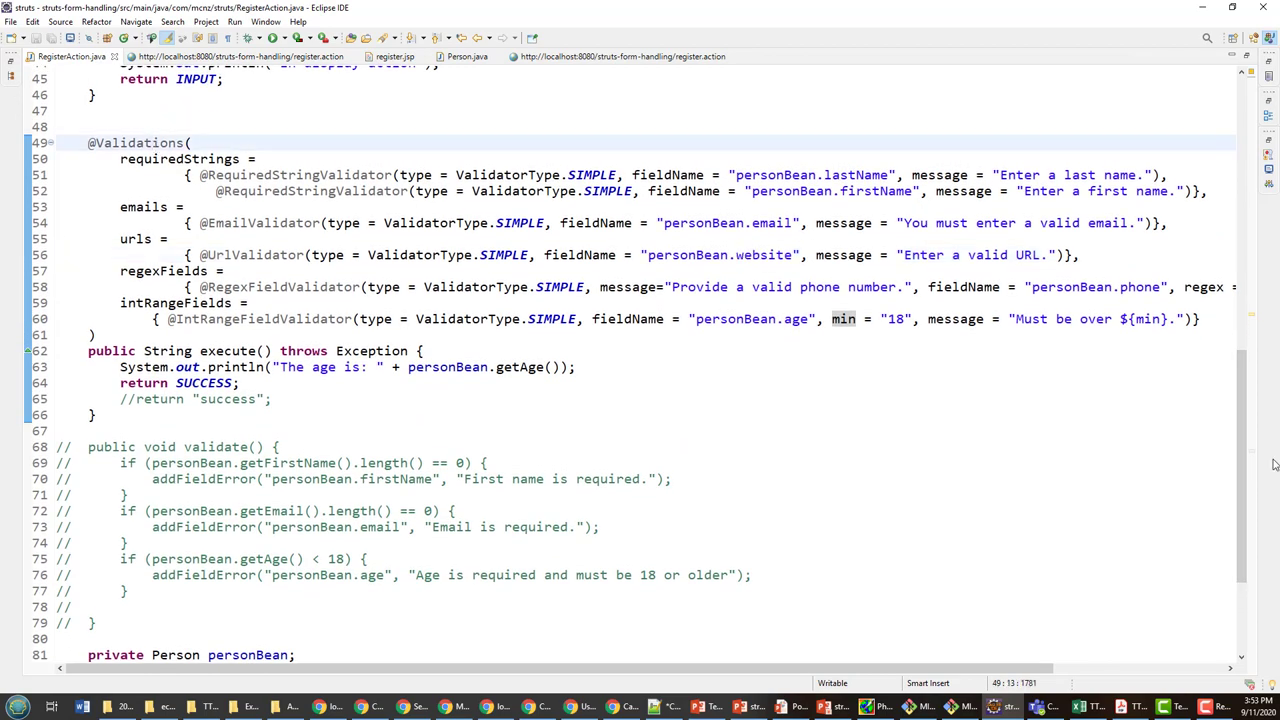
{"action": "scroll", "scroll_direction": "up", "scroll_amount": 3}
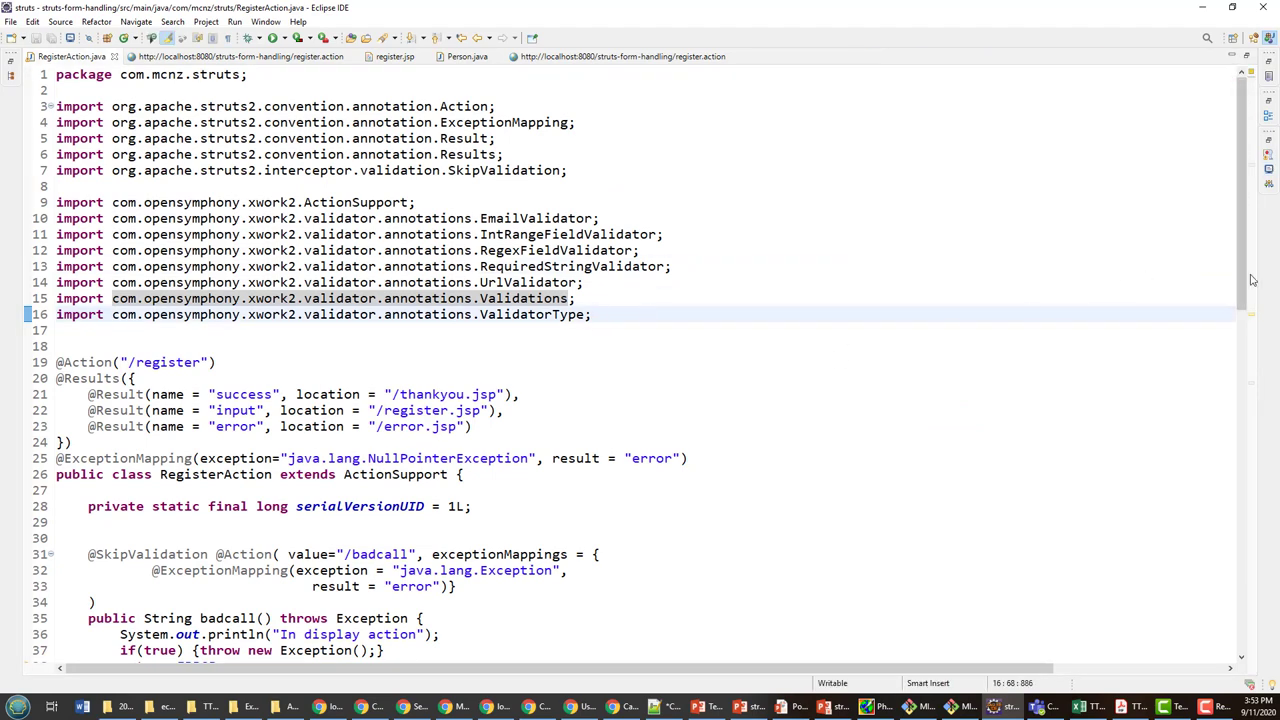
{"action": "scroll", "scroll_direction": "down", "scroll_amount": 3}
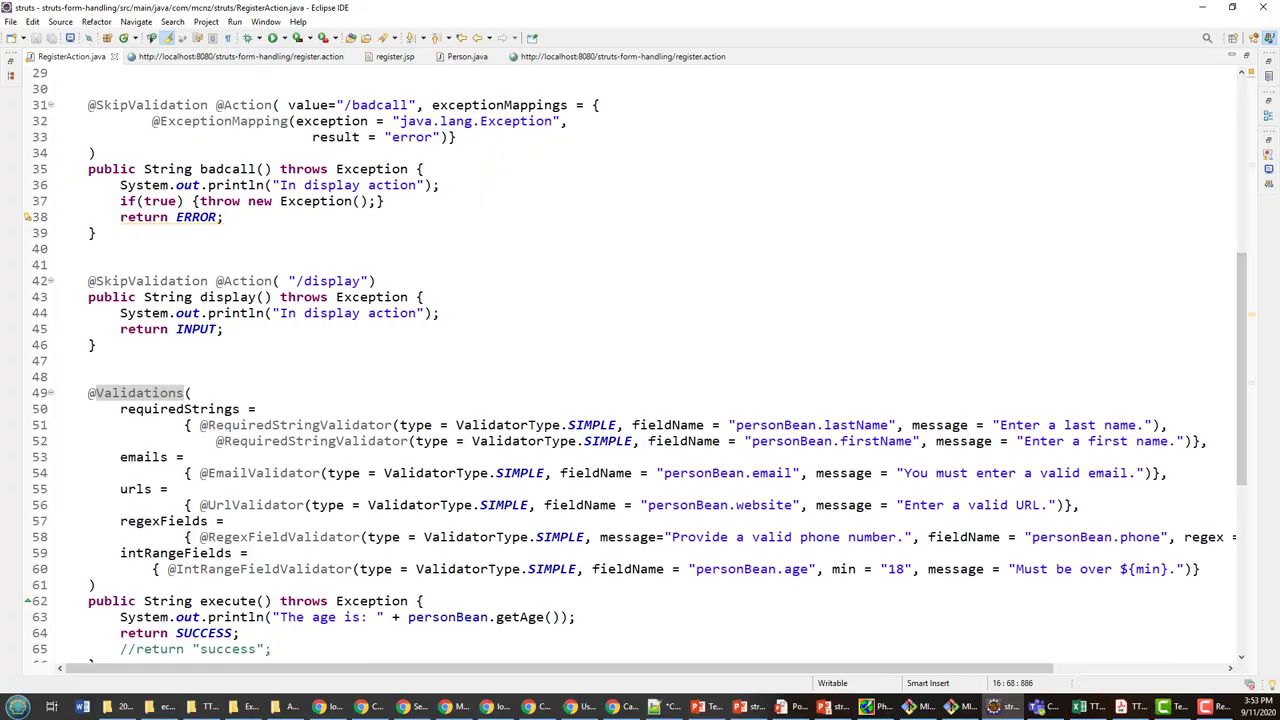